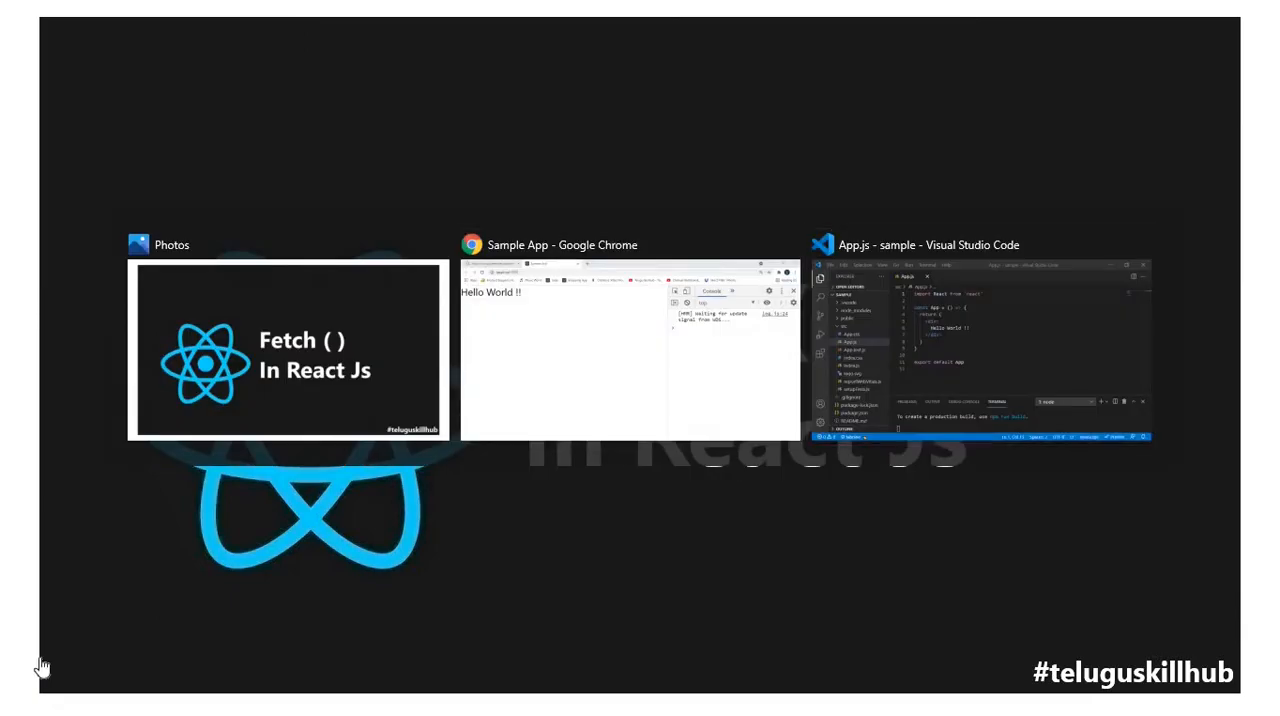
Bring up the sample project's App.js window showing the Hello World component.
{"action": "left_click", "coordinate": [984, 350]}
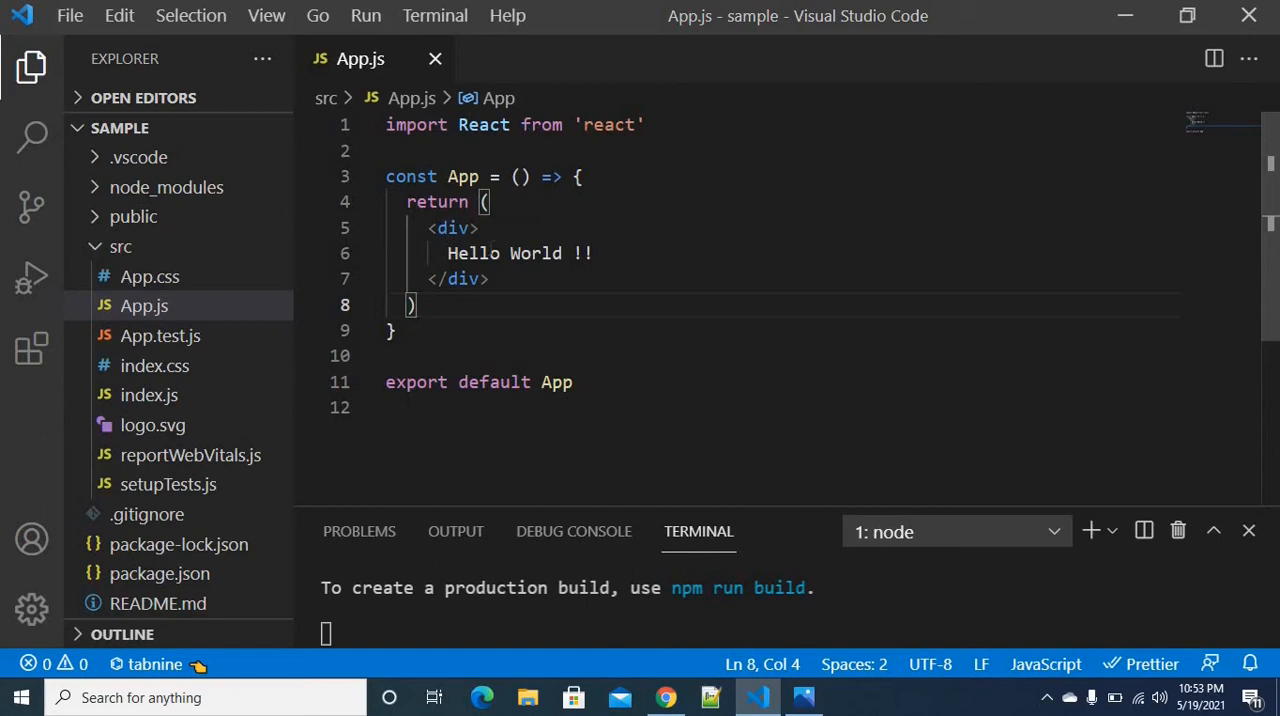
{"action": "left_click", "coordinate": [488, 252]}
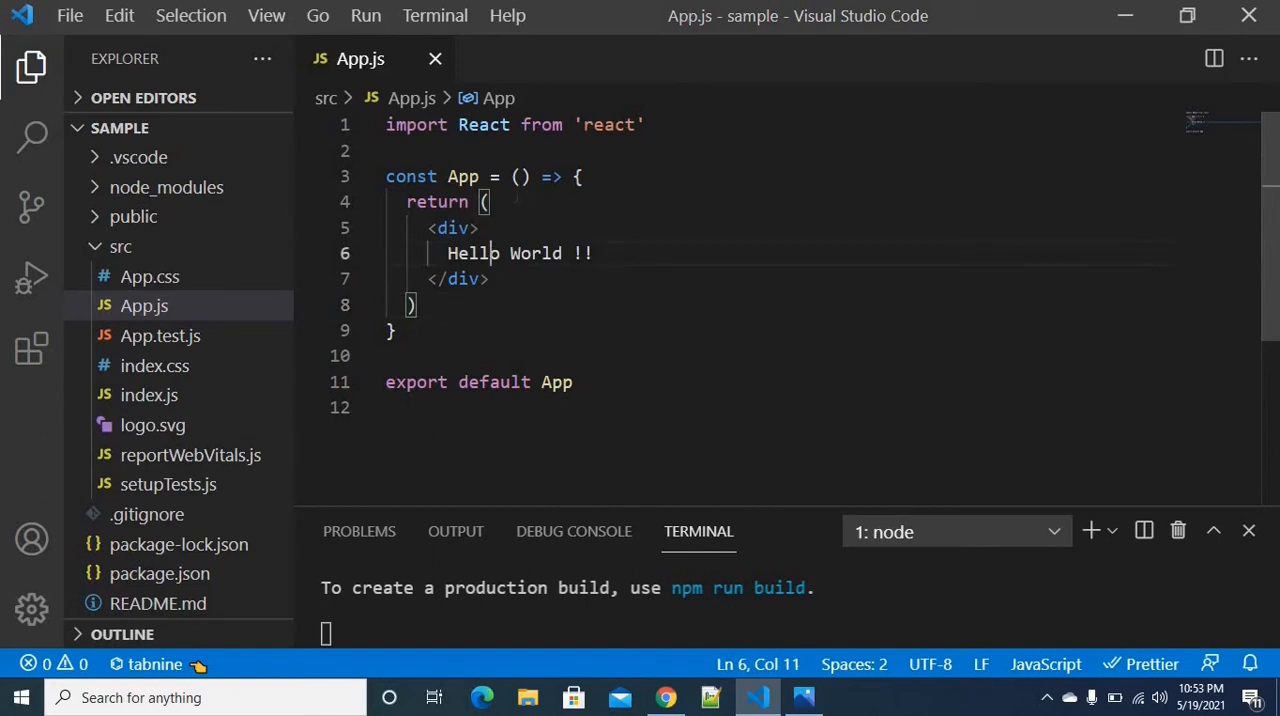
{"action": "left_click_drag", "start_coordinate": [448, 252], "coordinate": [560, 252]}
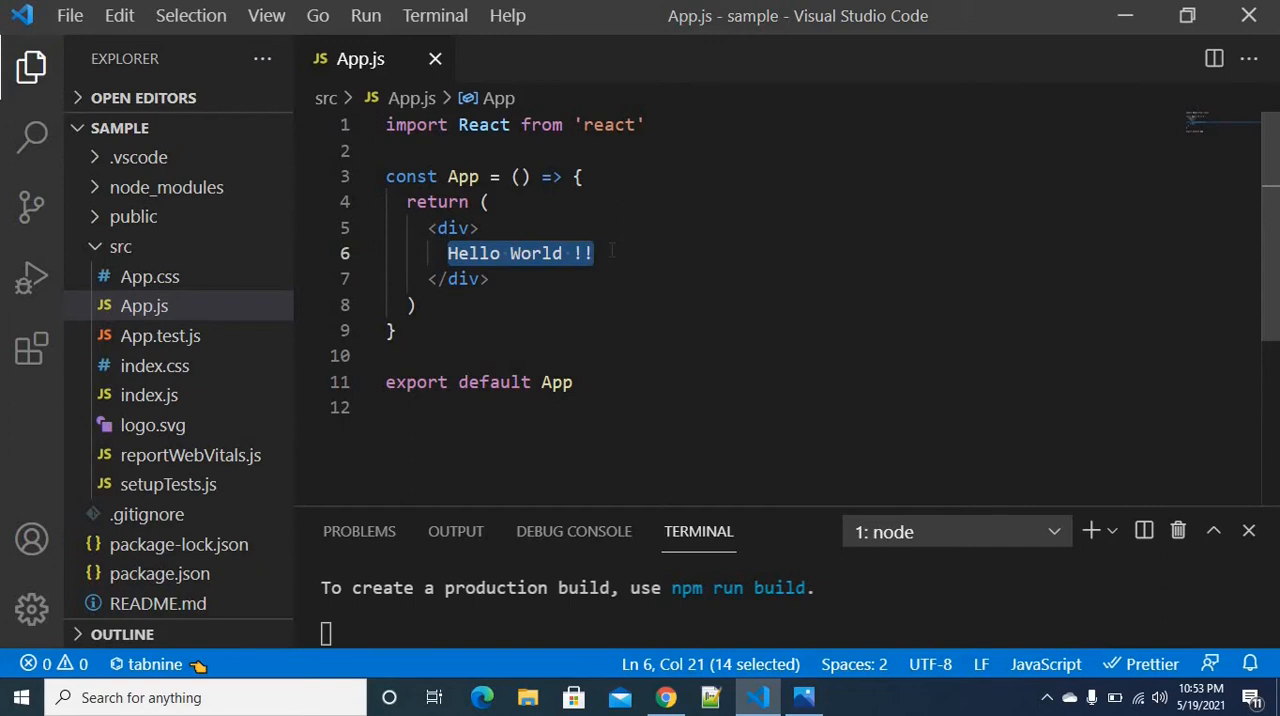
{"action": "left_click", "coordinate": [664, 696]}
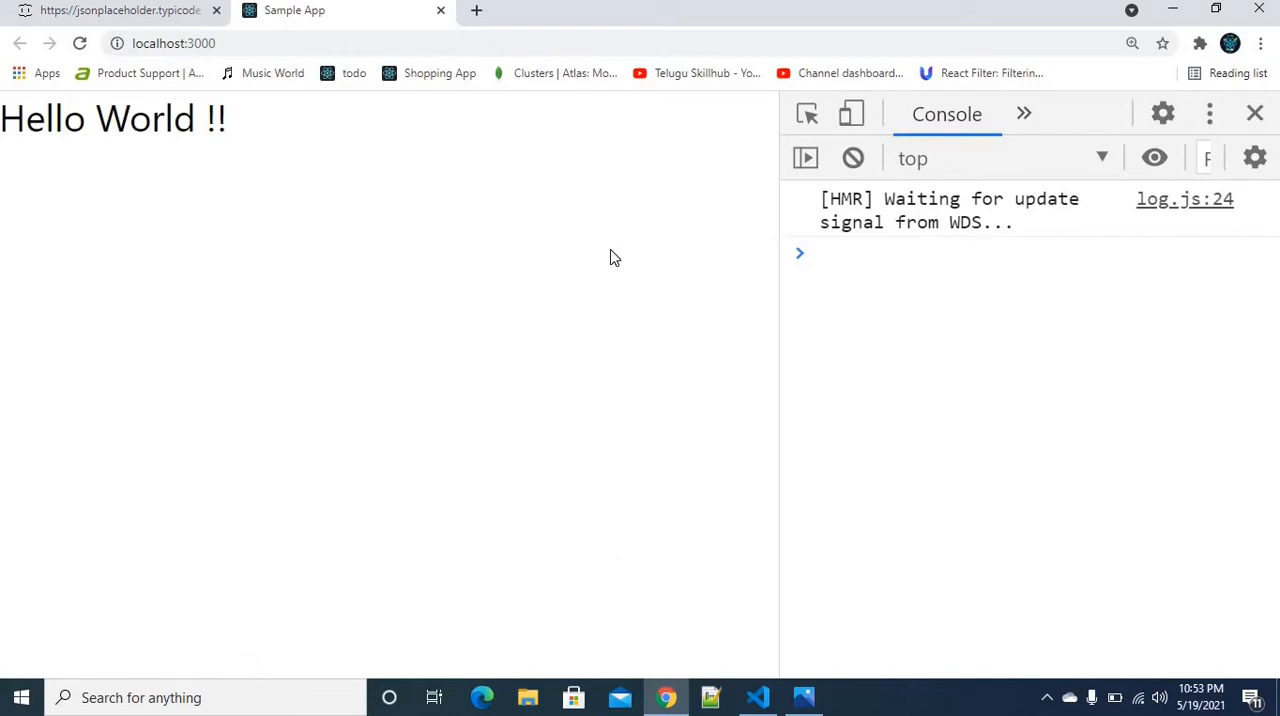
{"action": "left_click", "coordinate": [756, 696]}
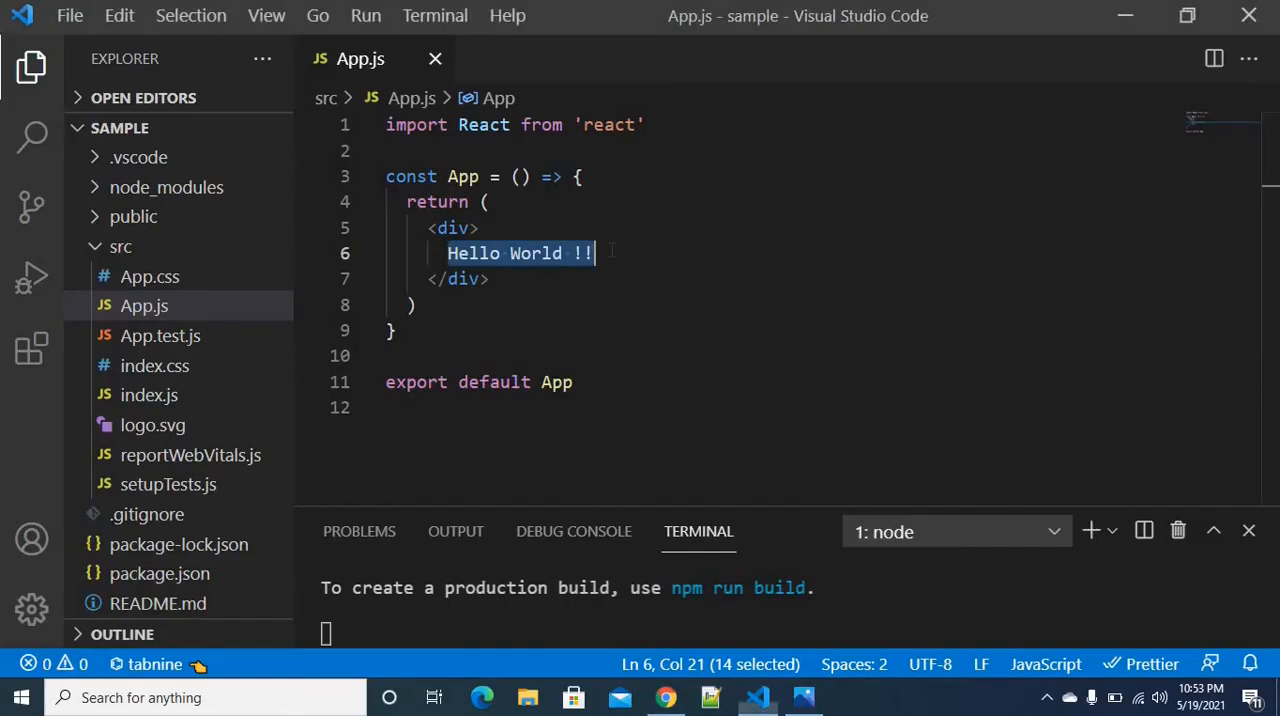
{"action": "left_click", "coordinate": [518, 176]}
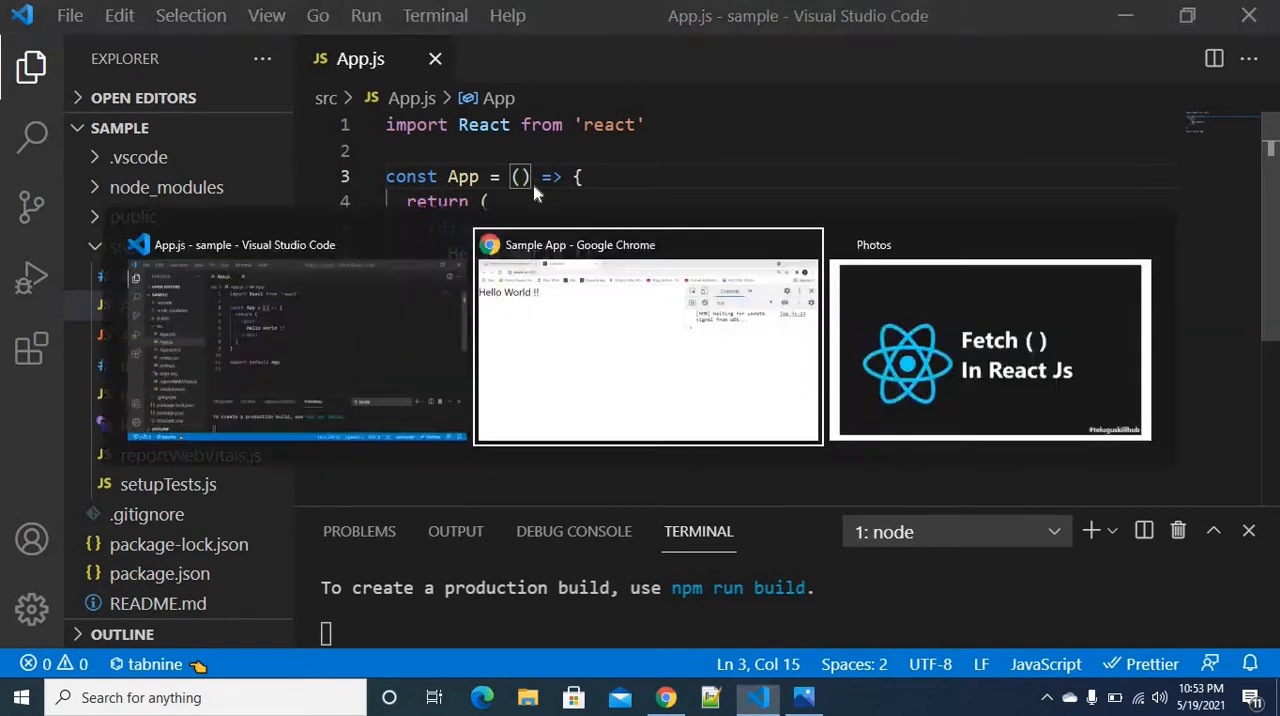
{"action": "left_click", "coordinate": [648, 336]}
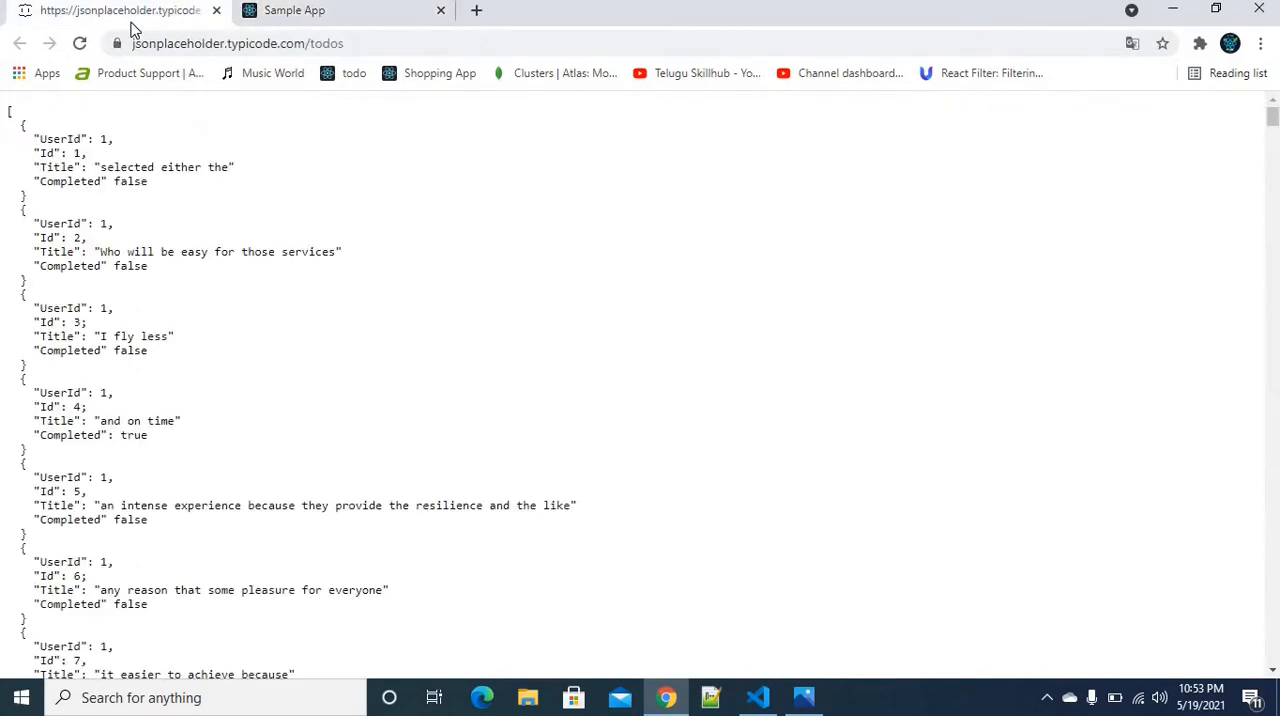
{"action": "mouse_move", "coordinate": [212, 74]}
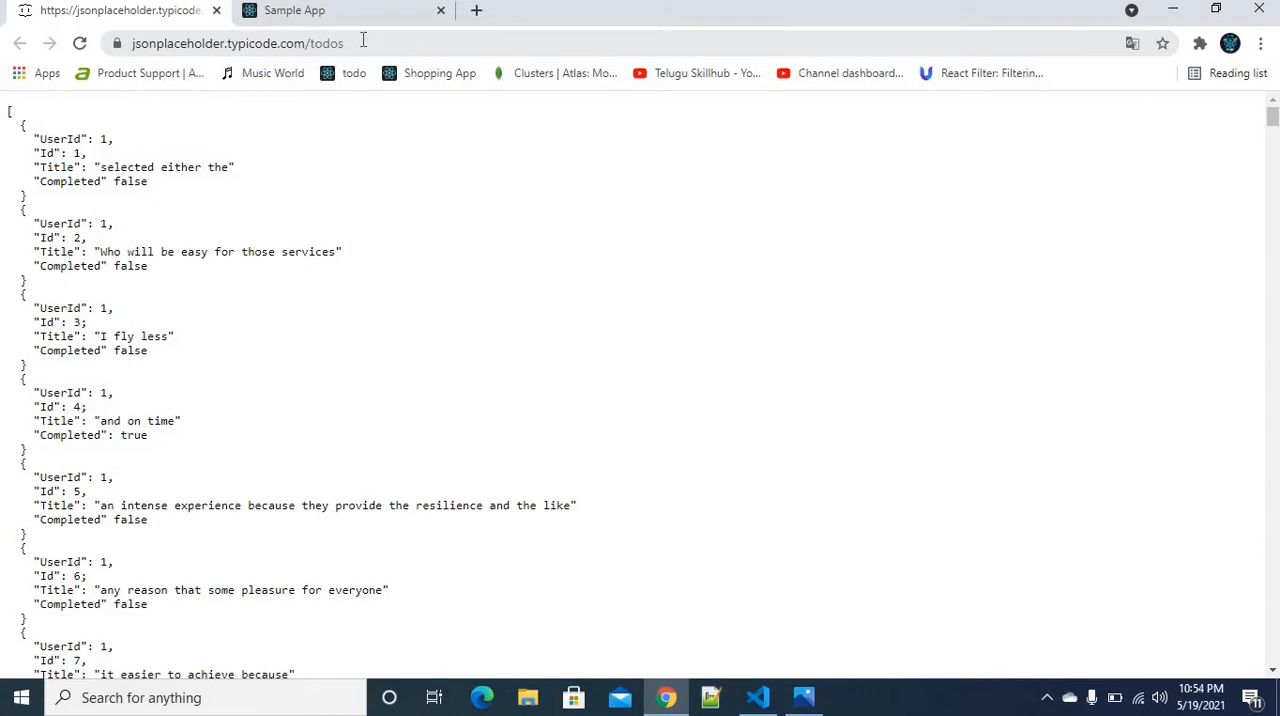
{"action": "left_click", "coordinate": [238, 44]}
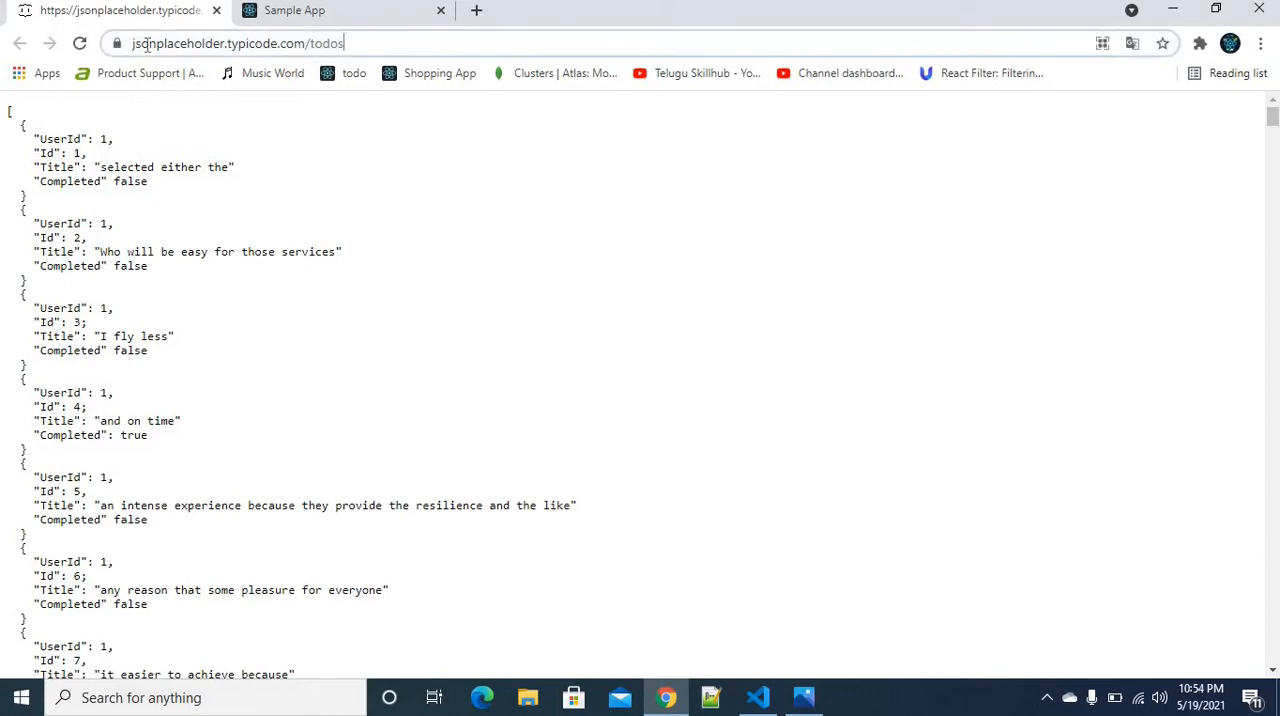
{"action": "left_click_drag", "start_coordinate": [36, 152], "coordinate": [80, 364]}
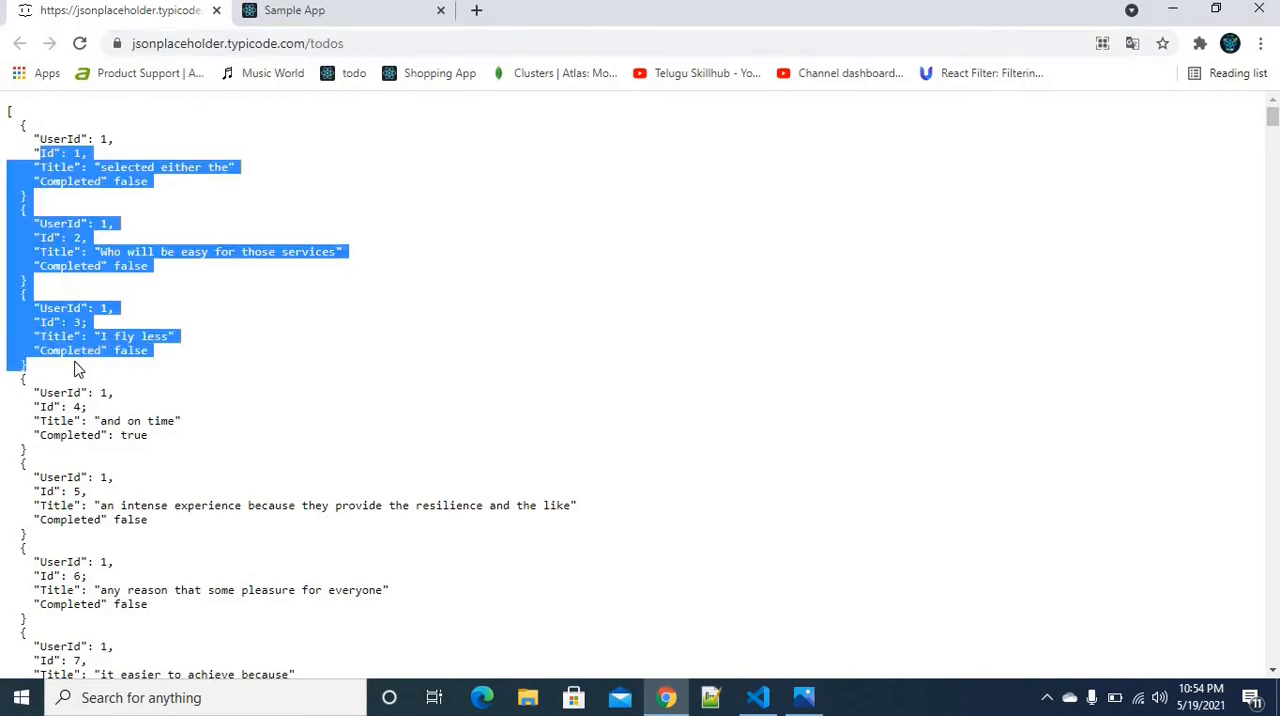
{"action": "left_click", "coordinate": [1060, 222]}
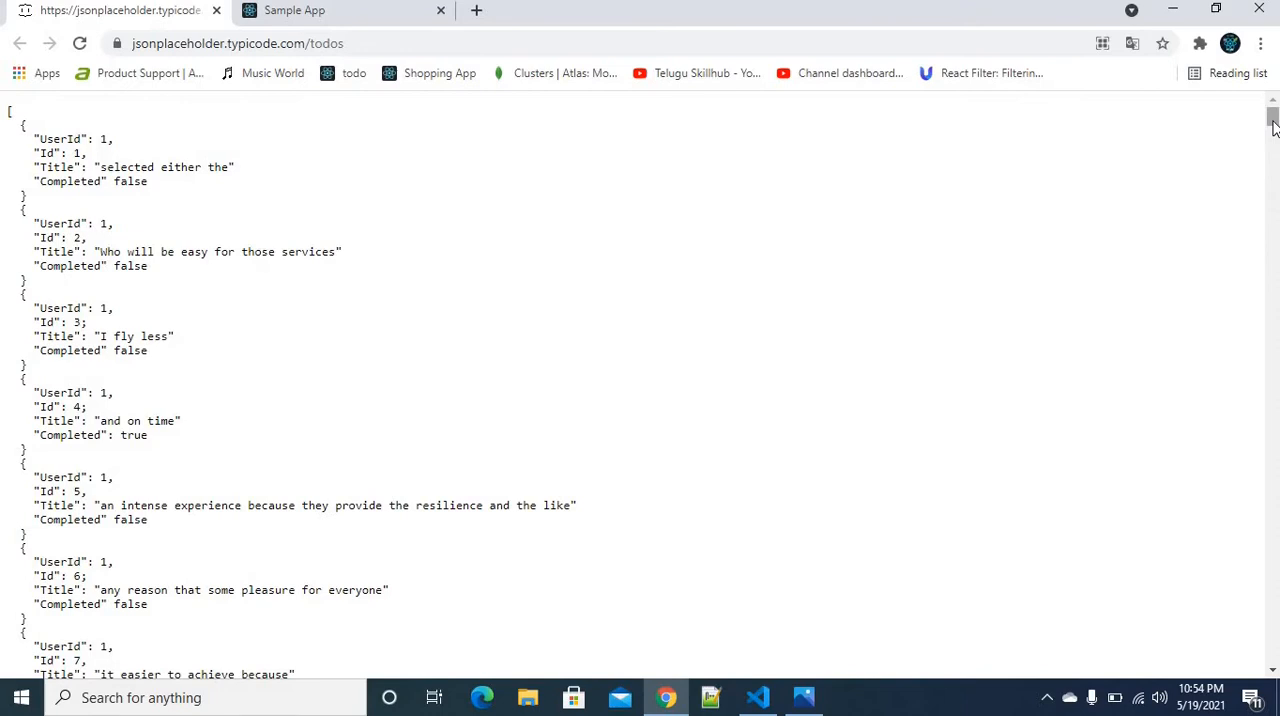
{"action": "scroll", "scroll_direction": "down", "scroll_amount": 3}
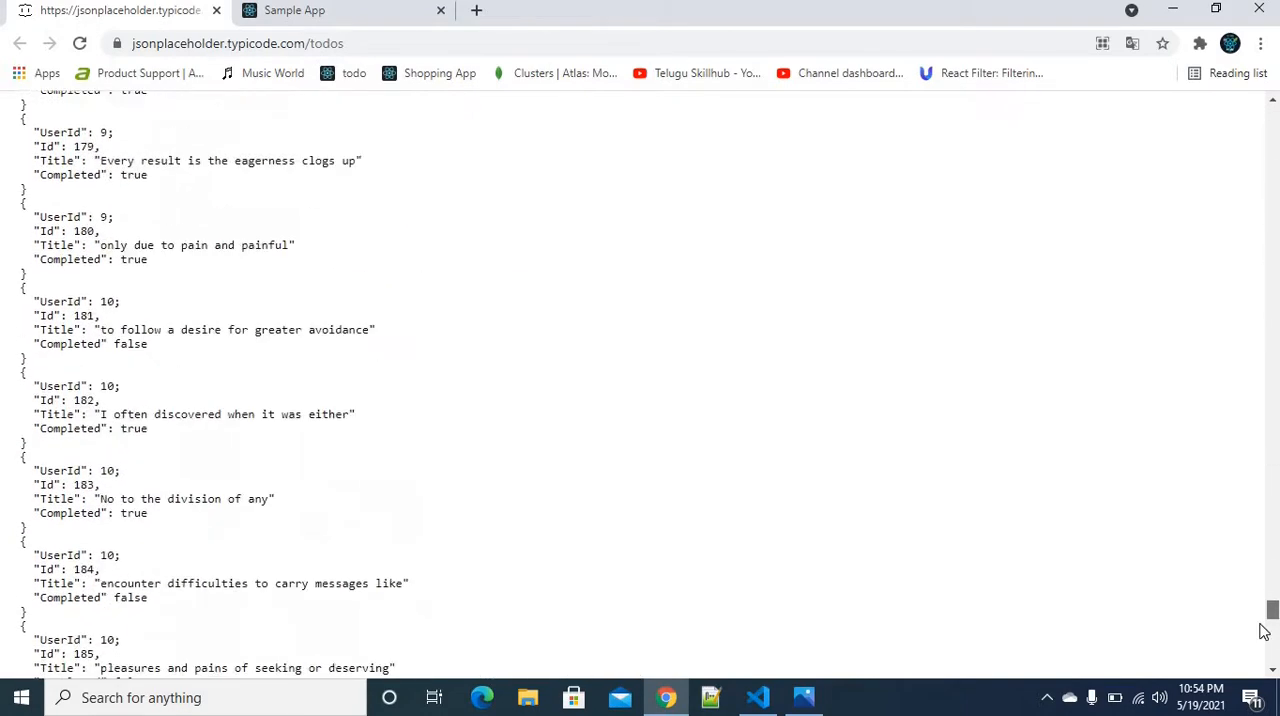
{"action": "scroll", "scroll_direction": "down", "scroll_amount": 3}
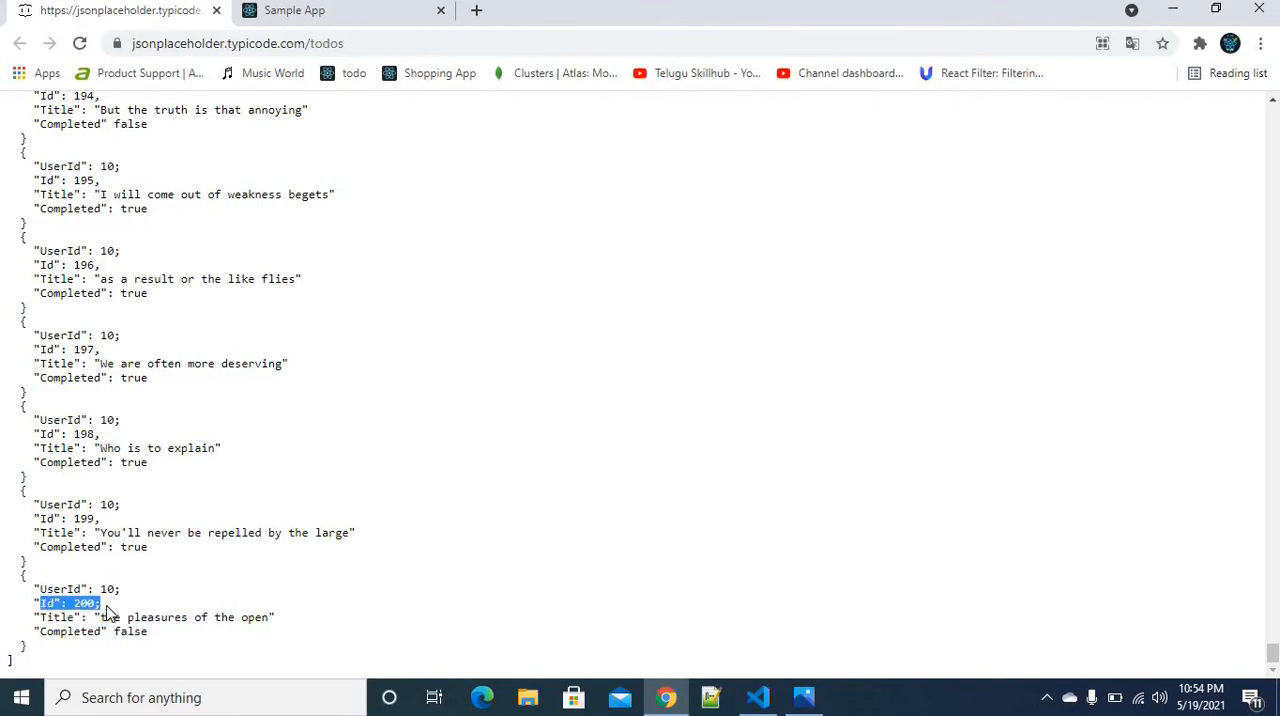
{"action": "mouse_move", "coordinate": [1276, 590]}
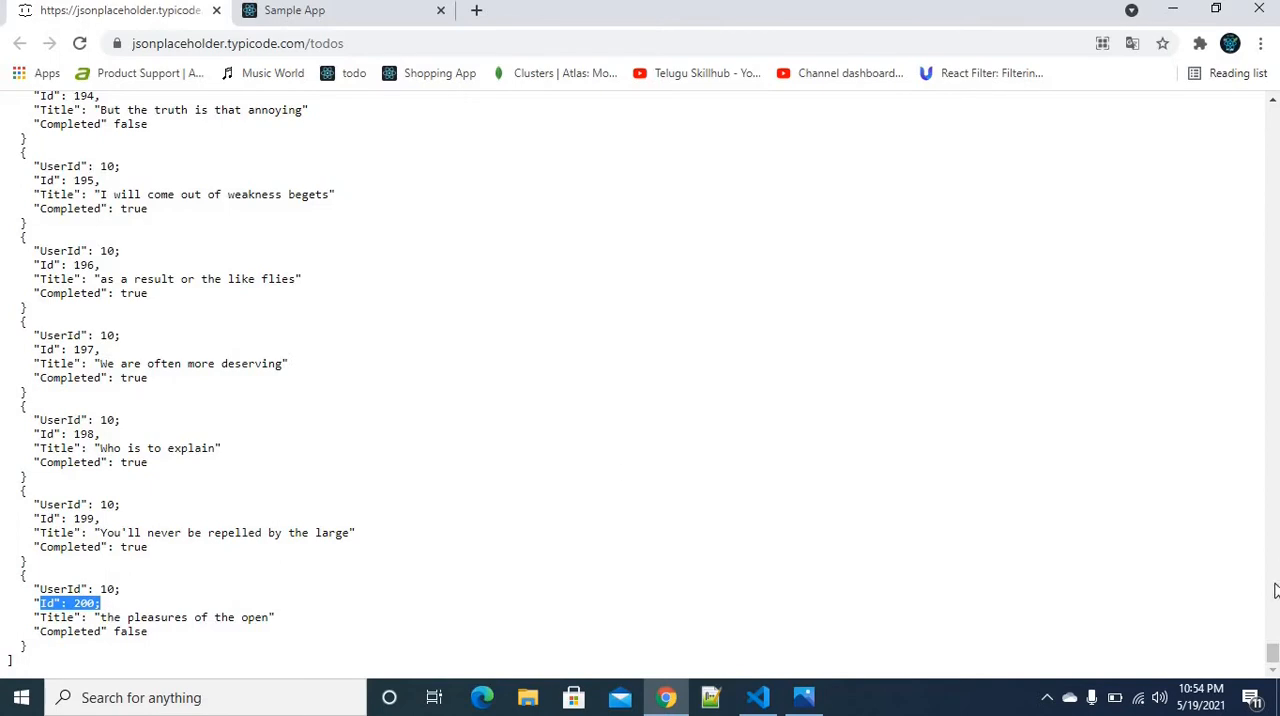
{"action": "scroll", "scroll_direction": "up", "scroll_amount": 3}
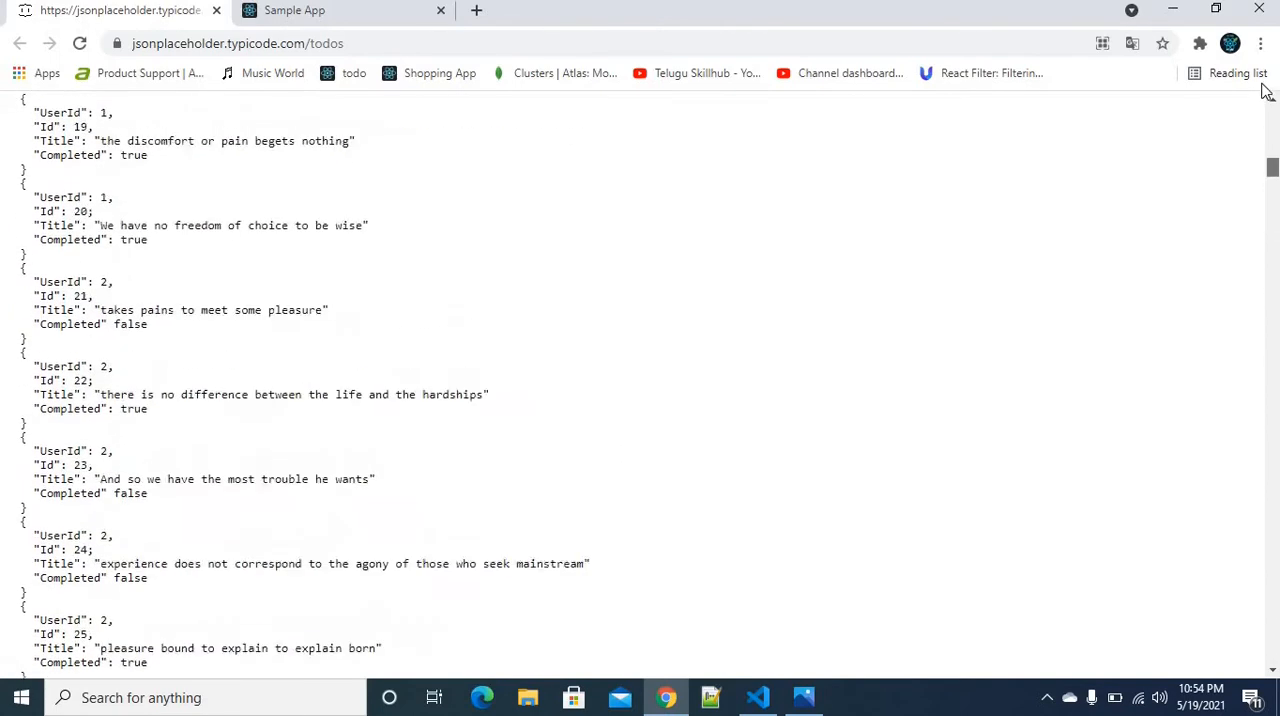
{"action": "scroll", "scroll_direction": "up", "scroll_amount": 3}
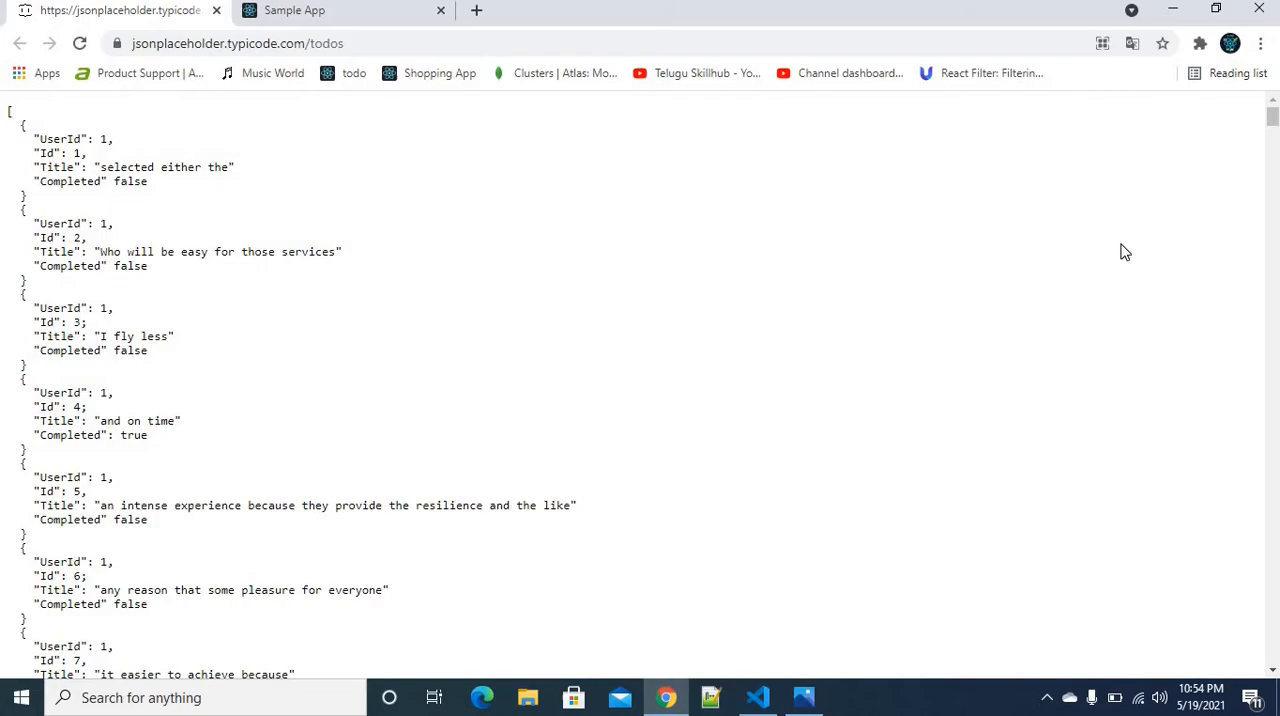
{"action": "left_click", "coordinate": [756, 696]}
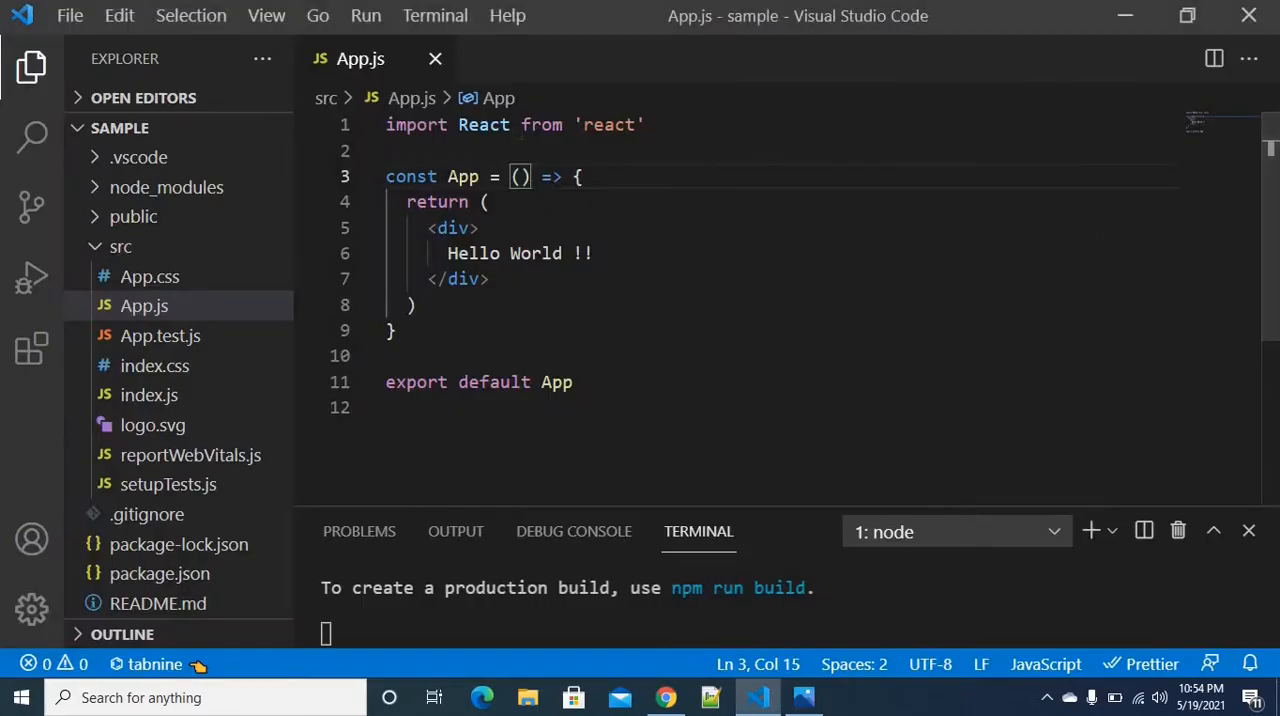
Extend the import to React,{useEffect} and start a useEffect call at the top of App.
{"action": "double_click", "coordinate": [484, 124]}
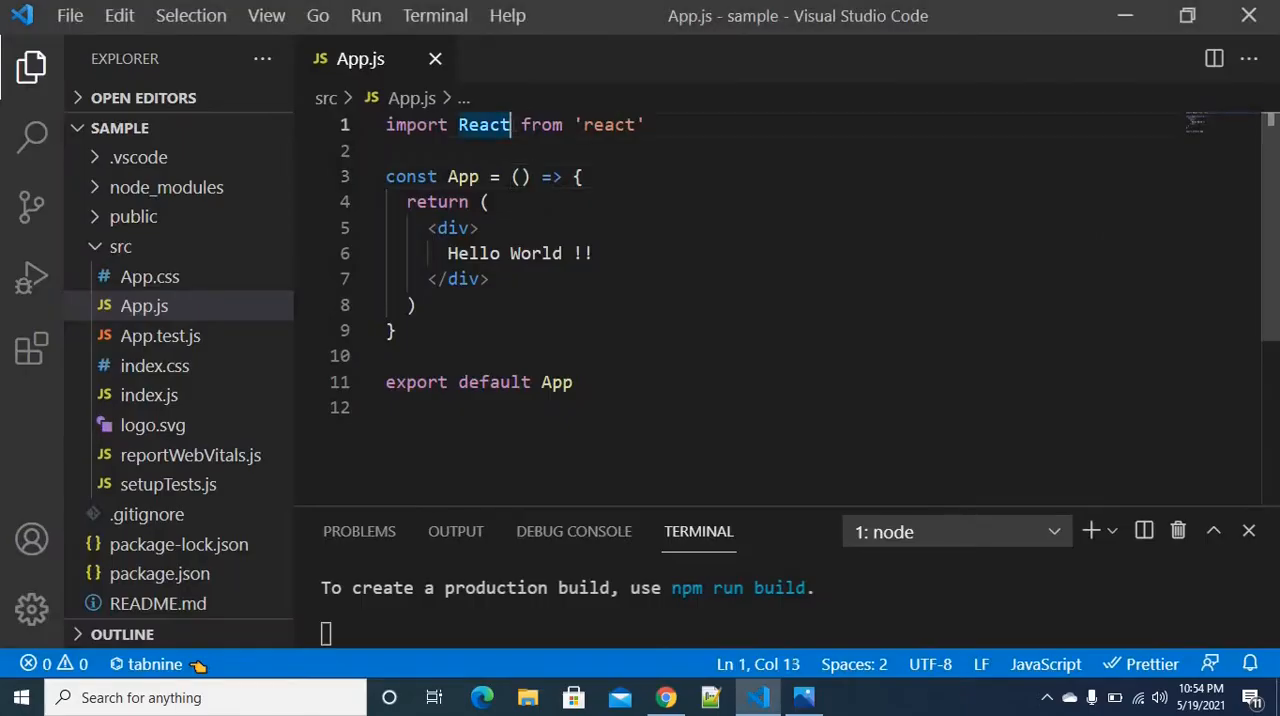
{"action": "type", "text": ",{}"}
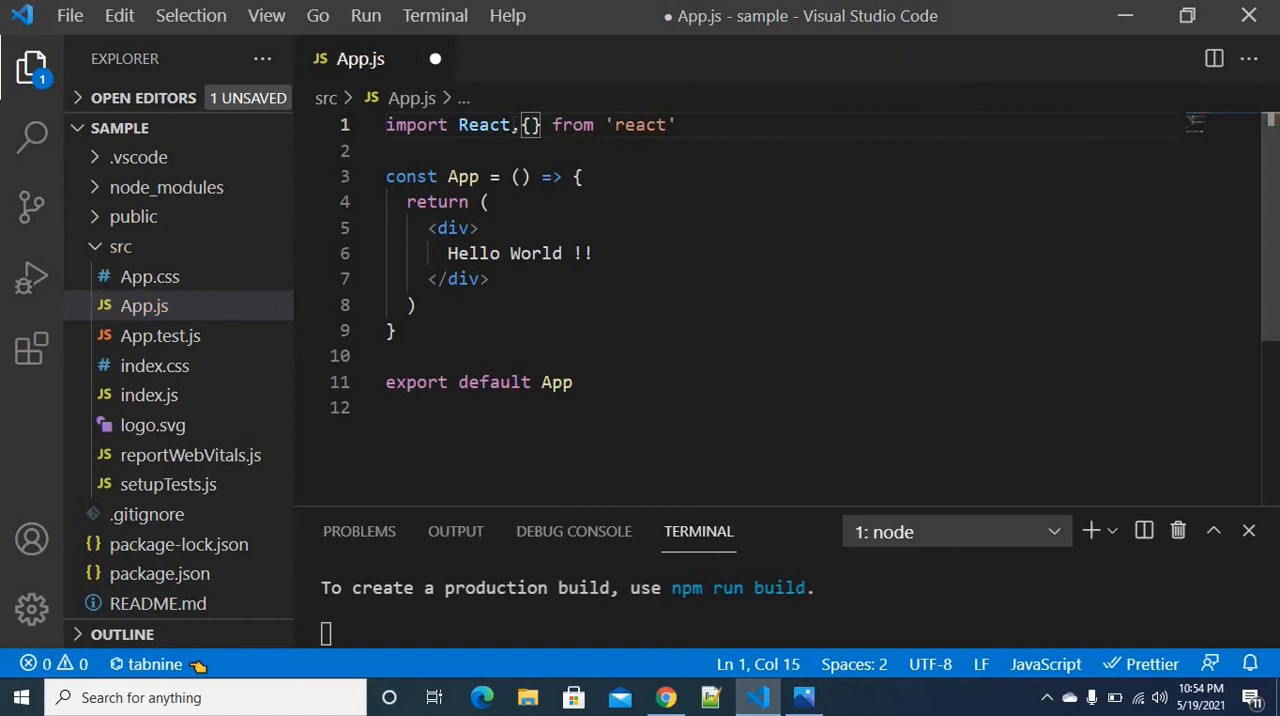
{"action": "type", "text": "useEffect"}
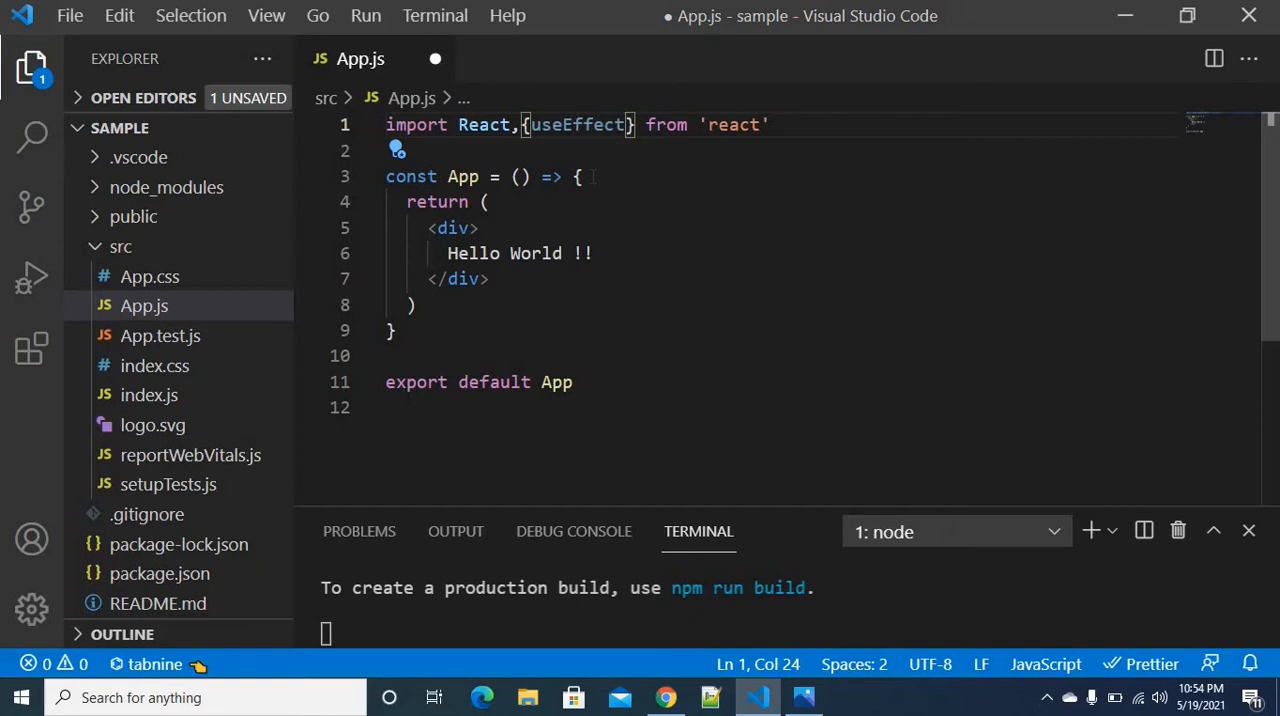
{"action": "left_click", "coordinate": [580, 176]}
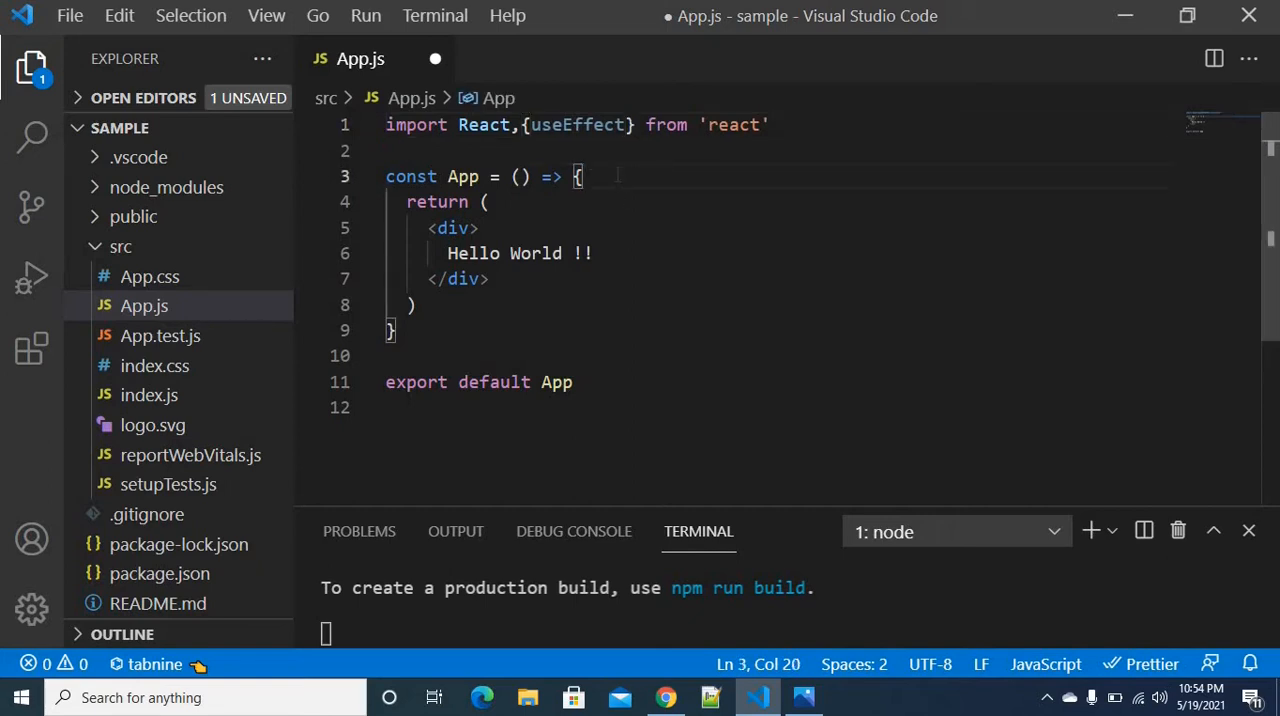
{"action": "type", "text": "useEffect(()=>{"}
{"action": "type", "text": "},[])"}
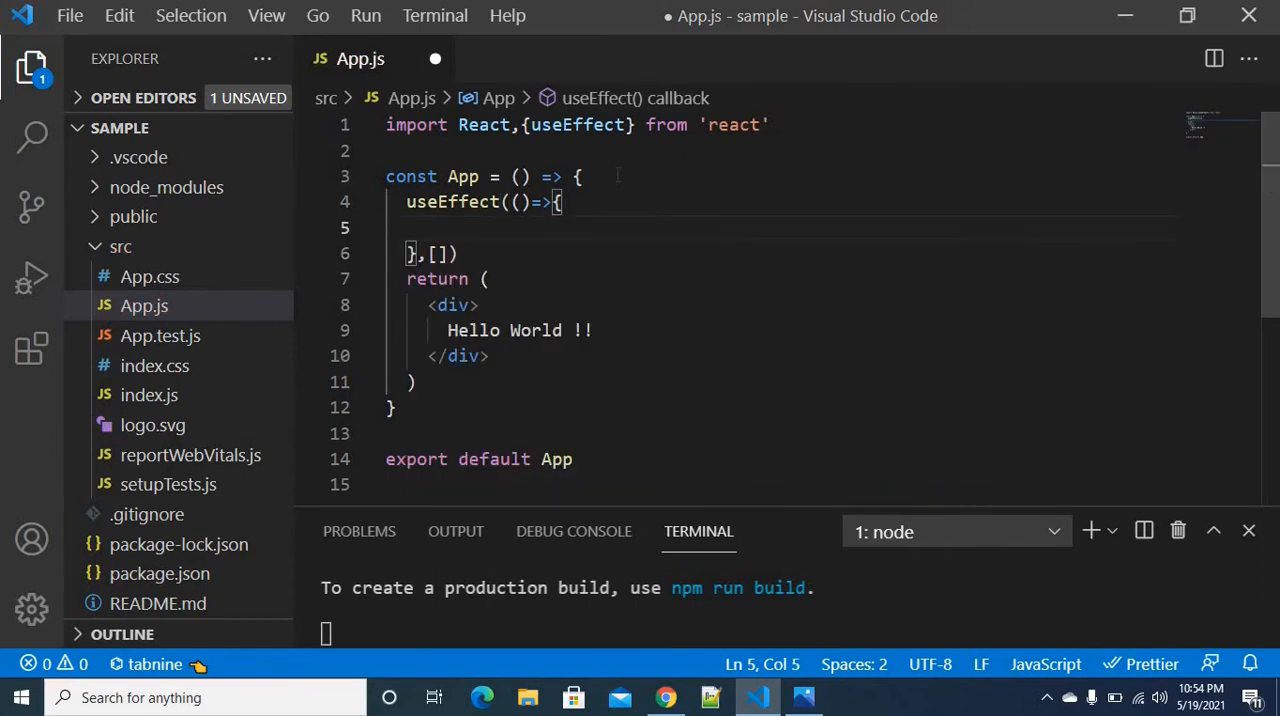
{"action": "type", "text": "fetch('"}
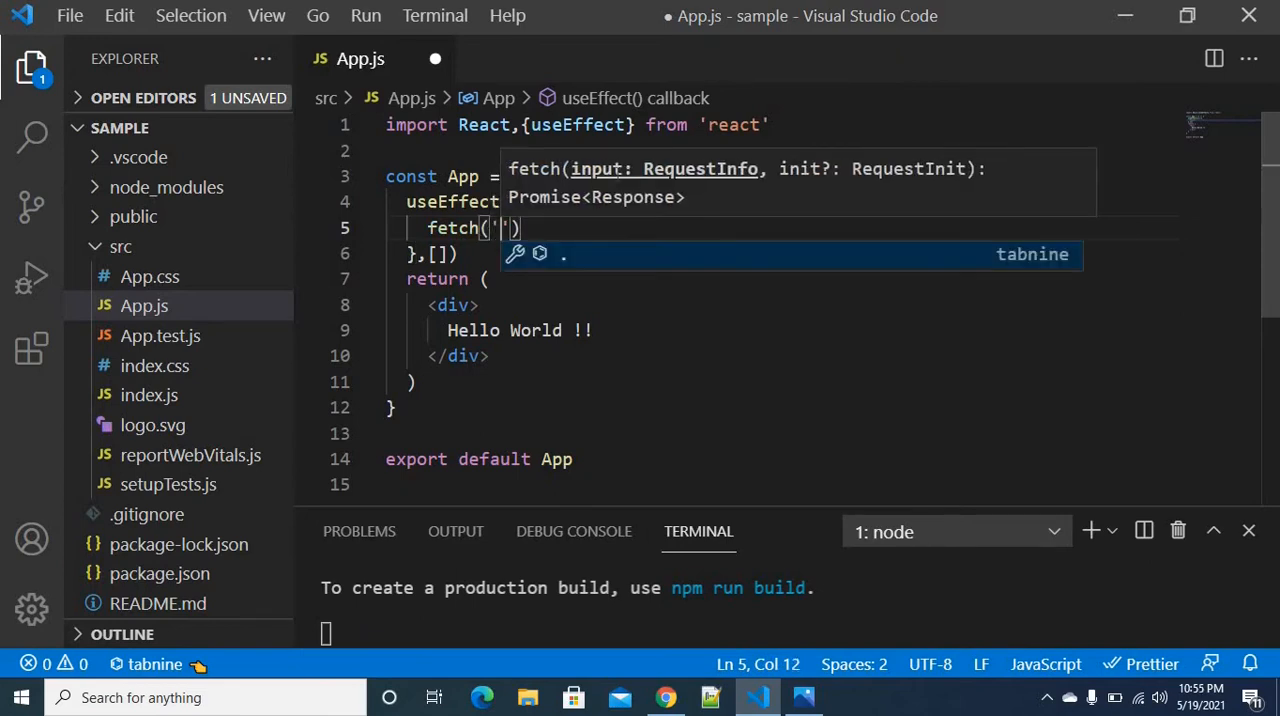
{"action": "left_click", "coordinate": [664, 696]}
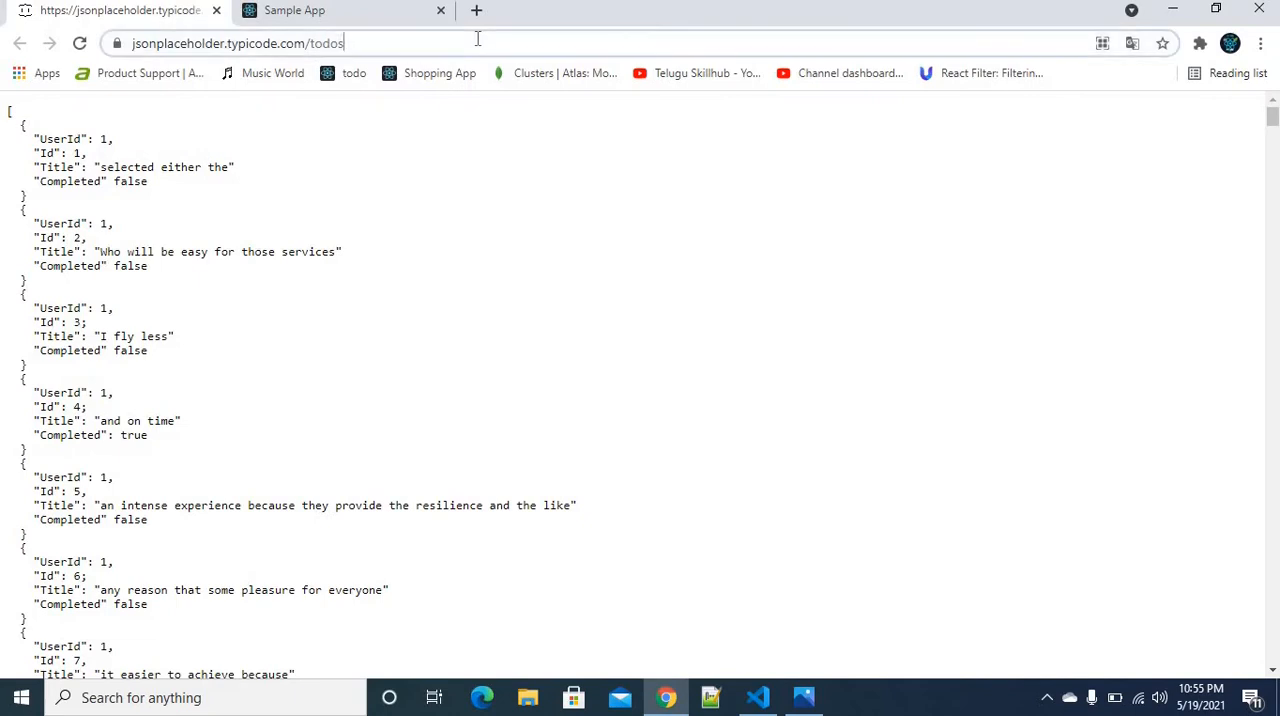
{"action": "left_click", "coordinate": [756, 696]}
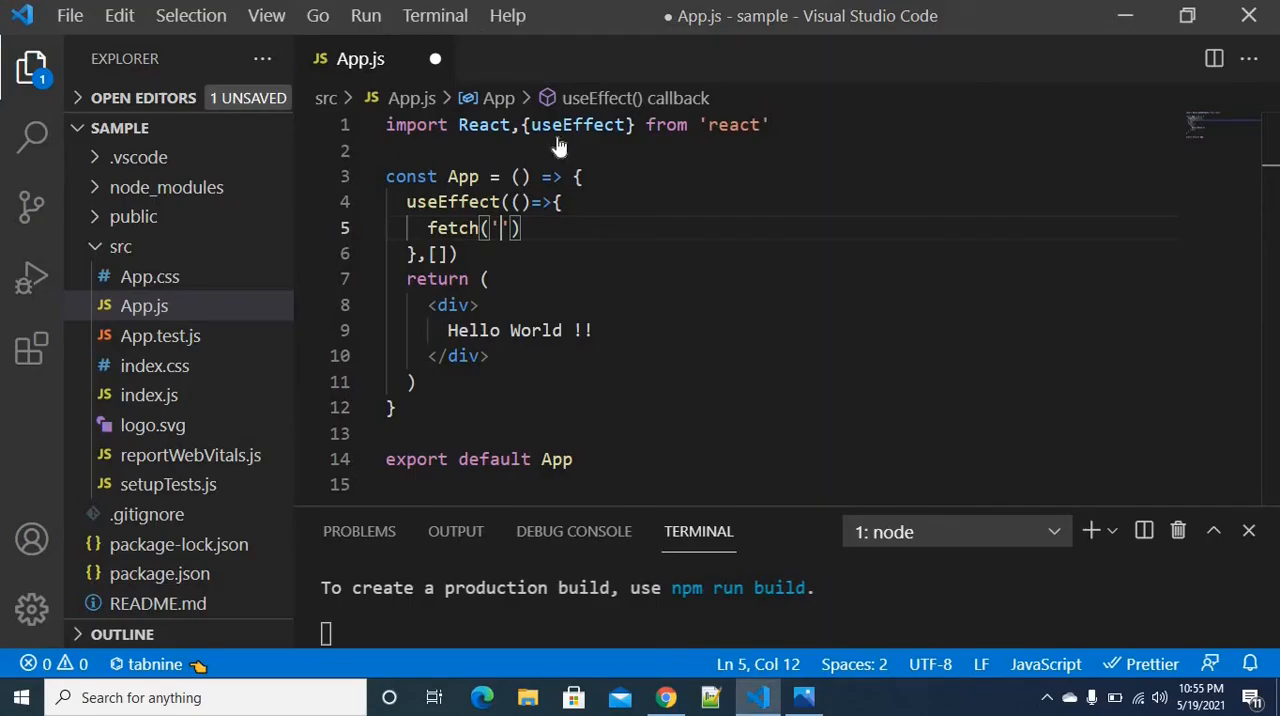
{"action": "type", "text": "https://jsonplaceholder.typicode.com/todos"}
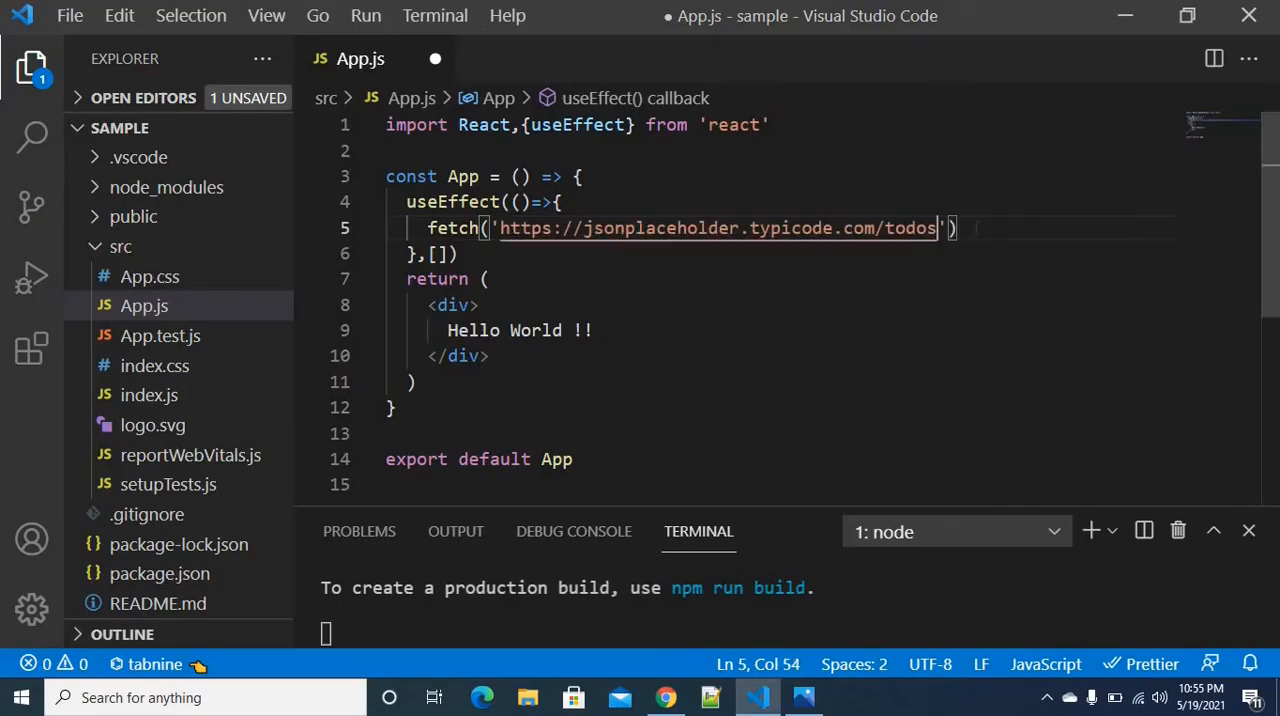
{"action": "type", "text": ")."}
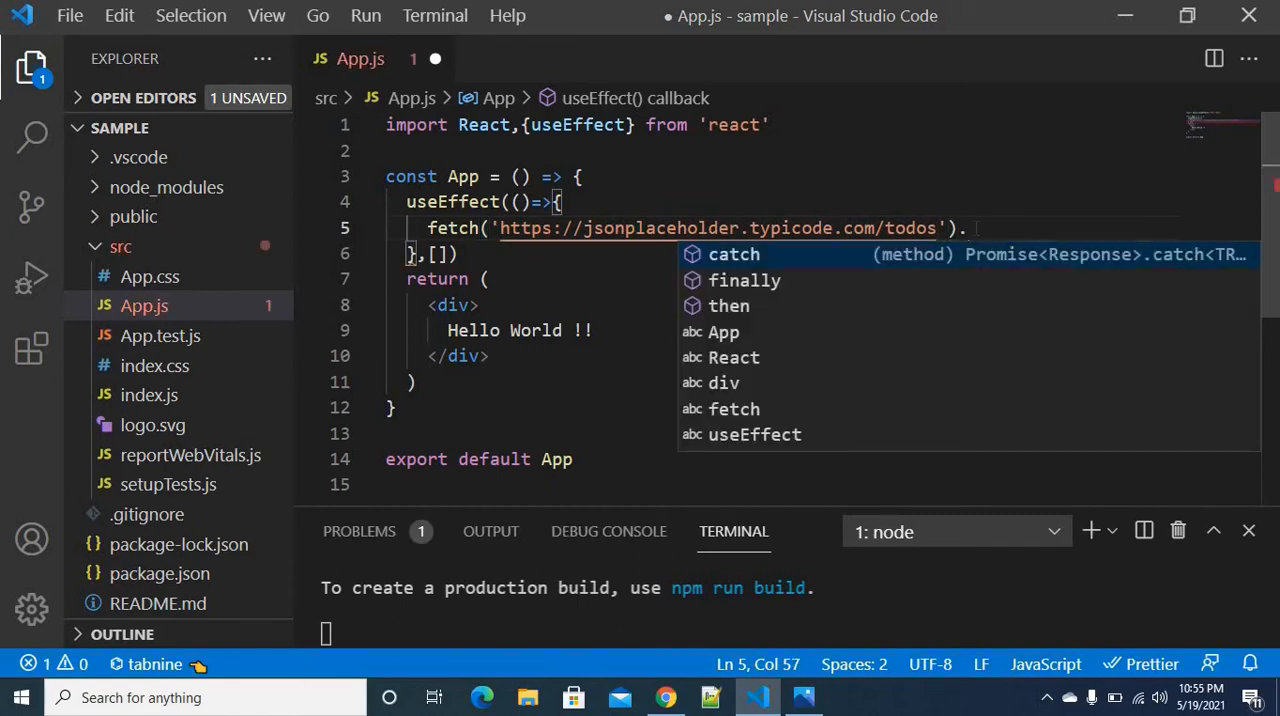
Chain .then( onto the fetch and leave an empty line inside for the callback.
{"action": "left_click", "coordinate": [664, 696]}
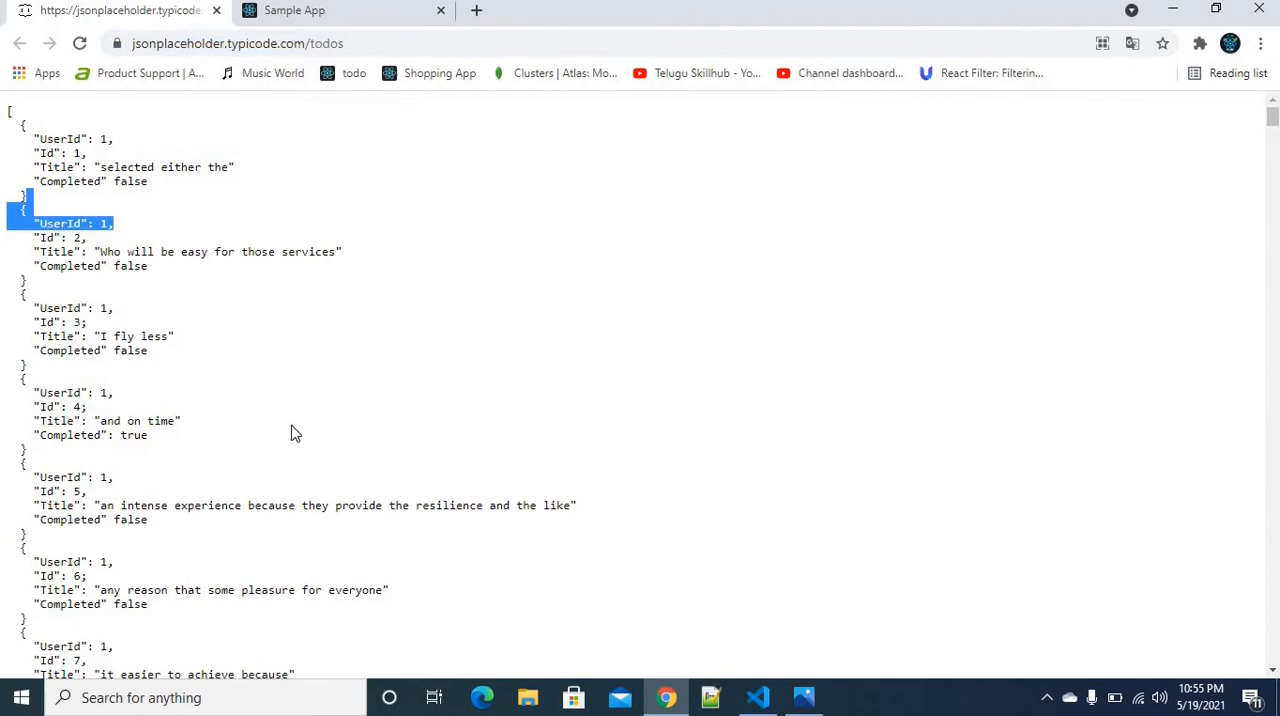
{"action": "left_click", "coordinate": [756, 696]}
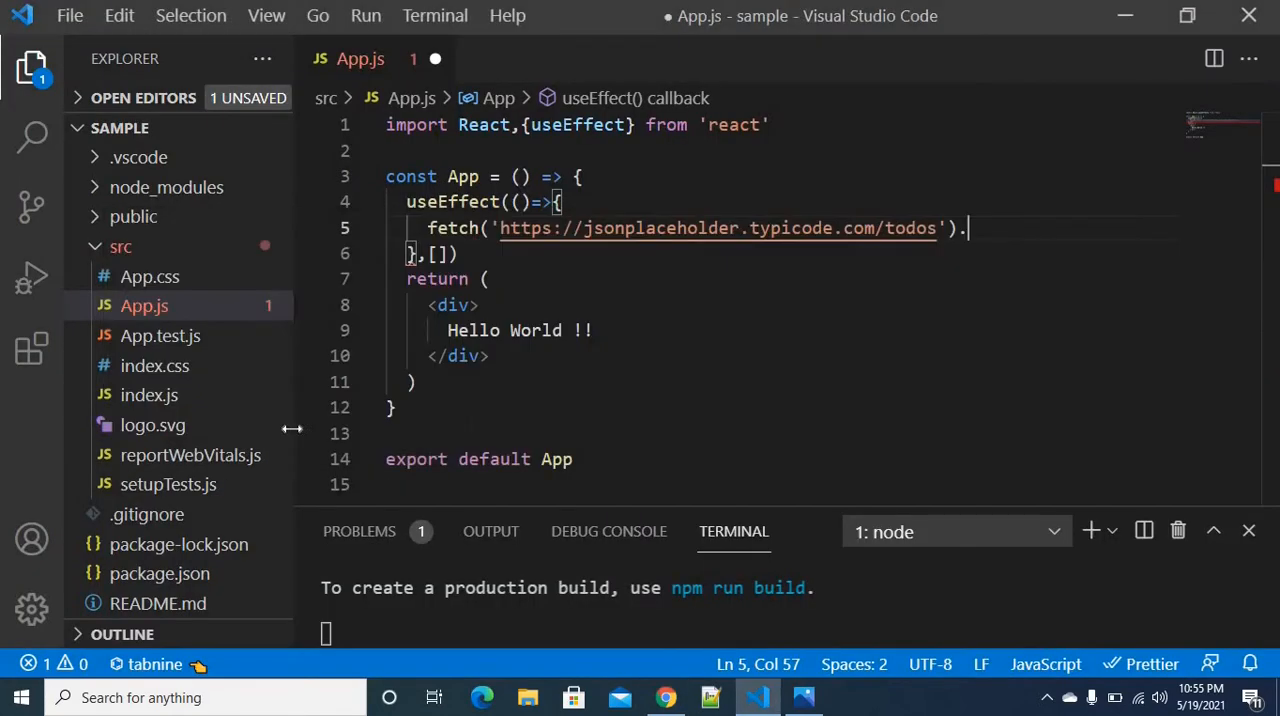
{"action": "type", "text": "then(function"}
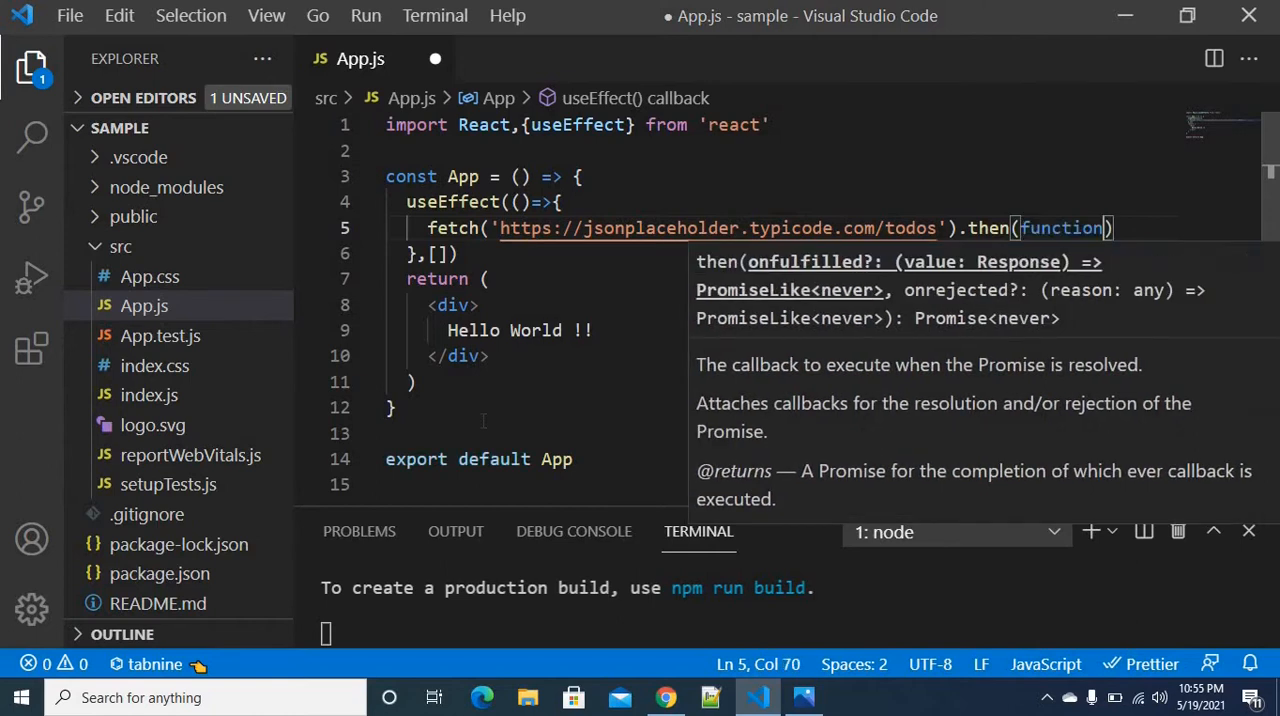
{"action": "key", "text": "Backspace"}
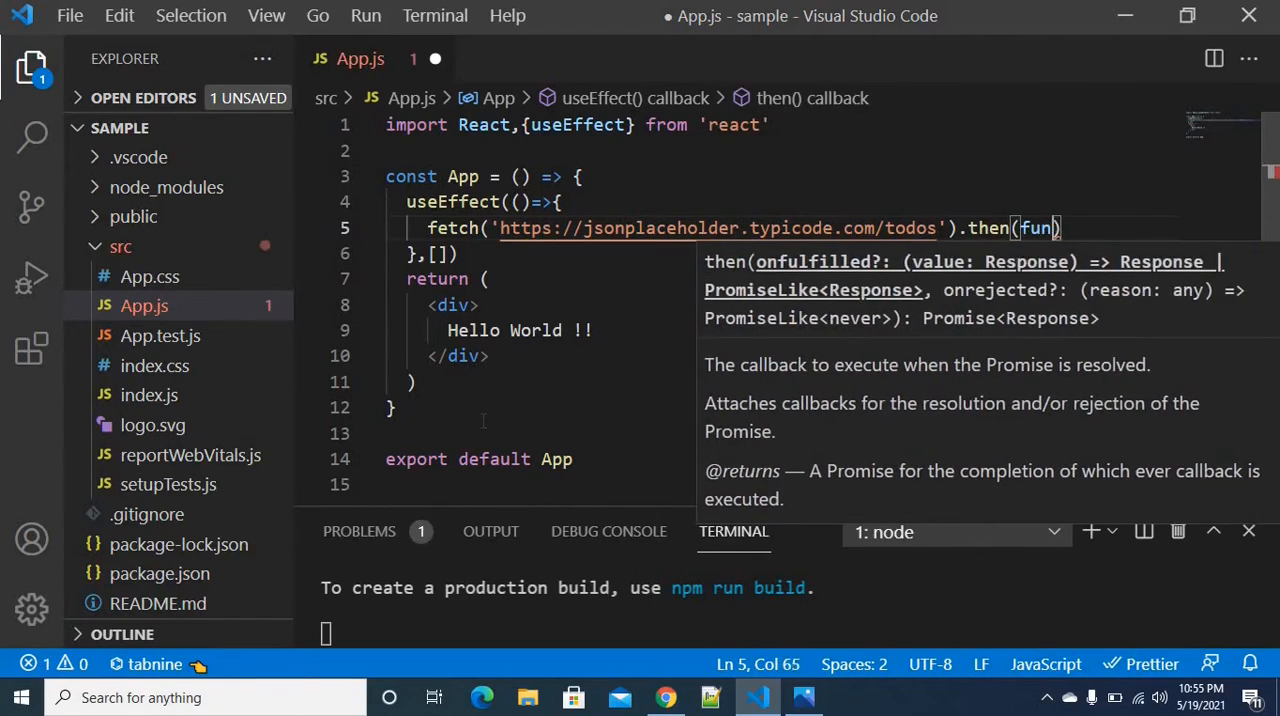
{"action": "key", "text": "Enter"}
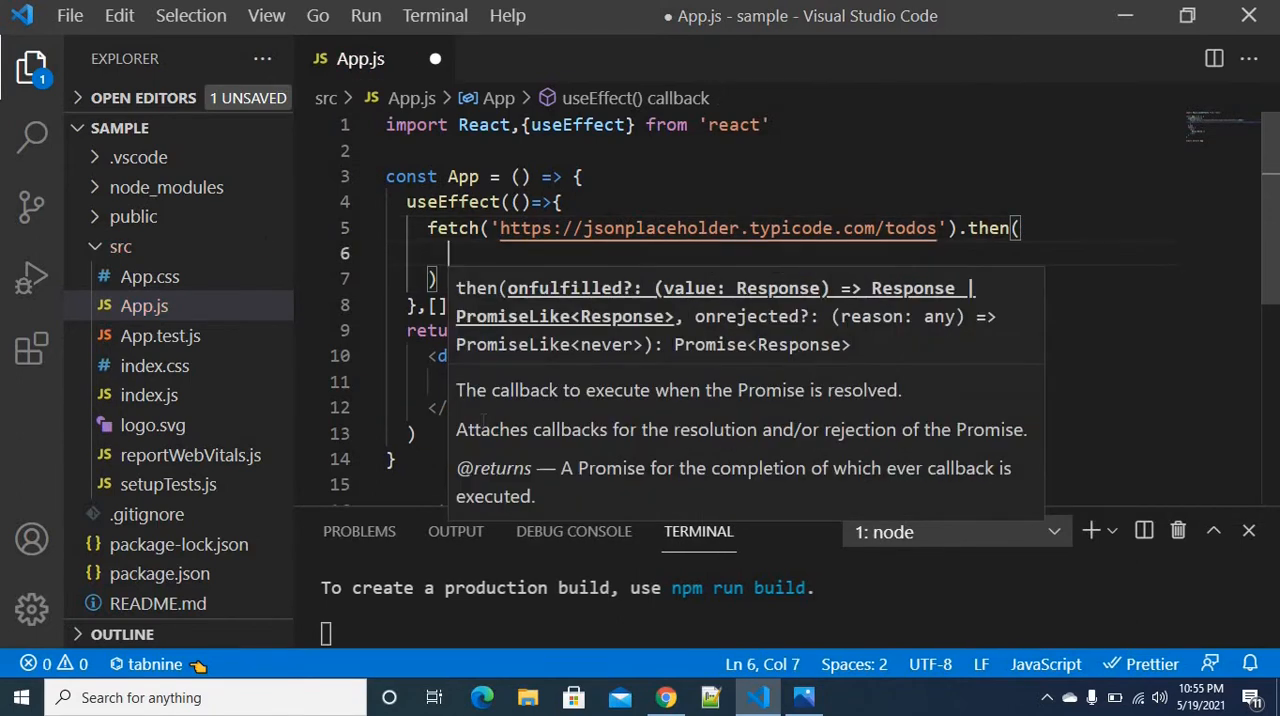
Make the then callback response => response.json(), checking the todos JSON in the browser.
{"action": "type", "text": "response =>"}
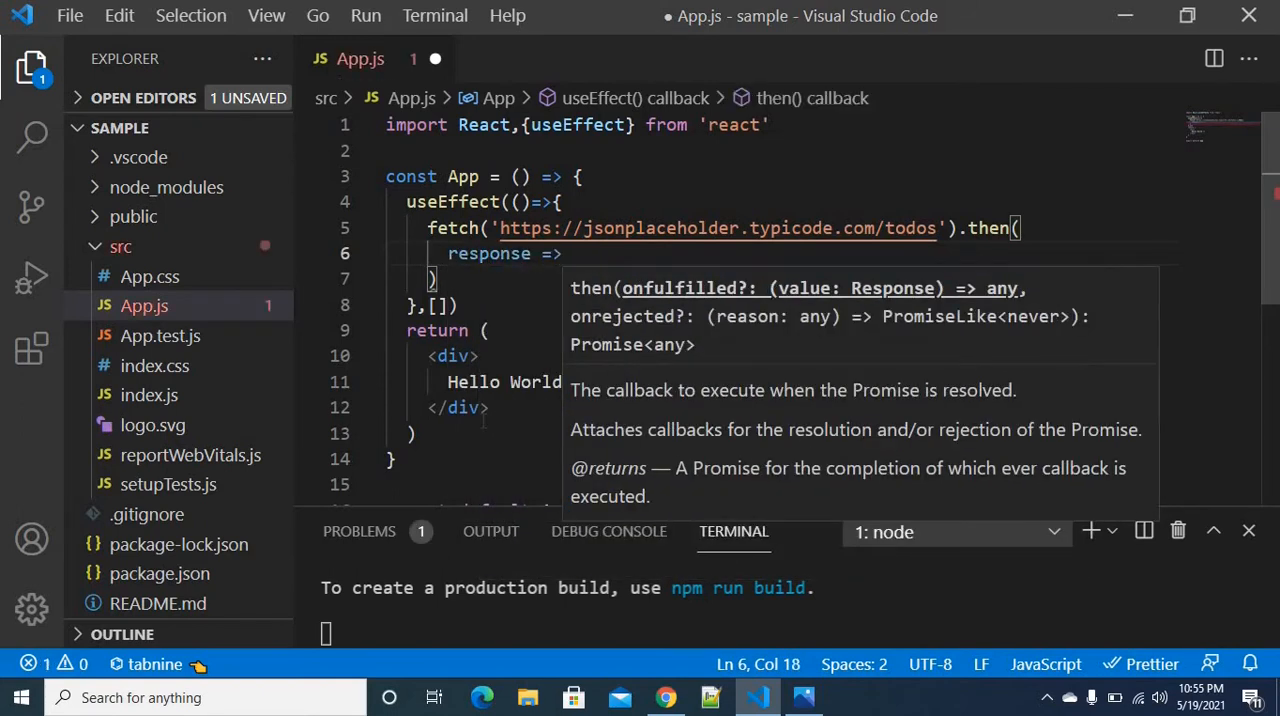
{"action": "type", "text": "response."}
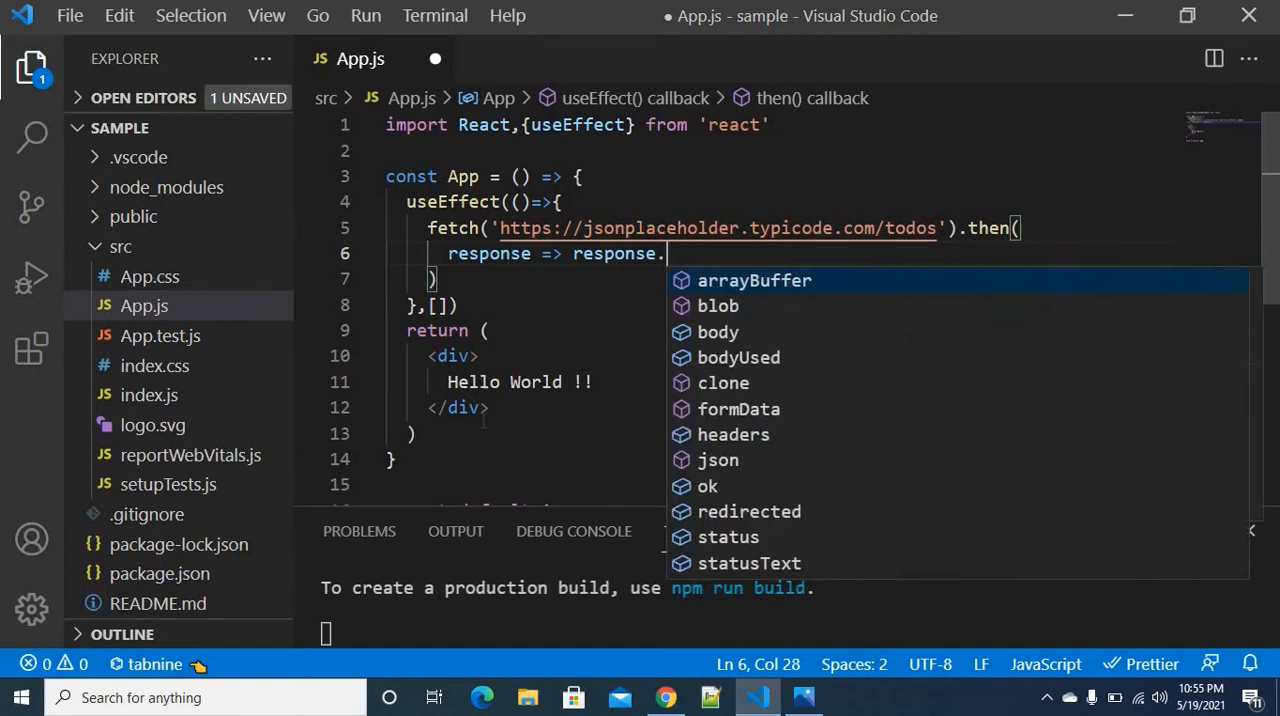
{"action": "left_click", "coordinate": [664, 696]}
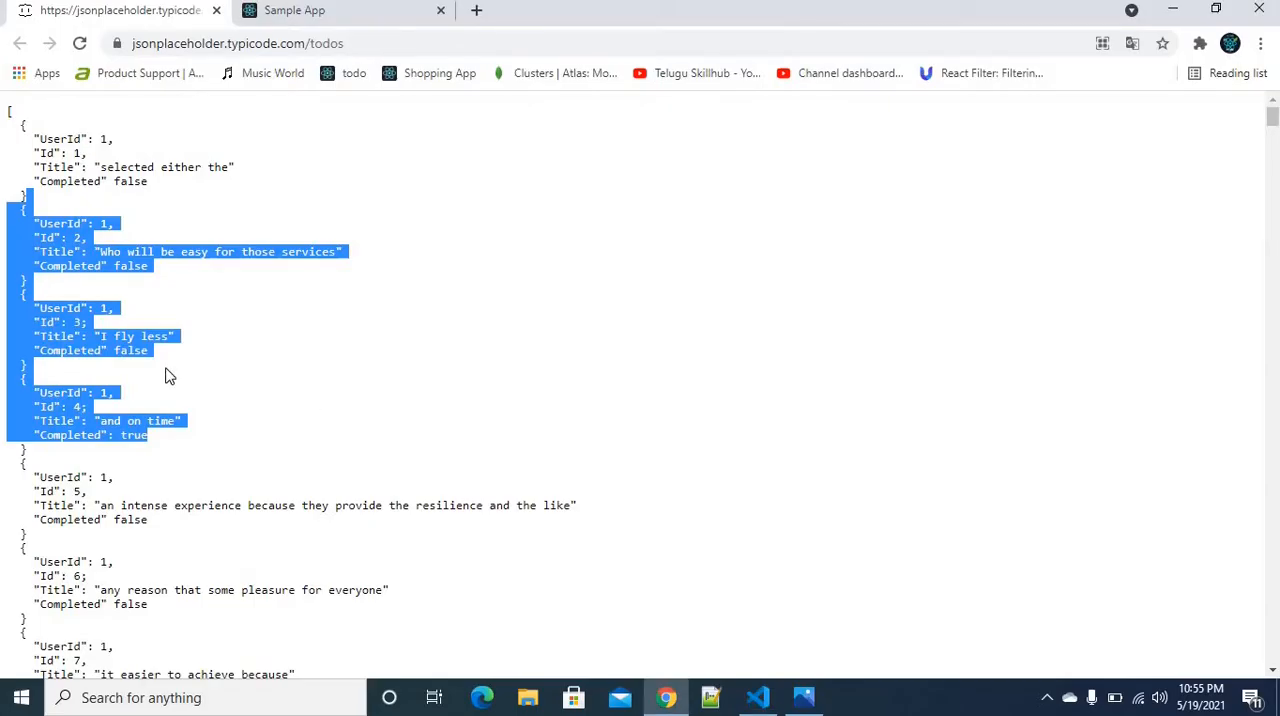
{"action": "left_click", "coordinate": [64, 124]}
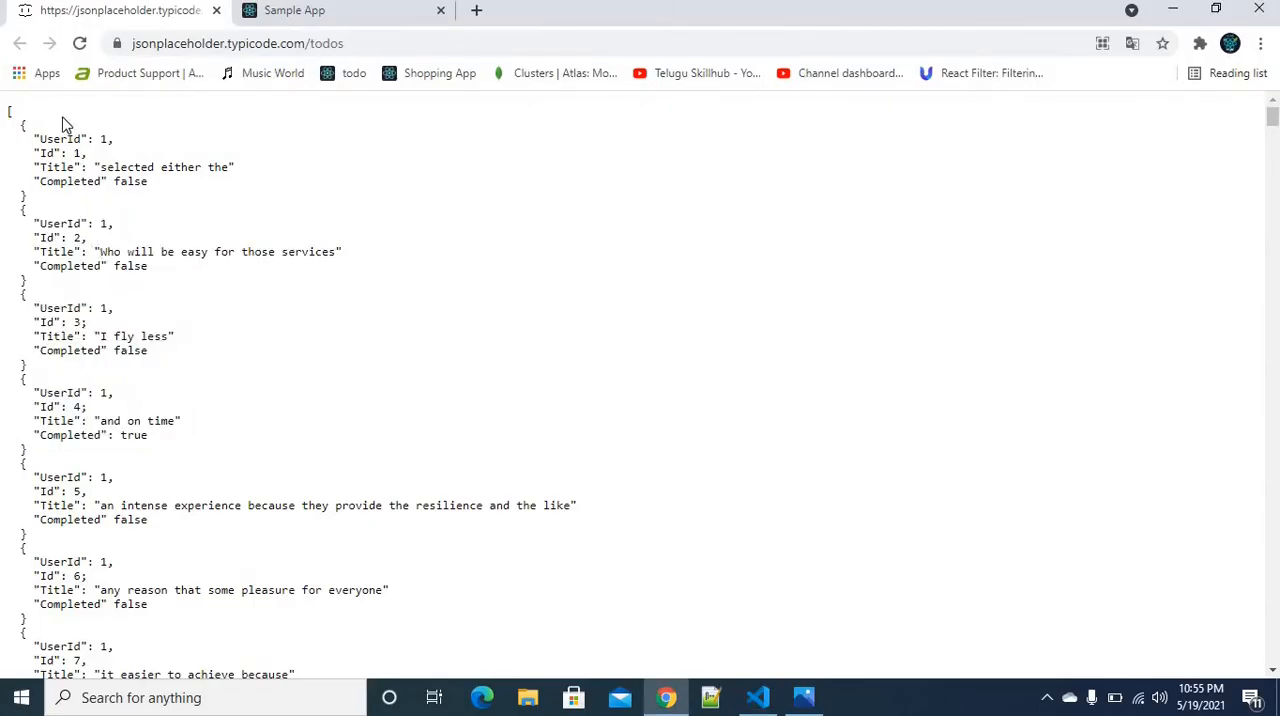
{"action": "left_click_drag", "start_coordinate": [10, 110], "coordinate": [108, 308]}
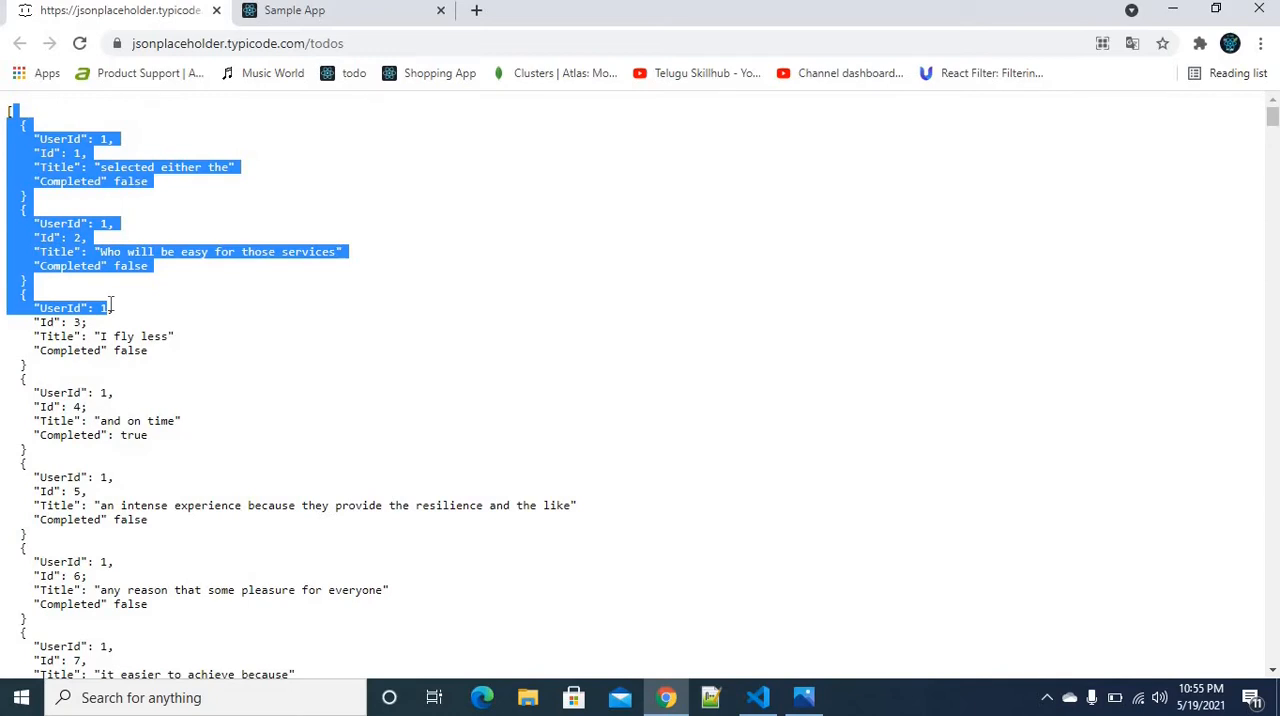
{"action": "left_click", "coordinate": [756, 696]}
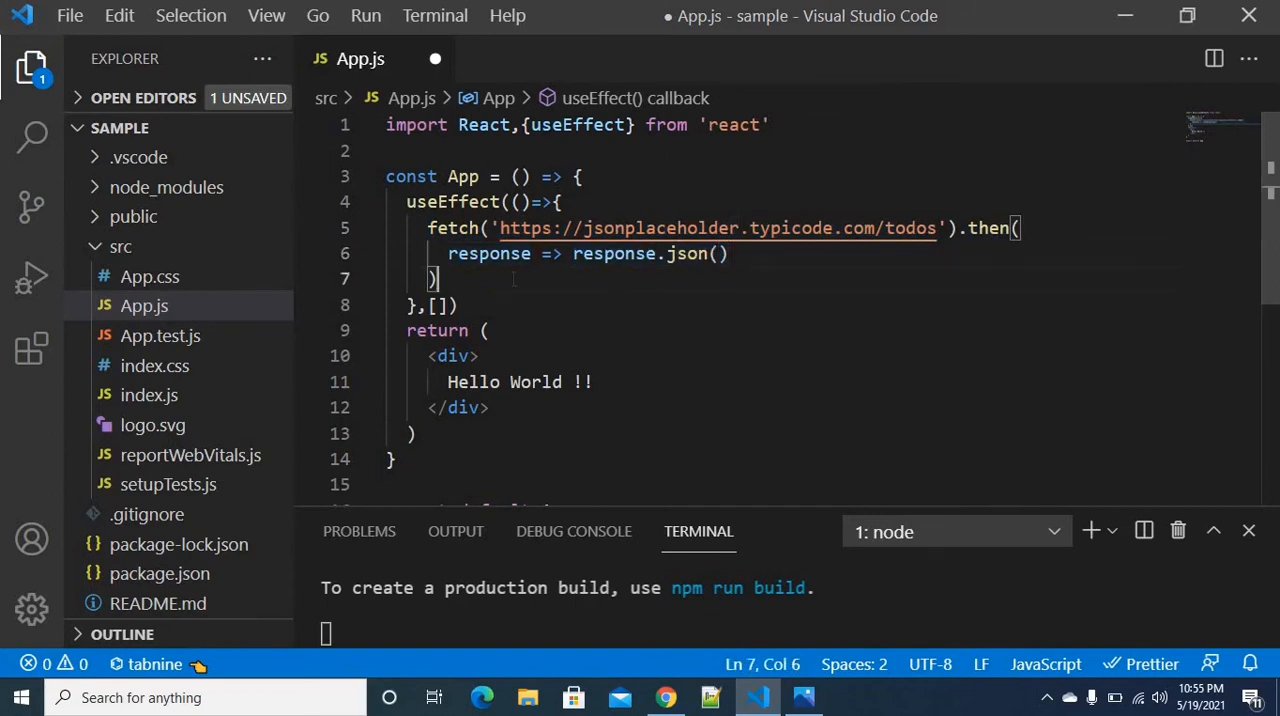
Add a second .then(json => console.log(json)) after the response.json() call.
{"action": "type", "text": ".then("}
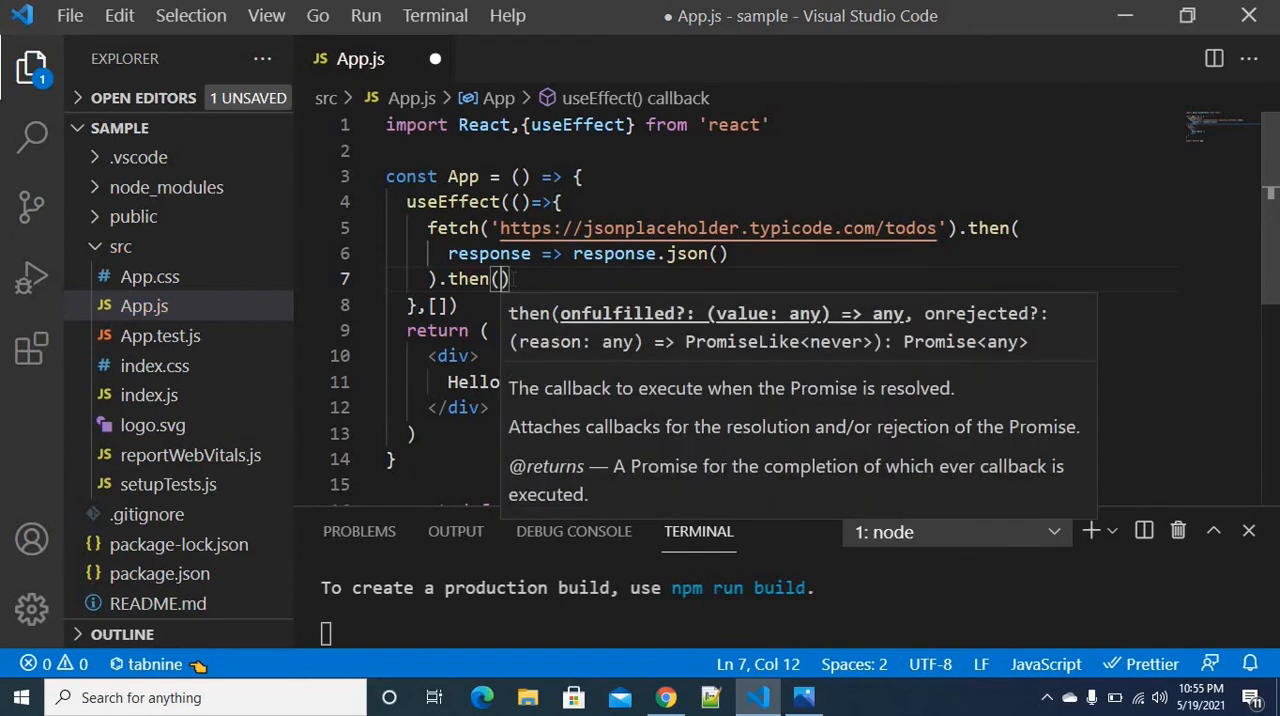
{"action": "type", "text": "josn"}
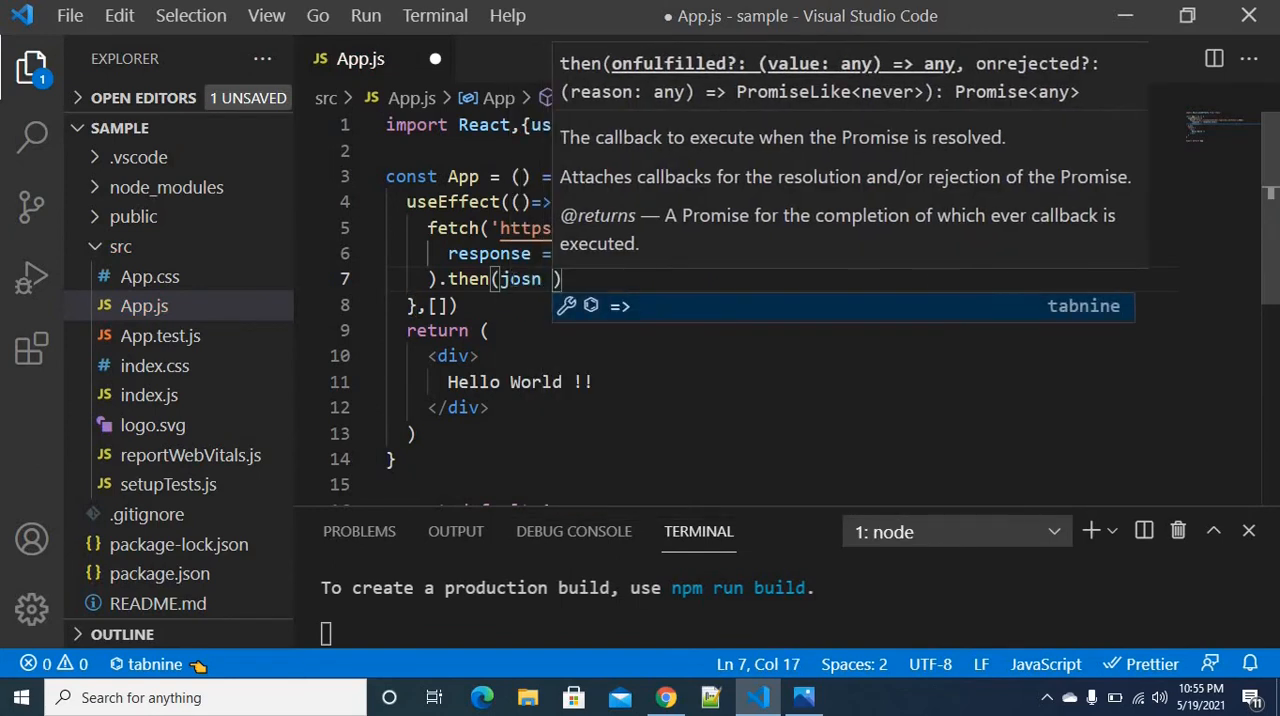
{"action": "type", "text": "=> console.log("}
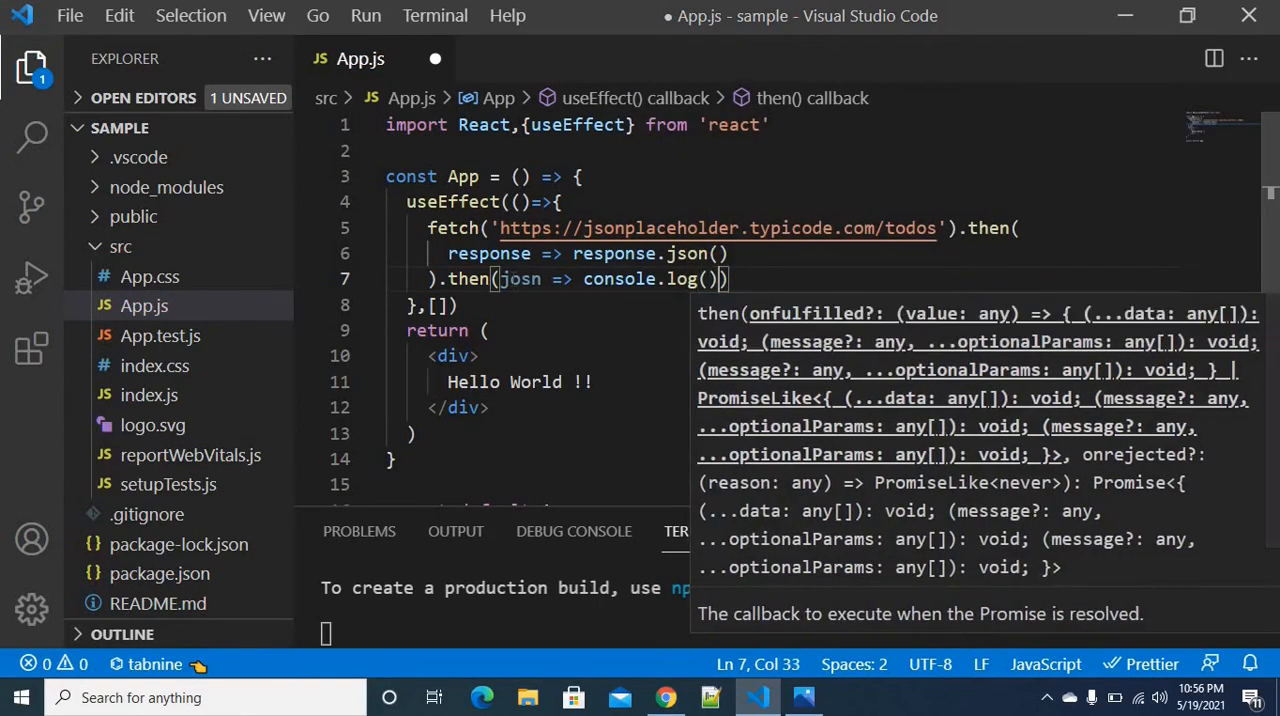
{"action": "type", "text": "json"}
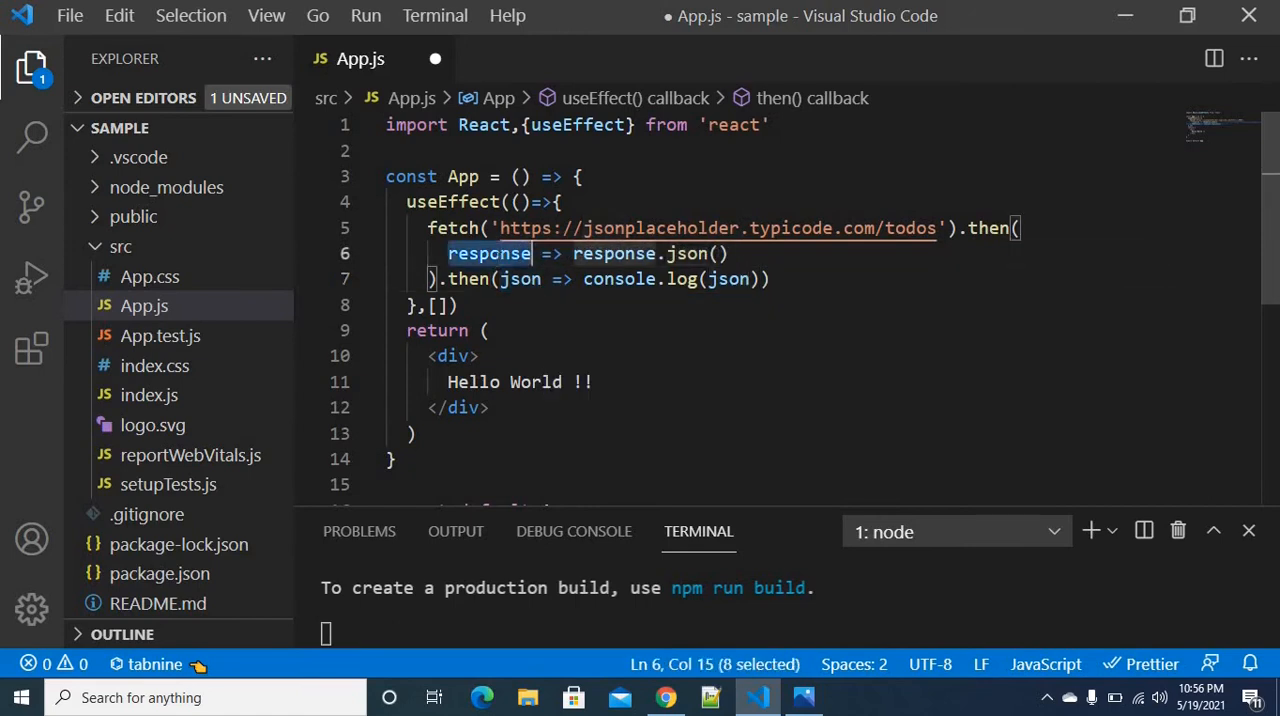
{"action": "type", "text": "res"}
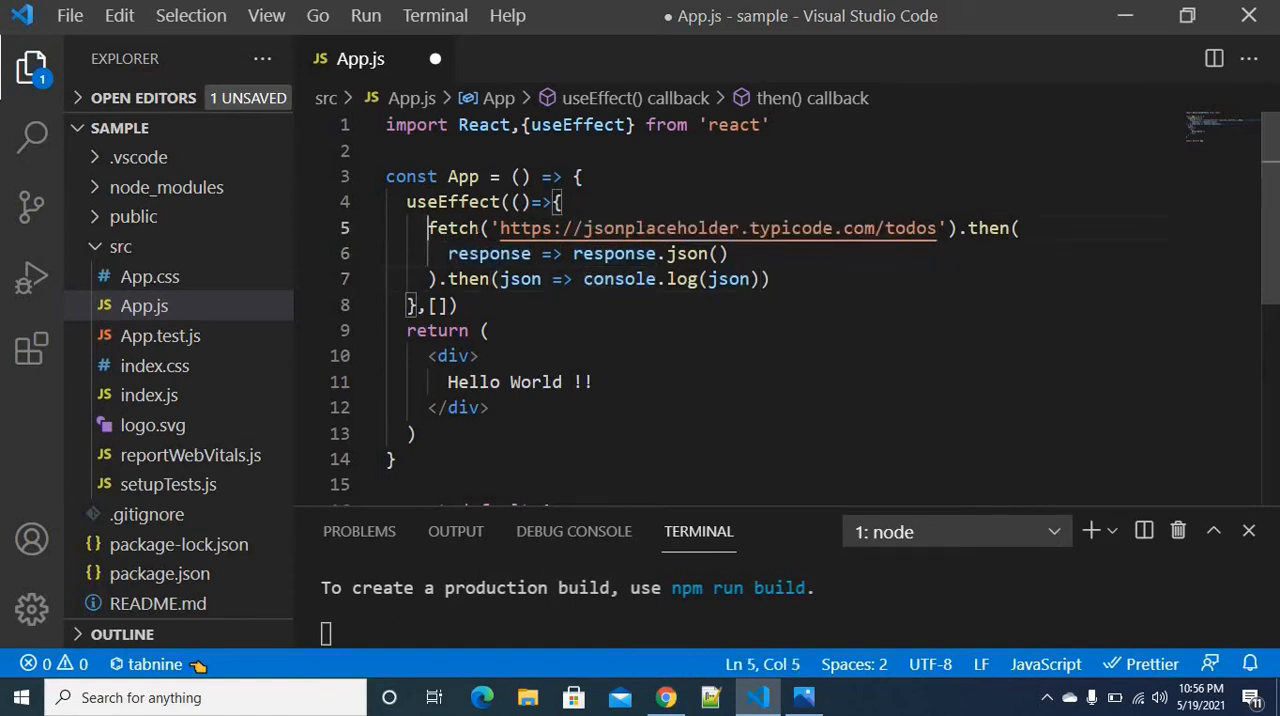
Review the fetch chain against the browser's todos JSON, save App.js and switch to the running app.
{"action": "left_click_drag", "start_coordinate": [428, 228], "coordinate": [958, 228]}
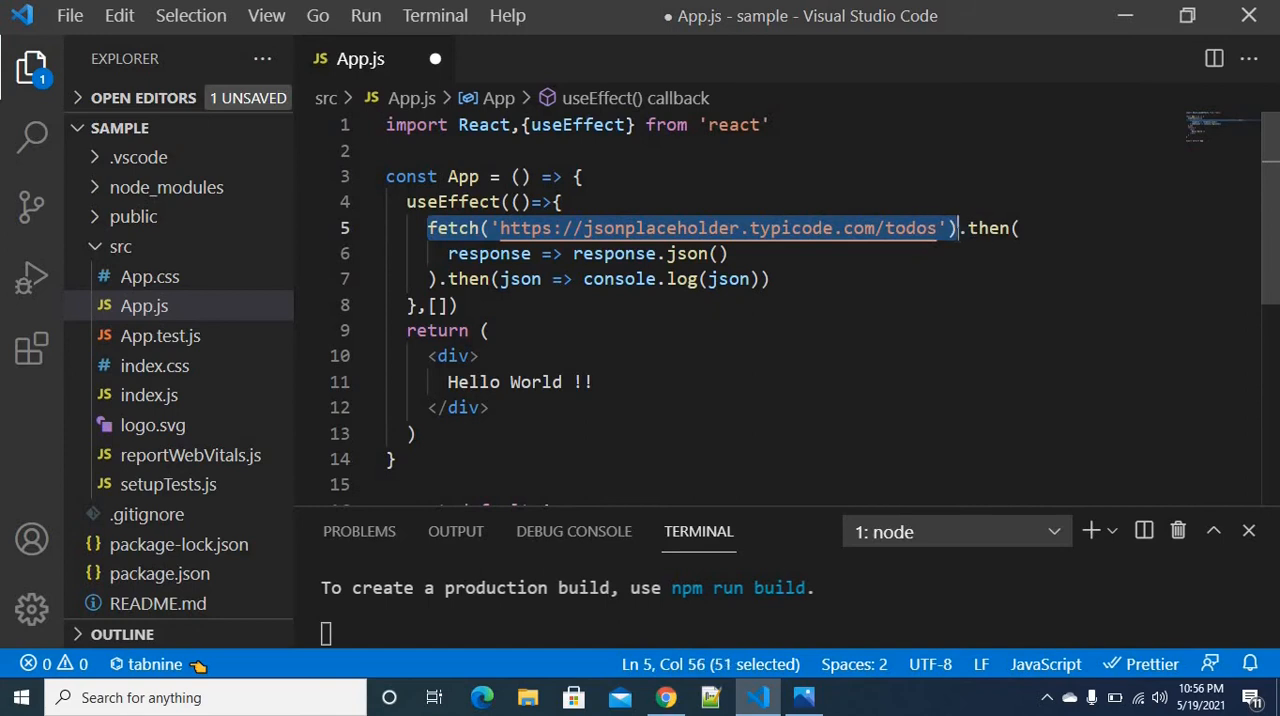
{"action": "left_click", "coordinate": [664, 696]}
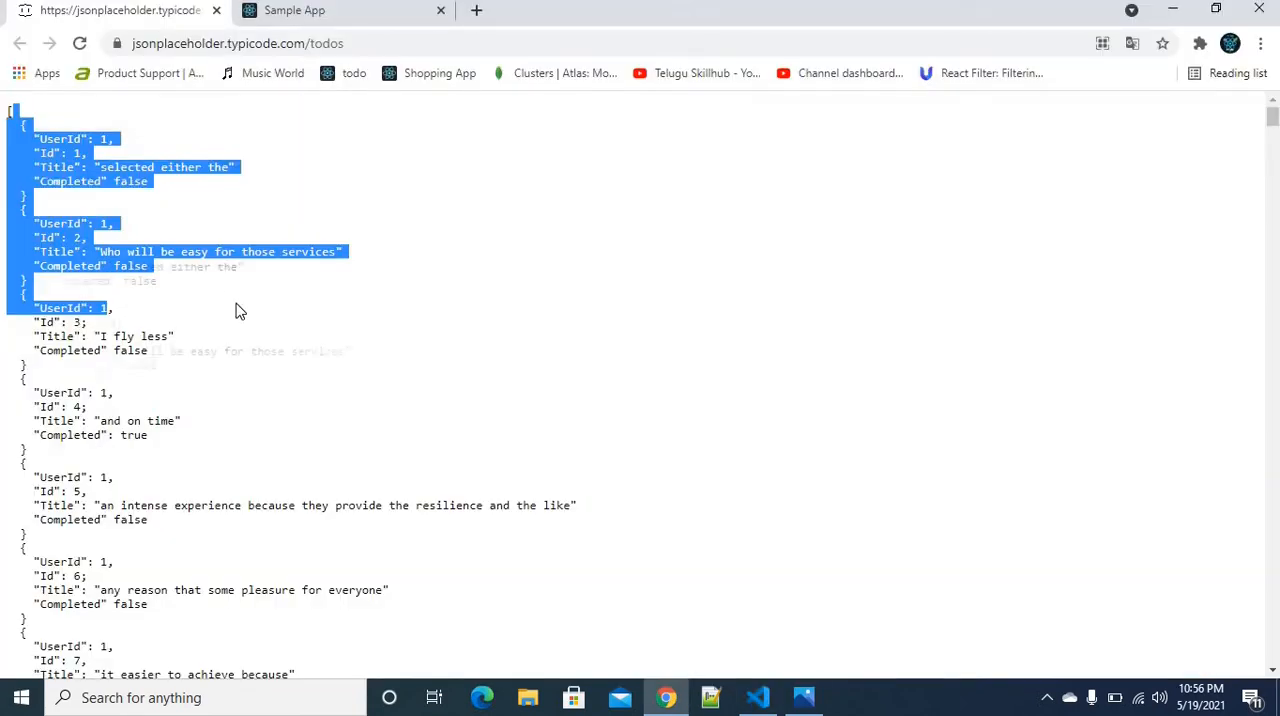
{"action": "left_click", "coordinate": [756, 696]}
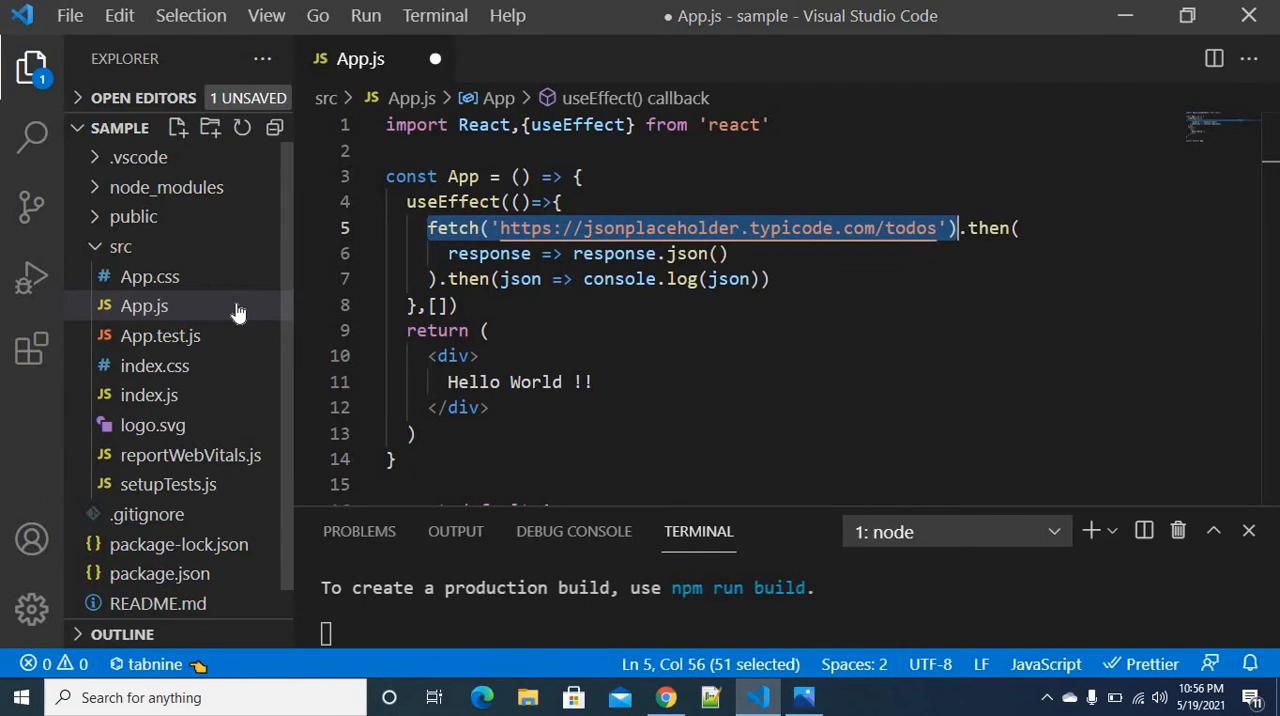
{"action": "left_click", "coordinate": [478, 252]}
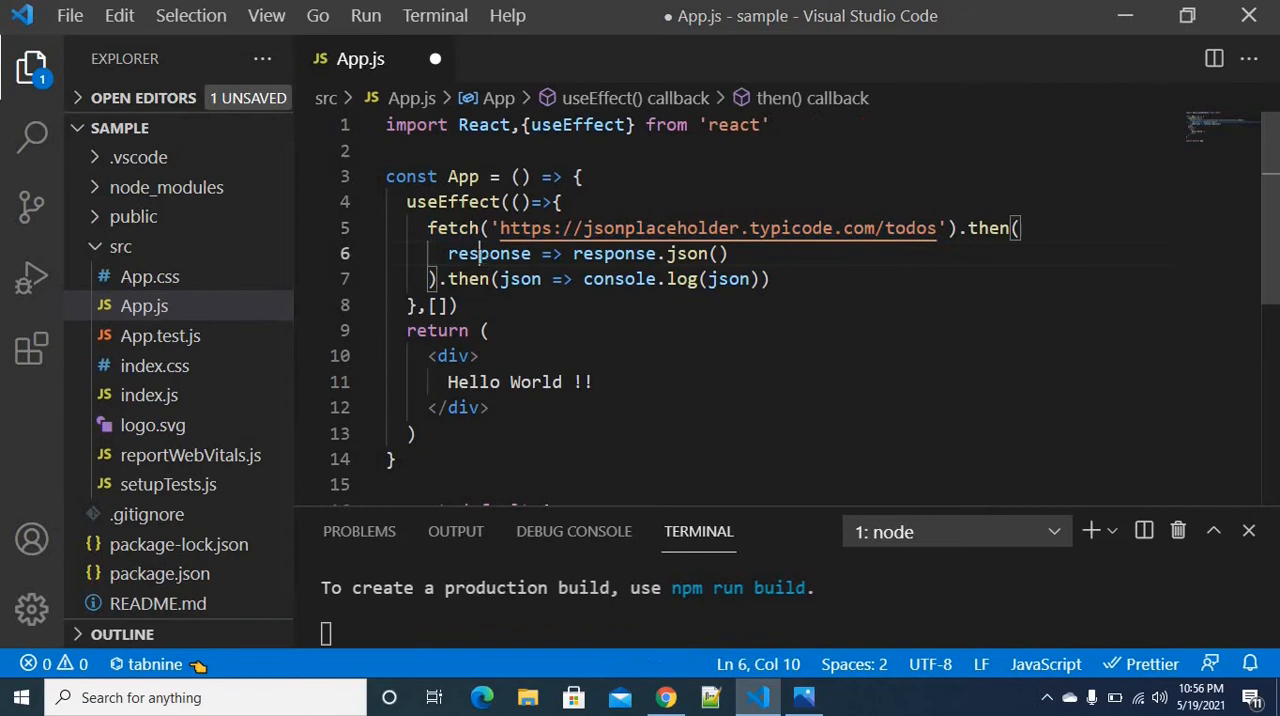
{"action": "left_click_drag", "start_coordinate": [428, 228], "coordinate": [730, 252]}
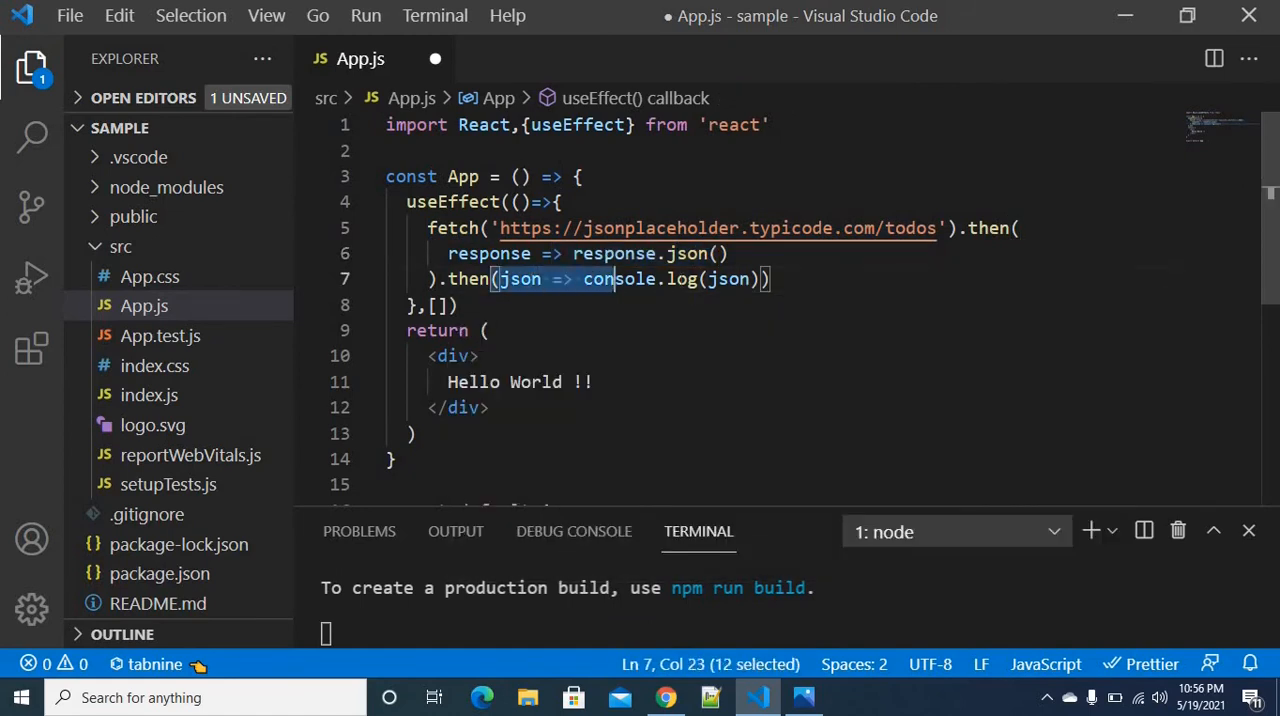
{"action": "key", "text": "ctrl+s"}
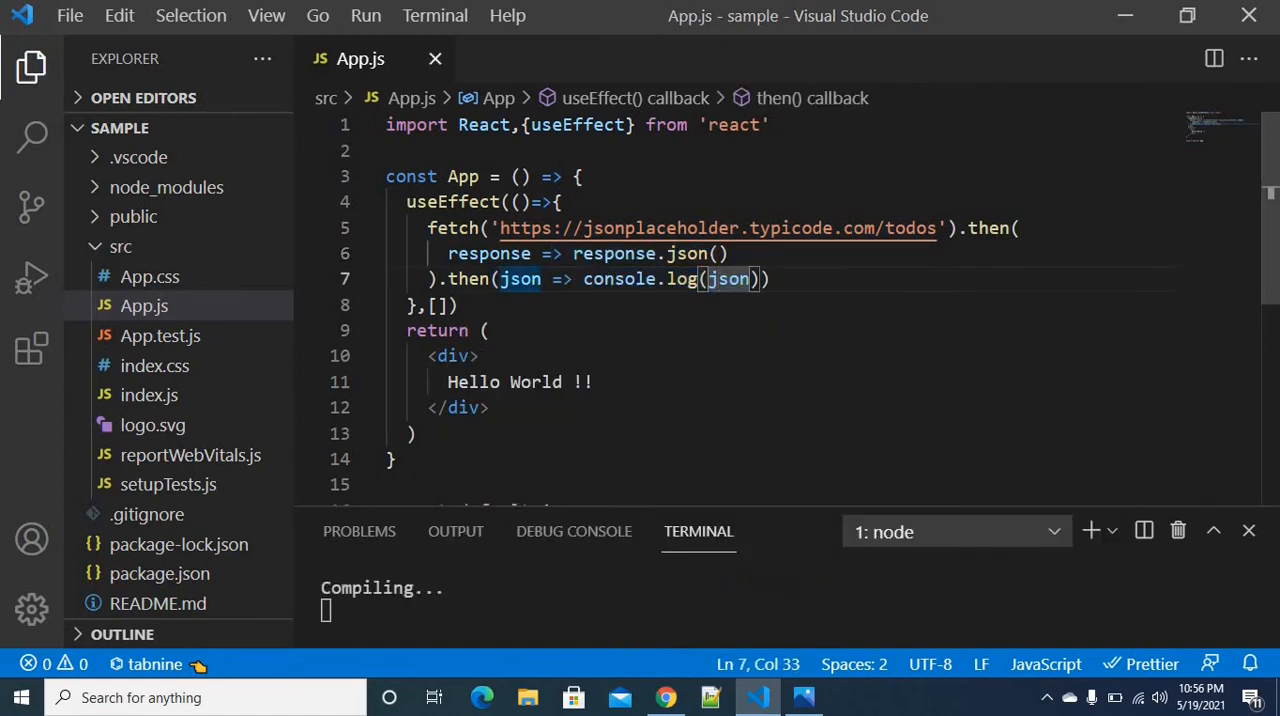
{"action": "left_click", "coordinate": [664, 696]}
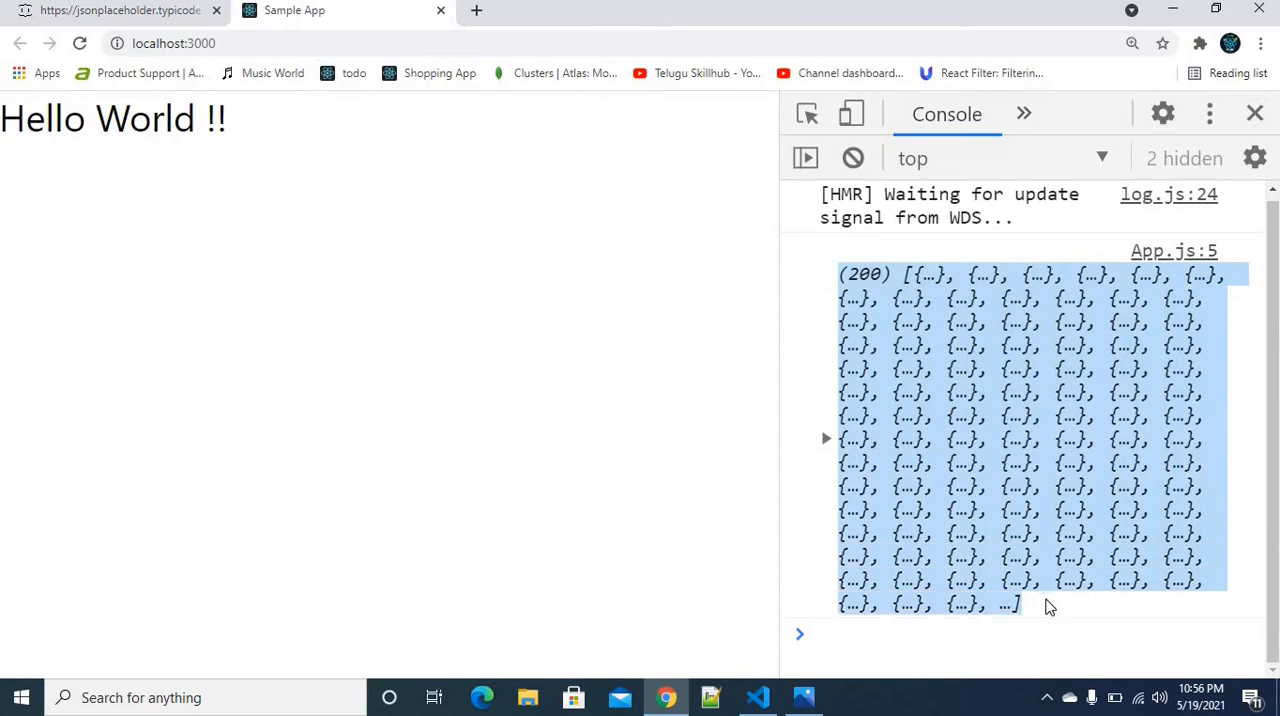
{"action": "mouse_move", "coordinate": [804, 444]}
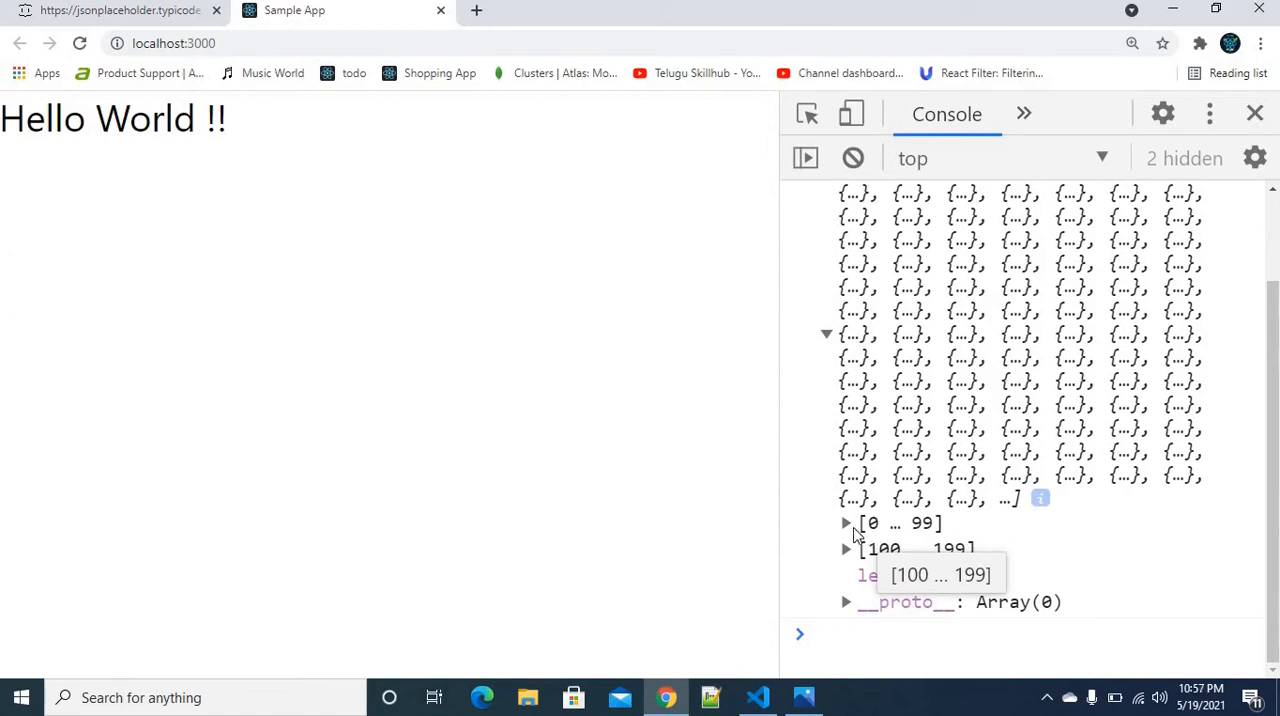
Expand the logged [0 … 99] range and todo 0 in the console, scroll the entries, then return to the editor.
{"action": "left_click", "coordinate": [844, 522]}
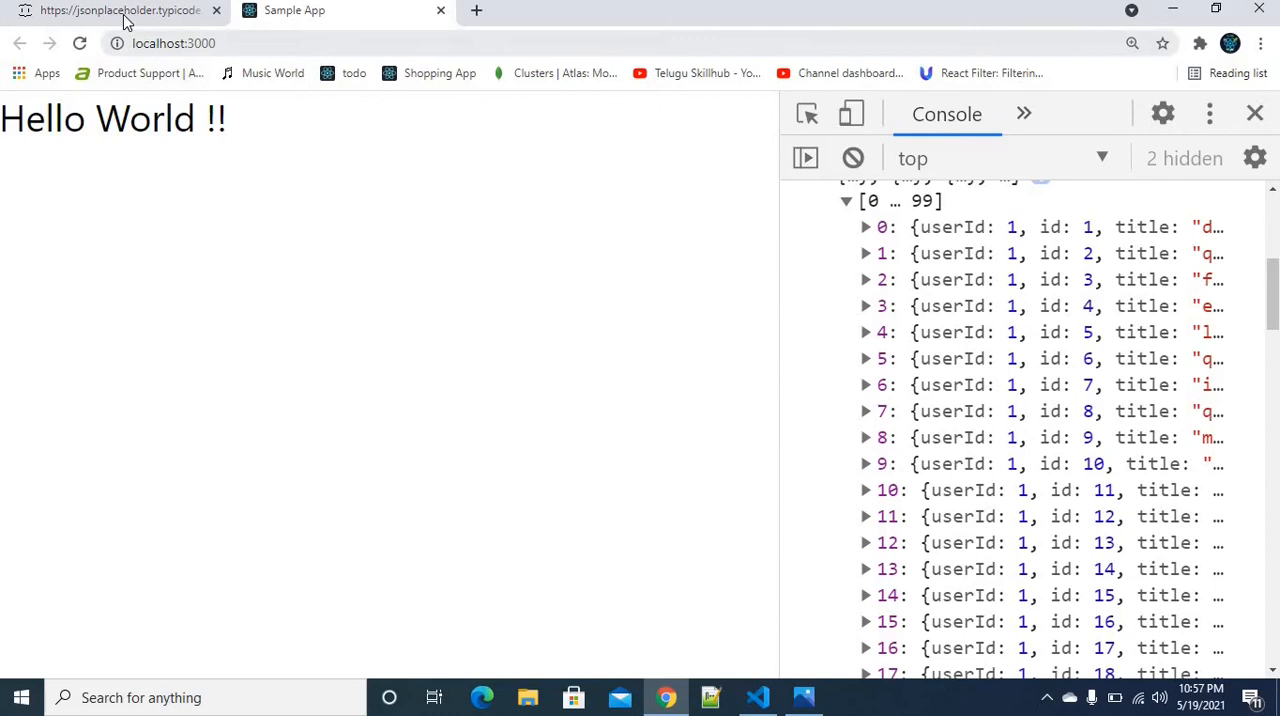
{"action": "left_click", "coordinate": [120, 10]}
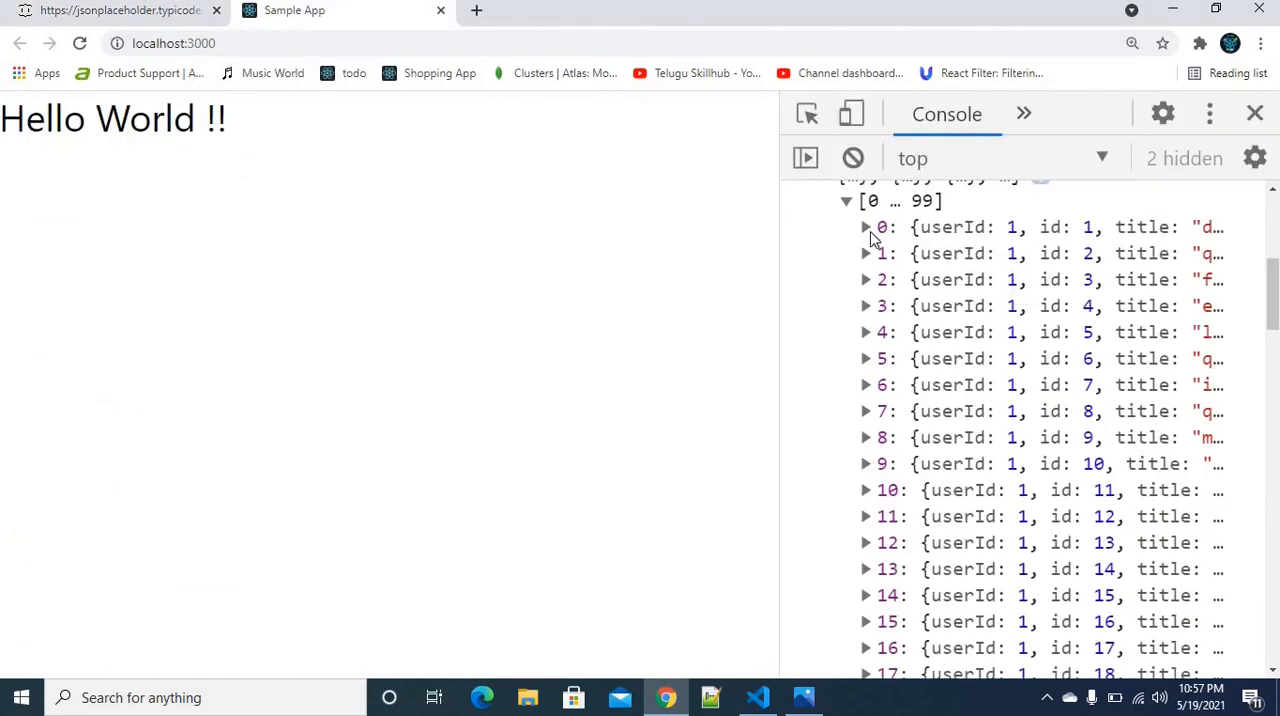
{"action": "left_click", "coordinate": [866, 228]}
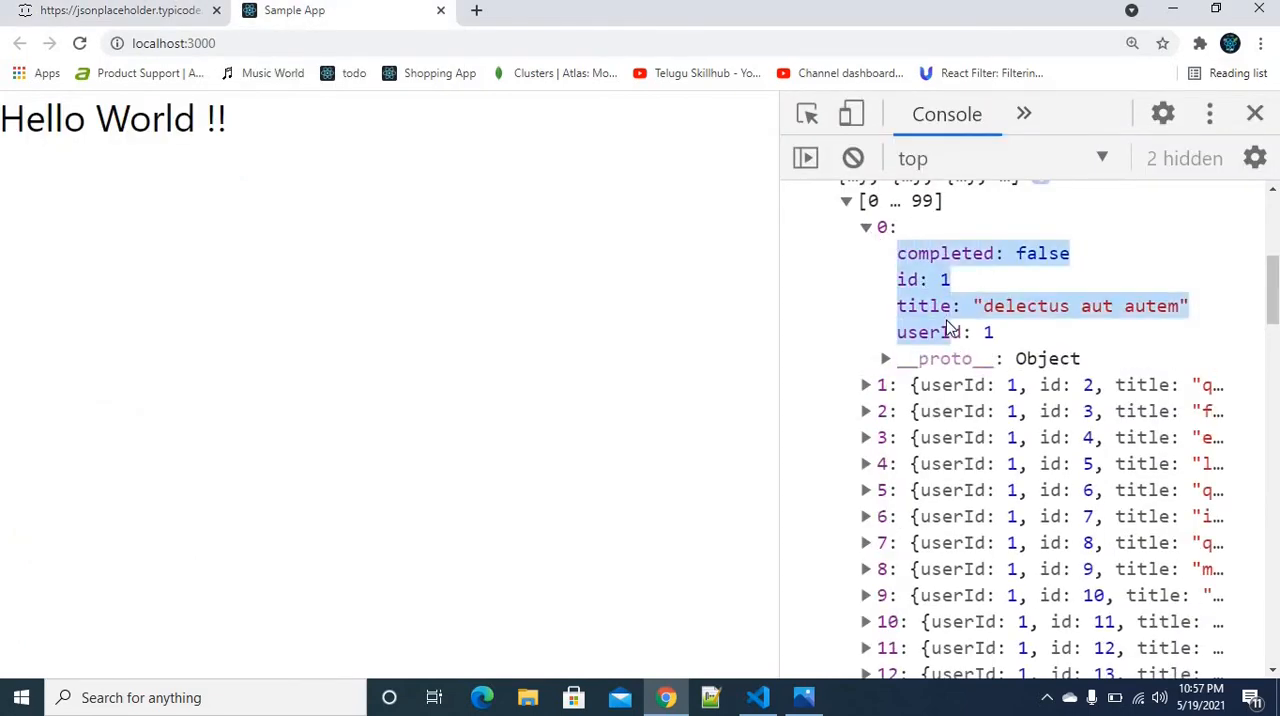
{"action": "scroll", "scroll_direction": "down", "scroll_amount": 3}
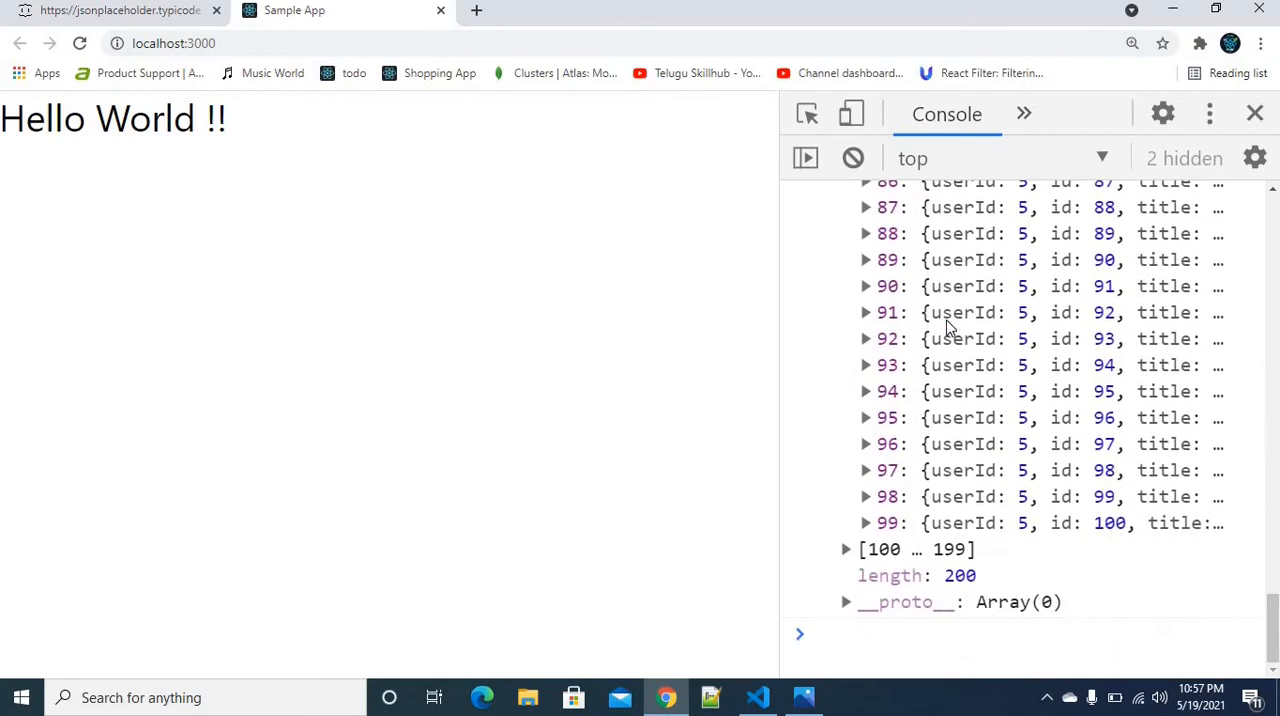
{"action": "mouse_move", "coordinate": [844, 508]}
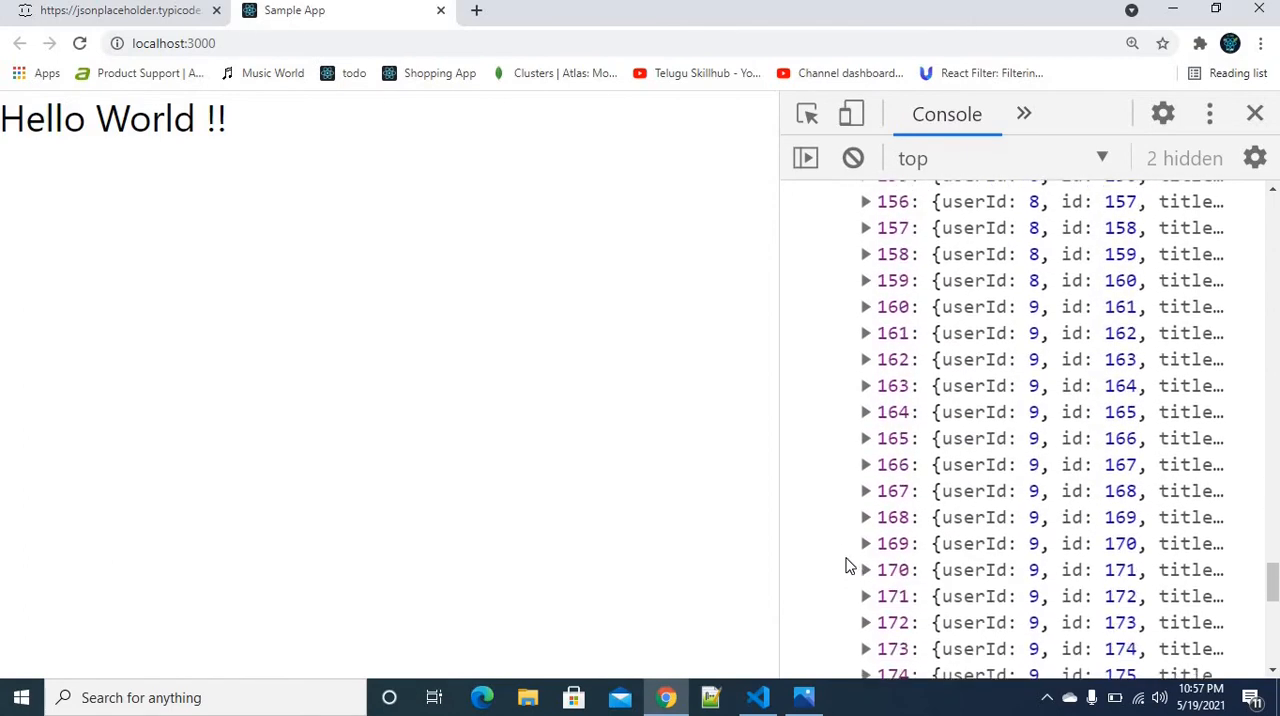
{"action": "scroll", "scroll_direction": "down", "scroll_amount": 3}
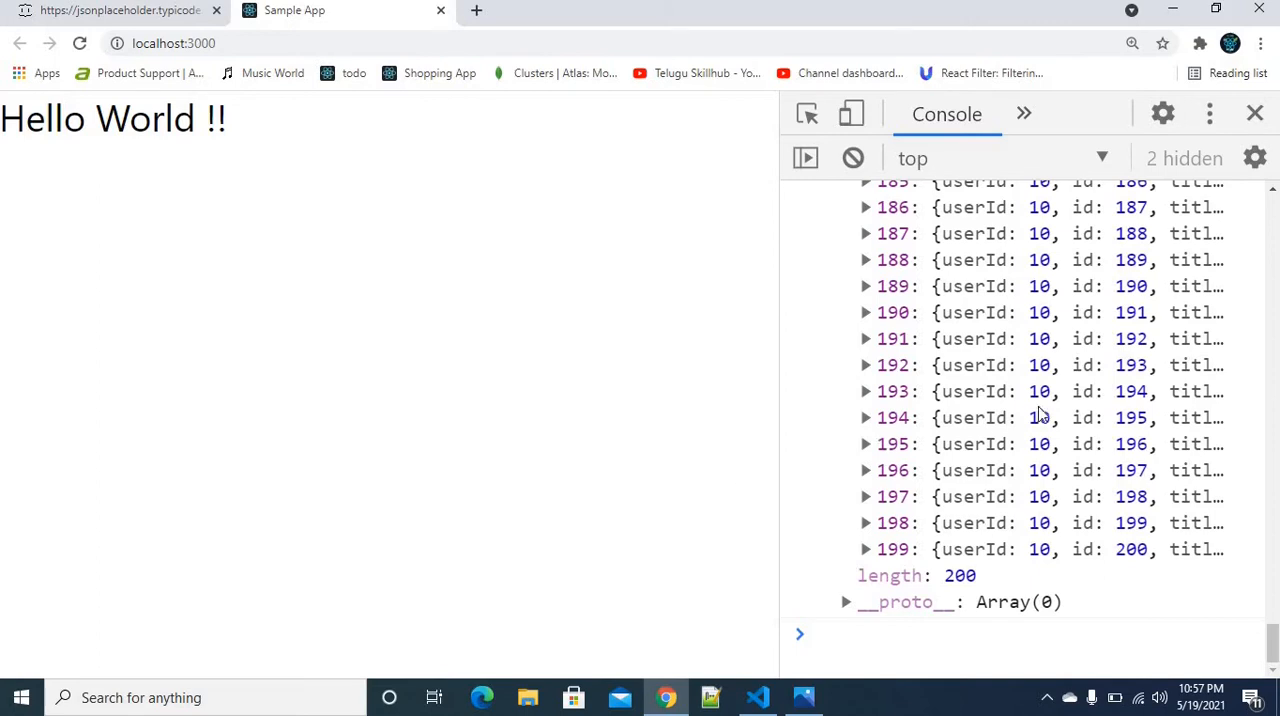
{"action": "mouse_move", "coordinate": [1040, 416]}
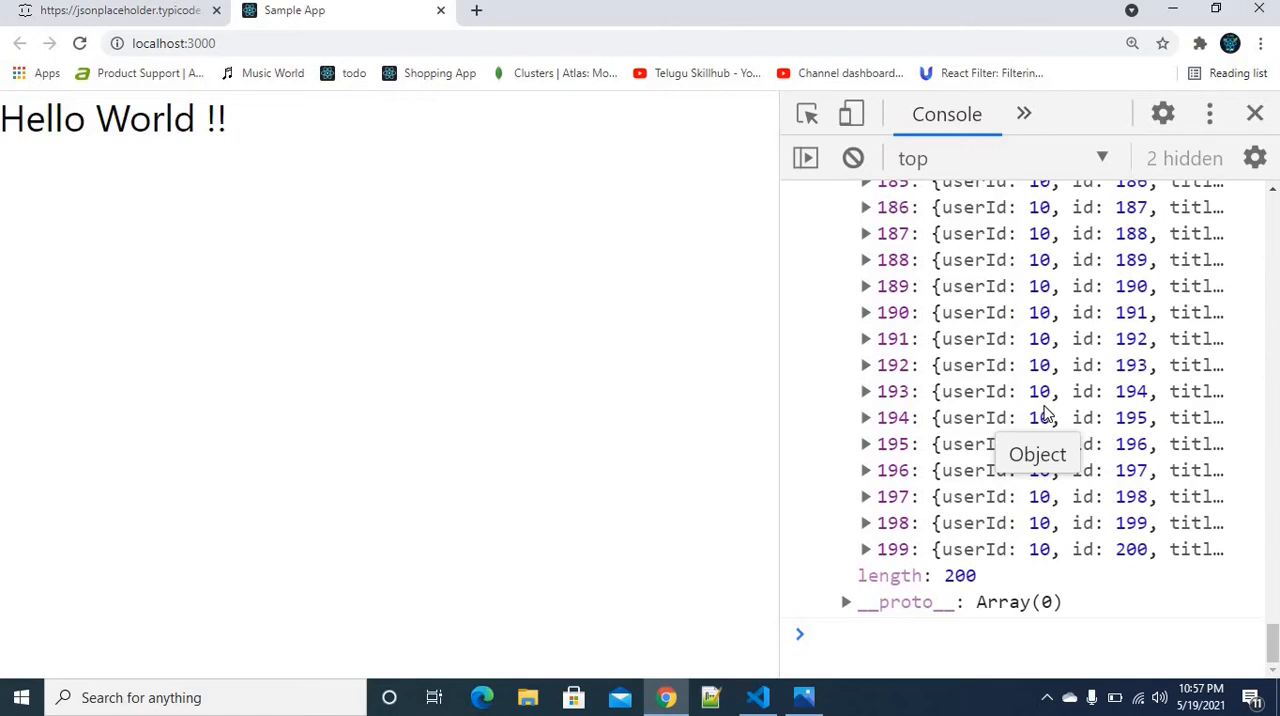
{"action": "left_click", "coordinate": [756, 696]}
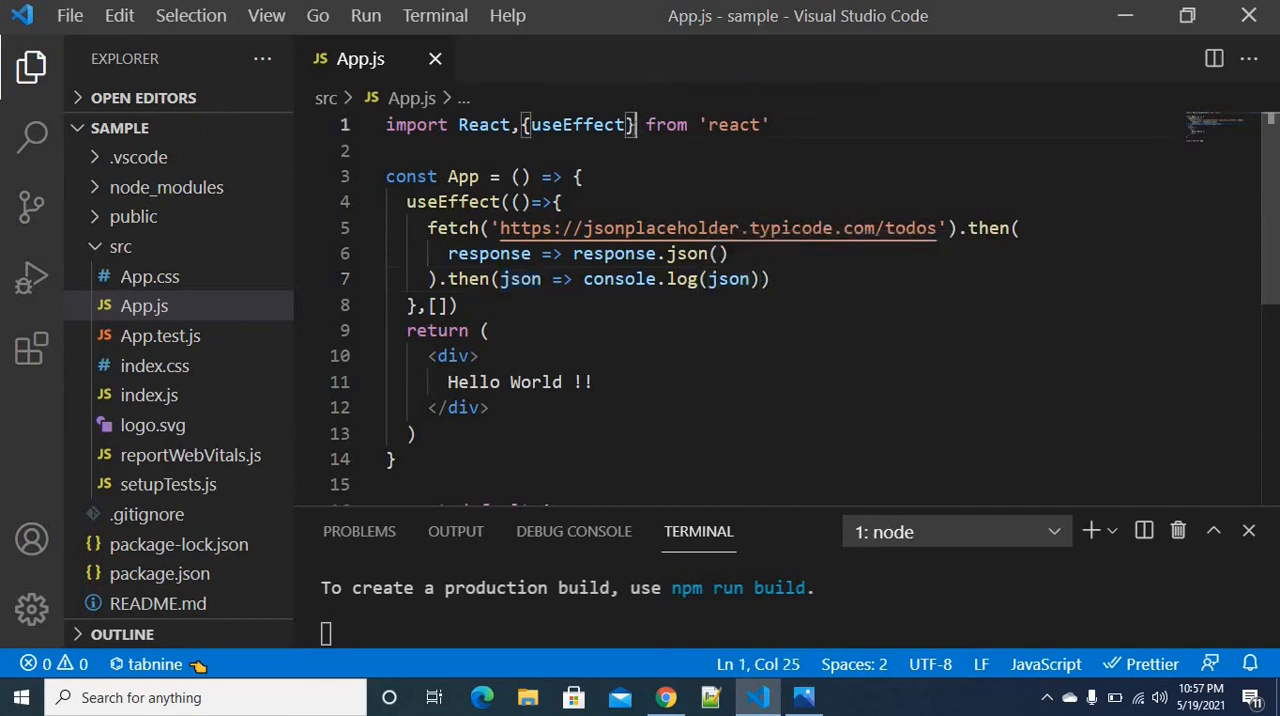
Import useState from React and begin const [data,setData] at the top of App.
{"action": "type", "text": ",useState"}
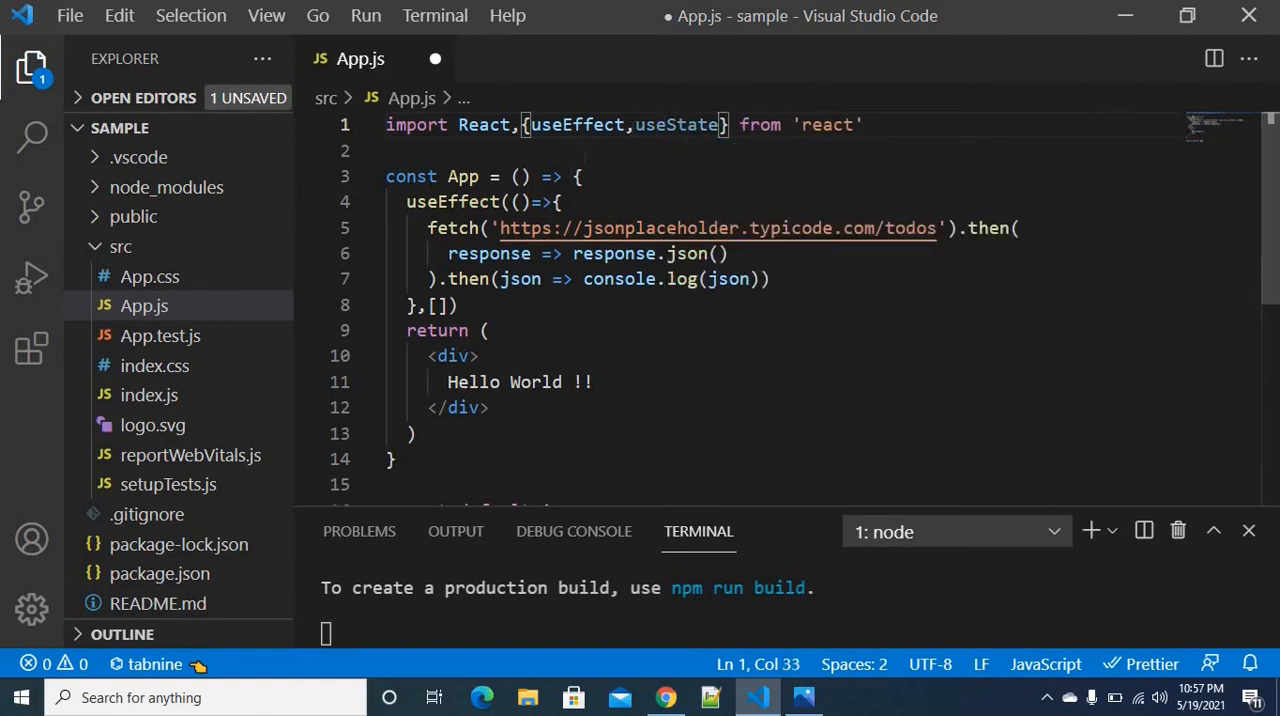
{"action": "key", "text": "Enter"}
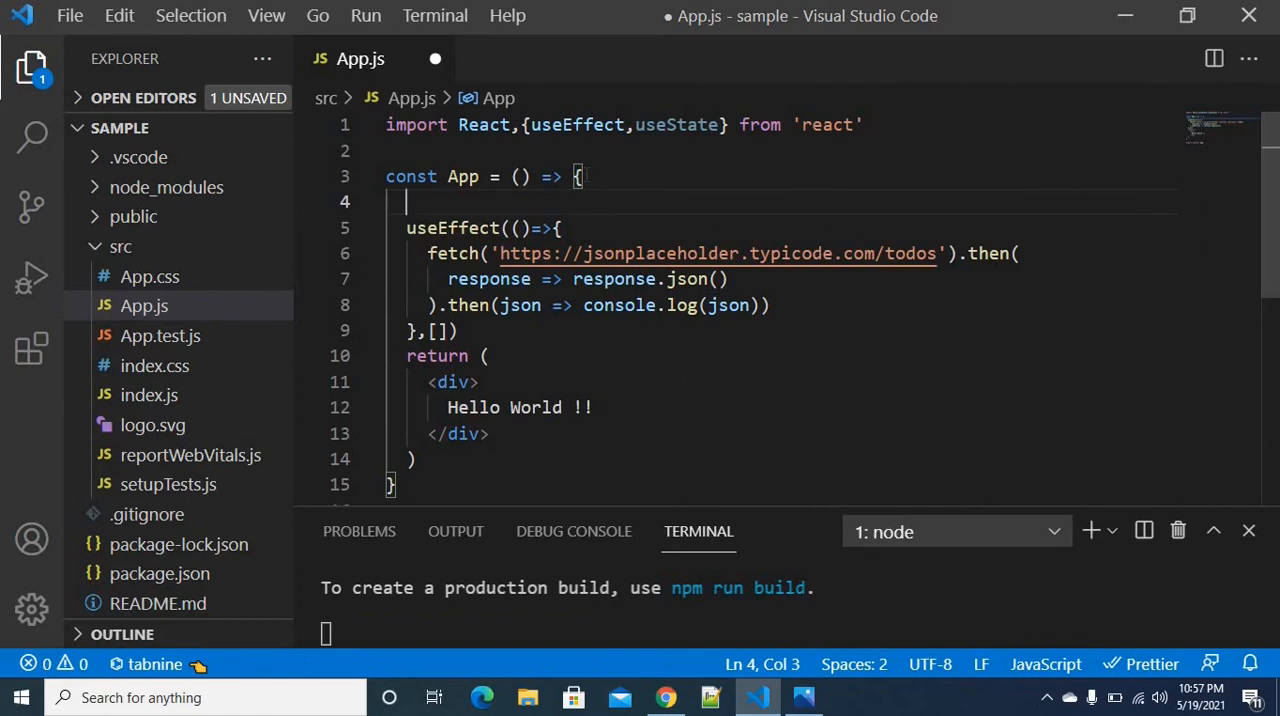
{"action": "type", "text": "const d"}
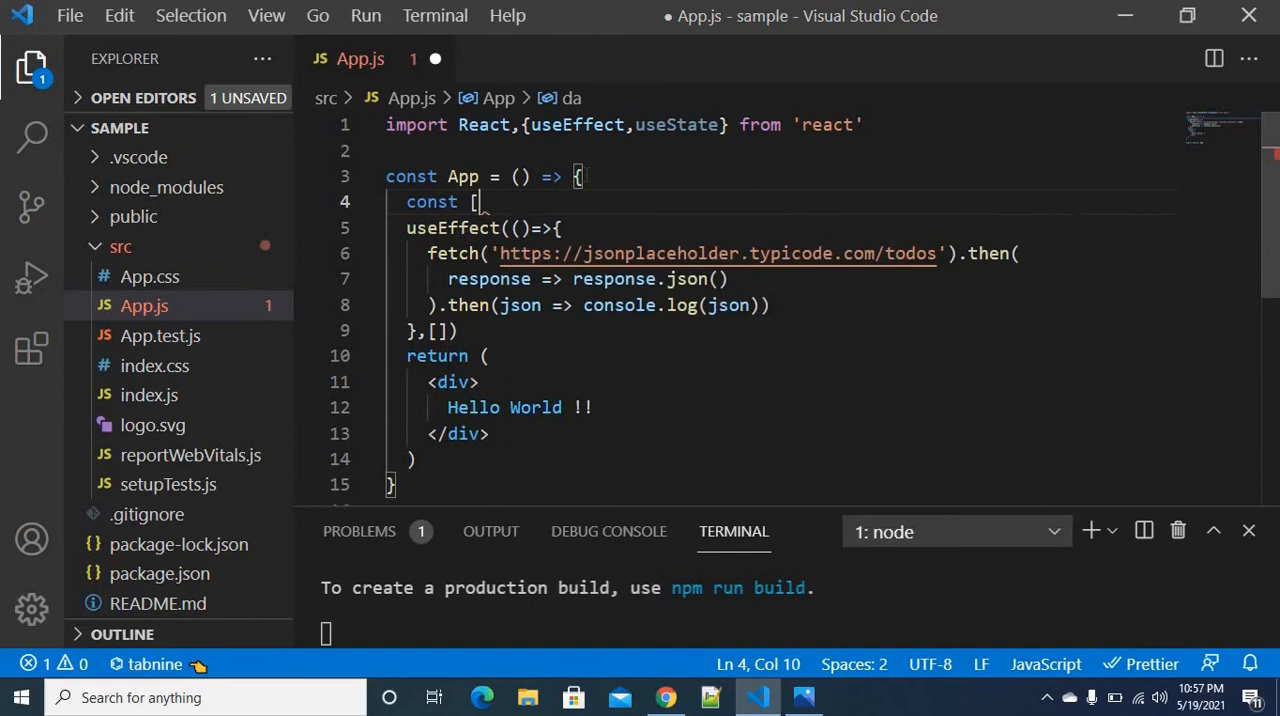
{"action": "type", "text": "data,set"}
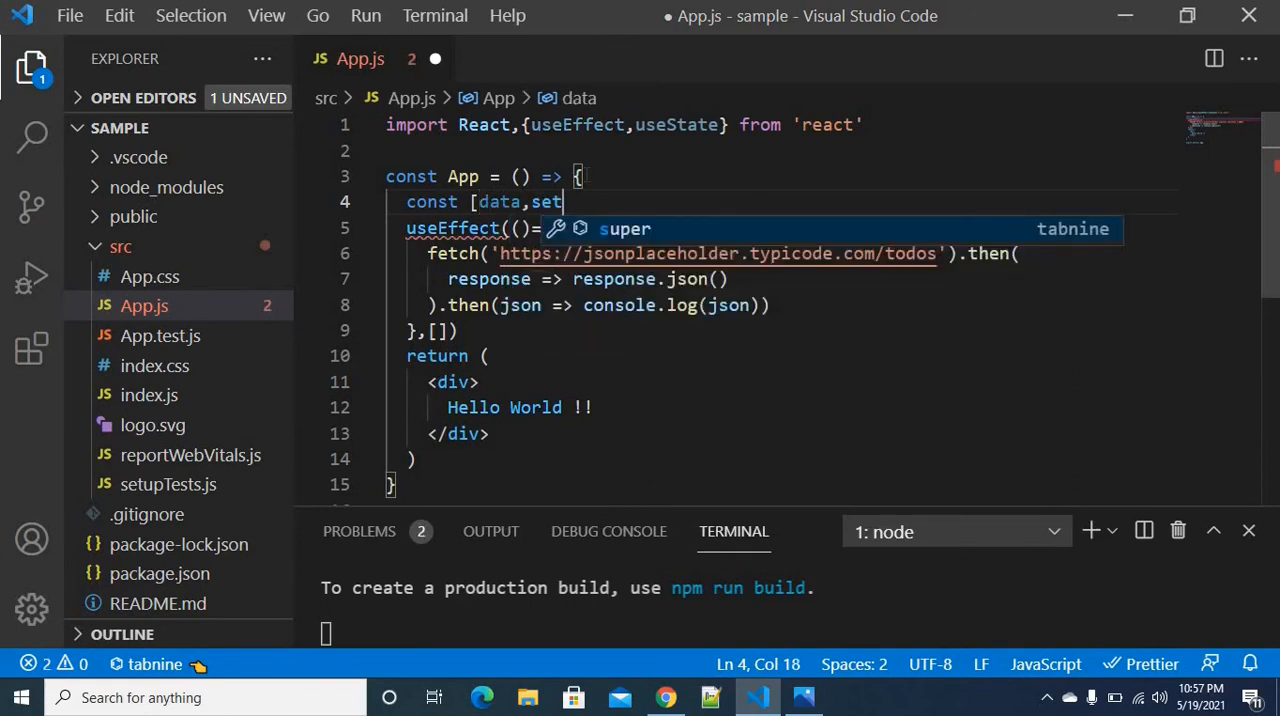
{"action": "type", "text": "Data"}
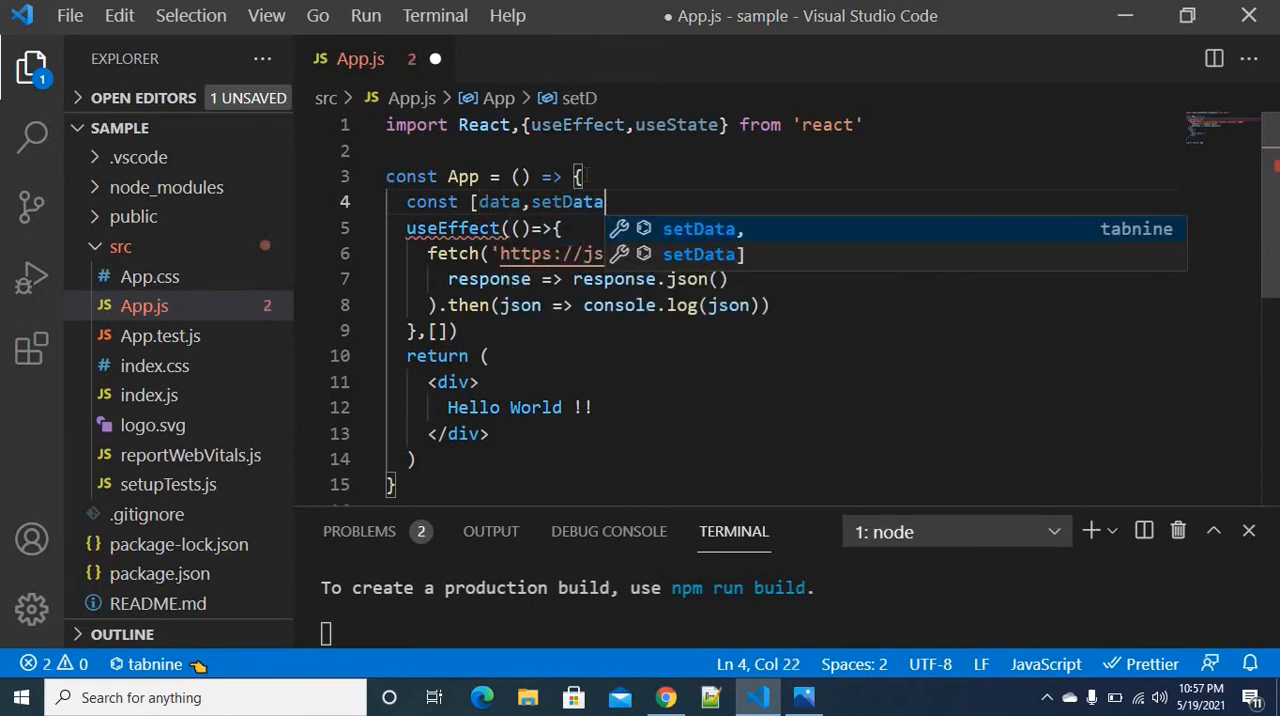
{"action": "type", "text": "] ="}
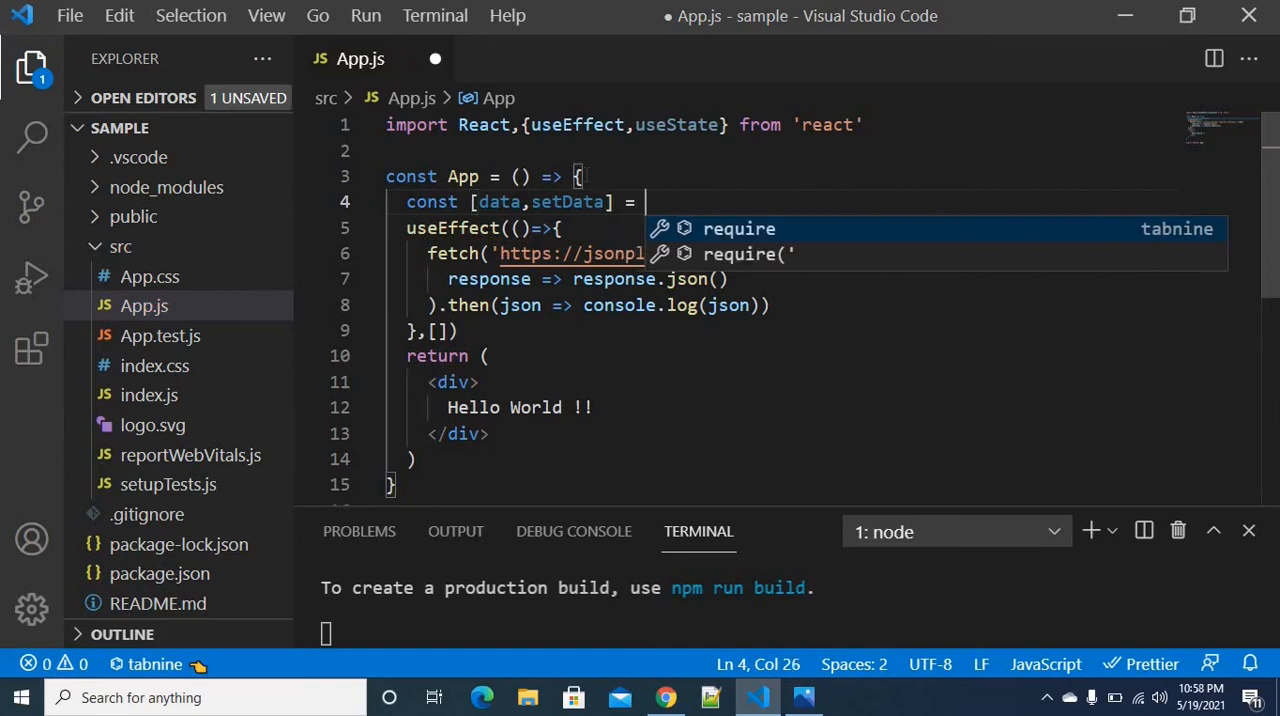
Complete the declaration as useState([]); and move to the console.log in the effect.
{"action": "type", "text": "useState"}
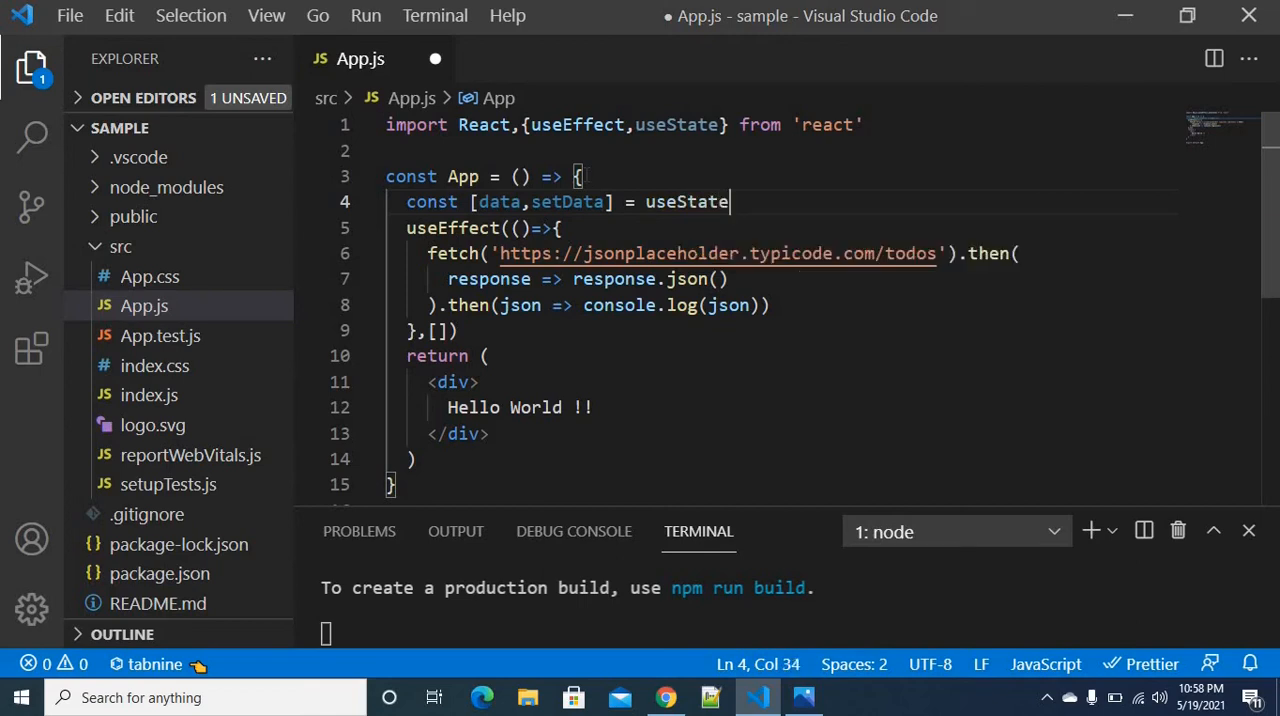
{"action": "type", "text": "()"}
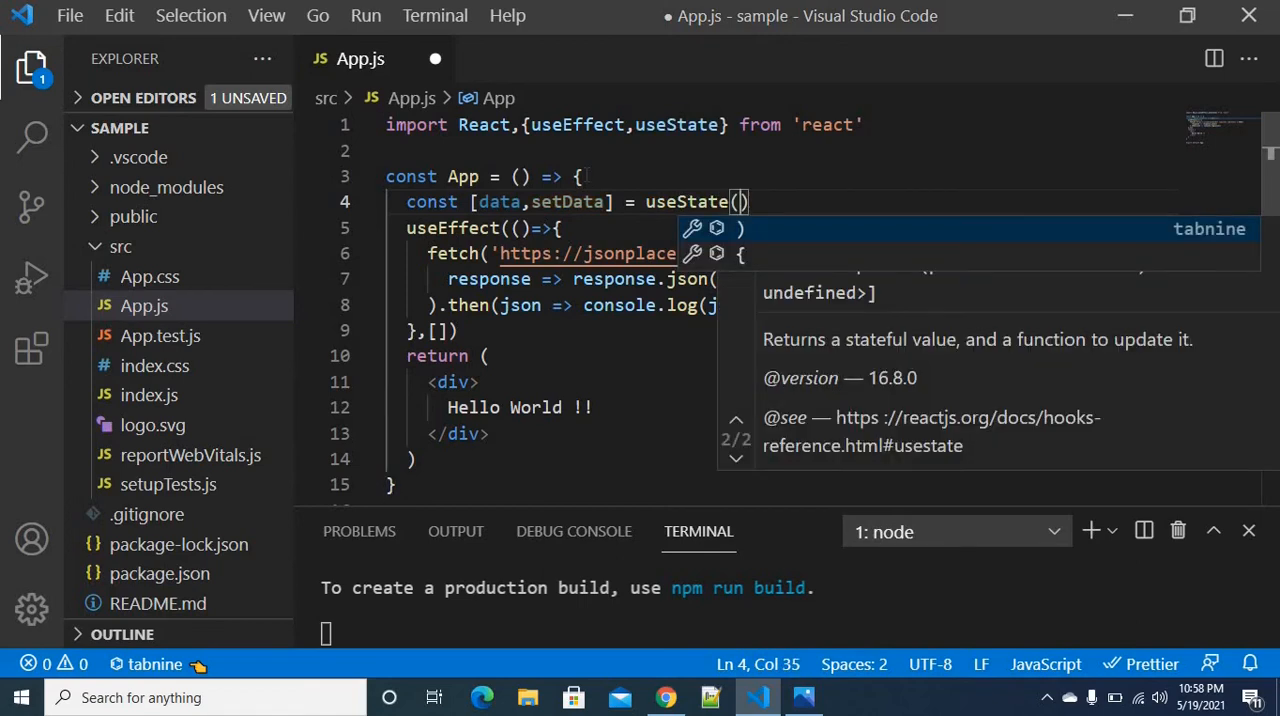
{"action": "type", "text": "[]"}
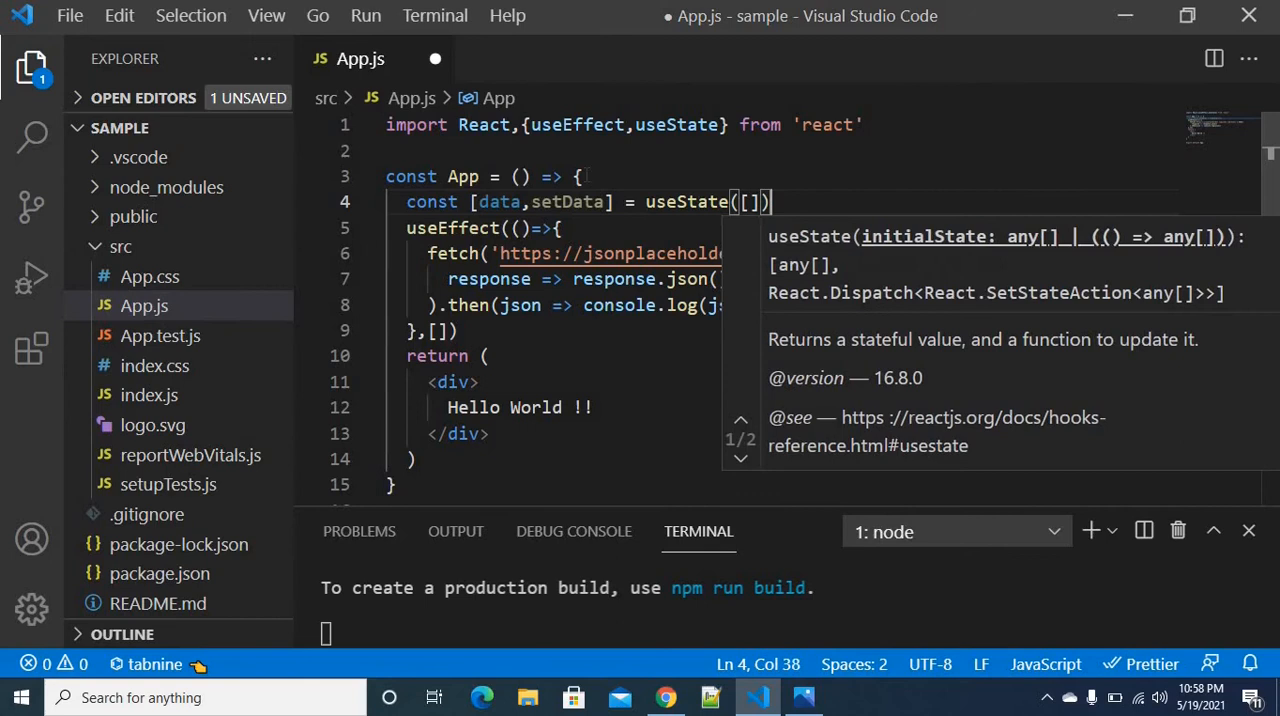
{"action": "type", "text": ";"}
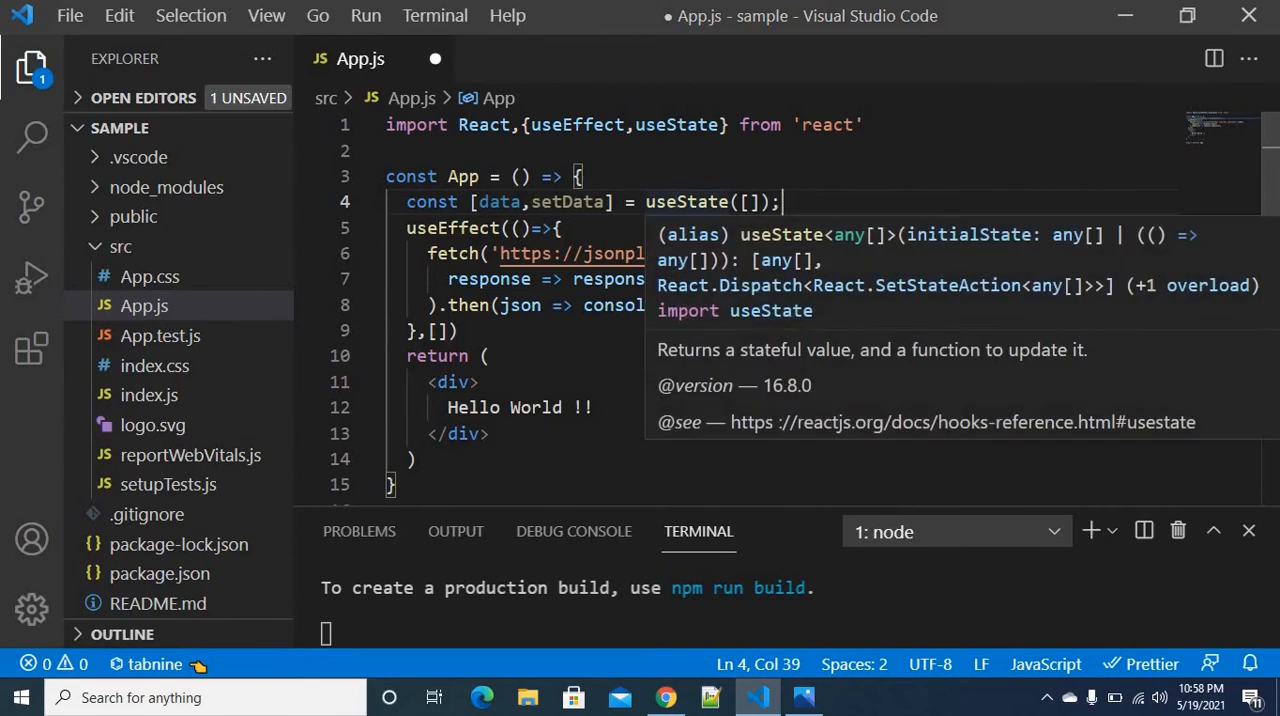
{"action": "double_click", "coordinate": [688, 200]}
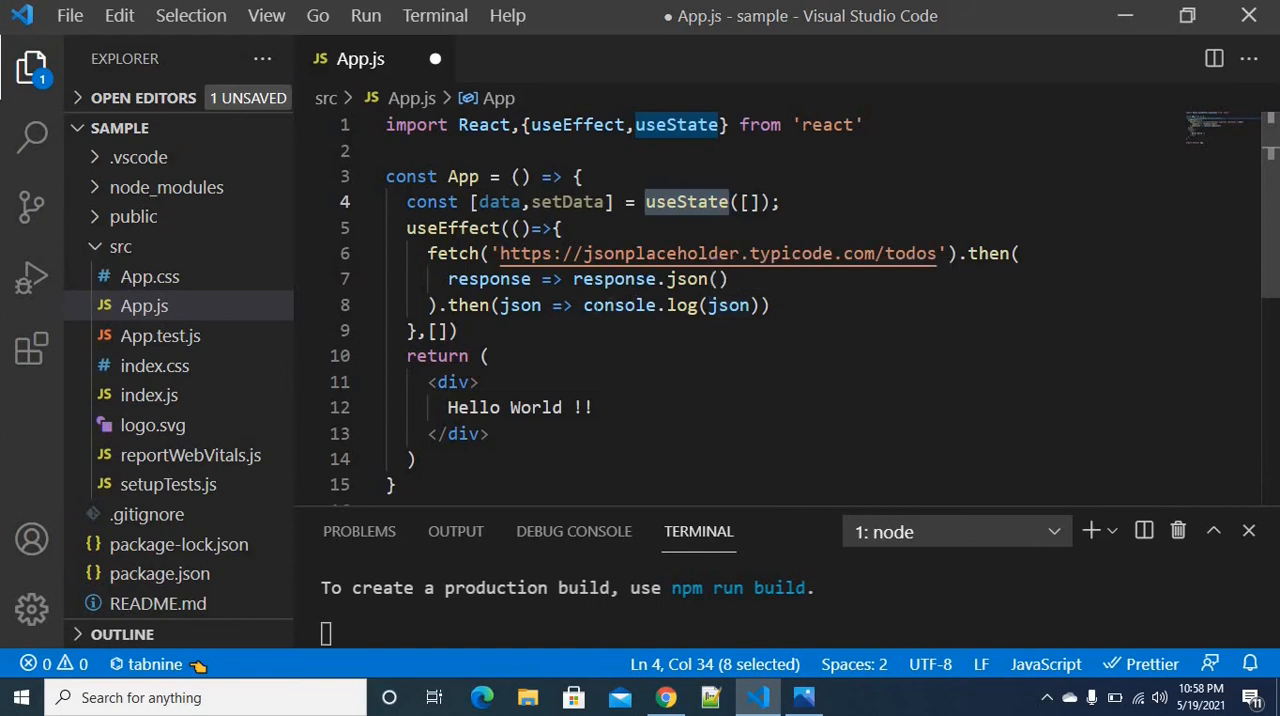
{"action": "left_click", "coordinate": [616, 304]}
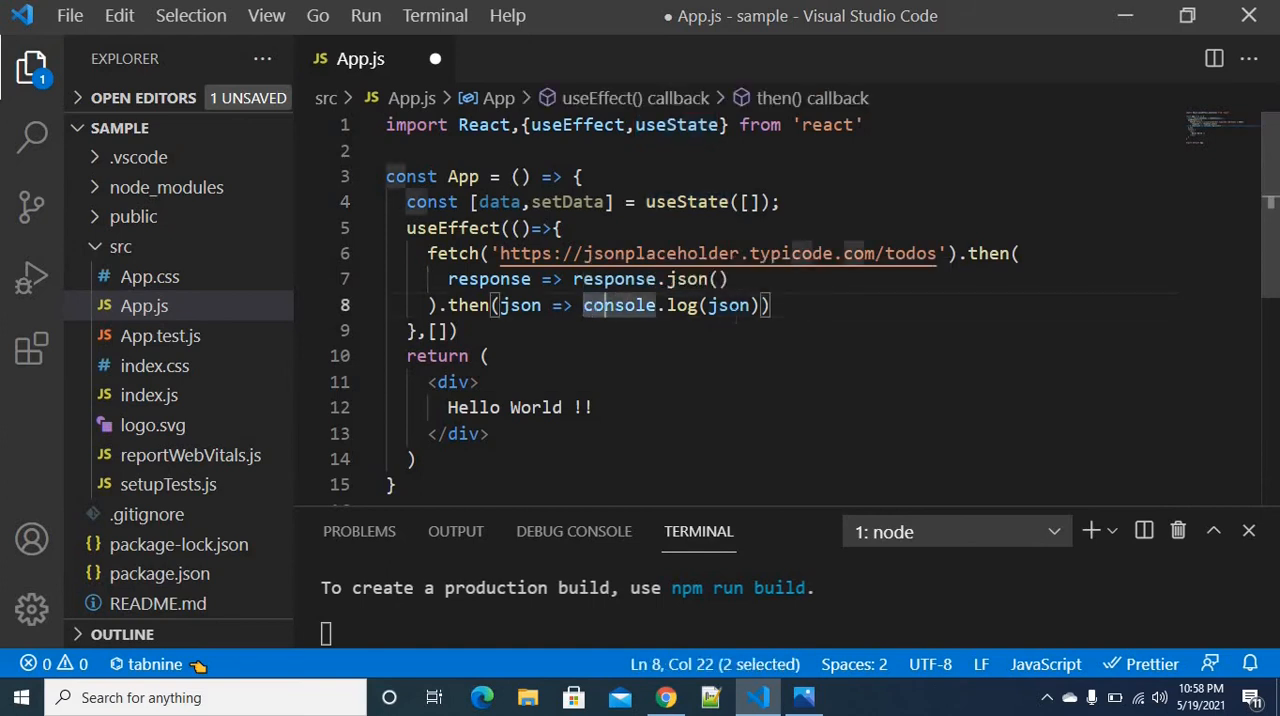
Replace console.log(json) in the last then with setData(json).
{"action": "key", "text": "Delete"}
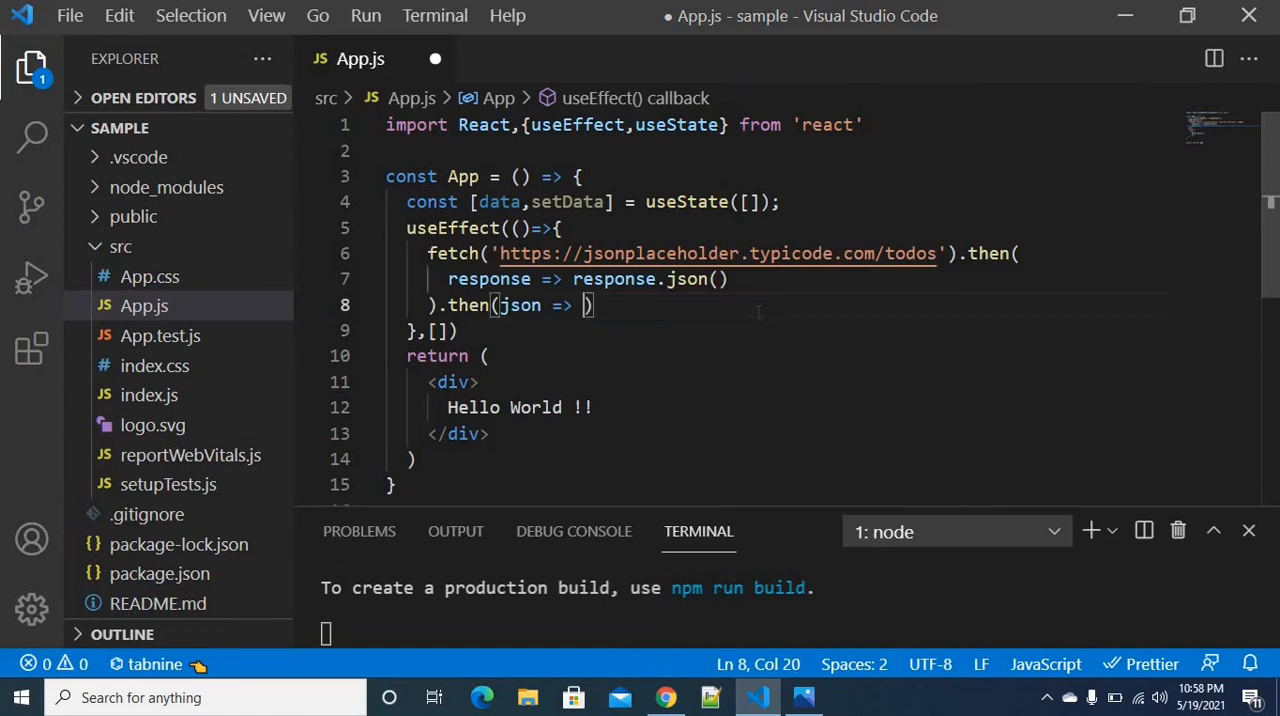
{"action": "double_click", "coordinate": [498, 202]}
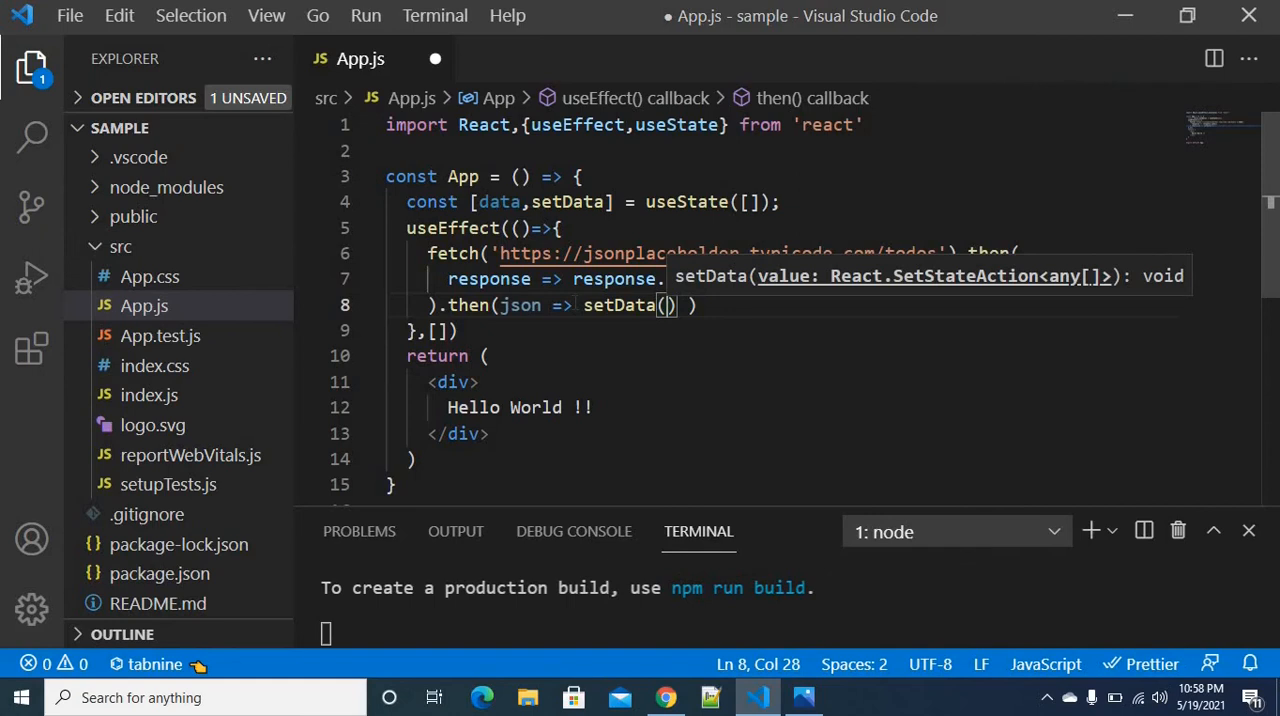
{"action": "type", "text": "json"}
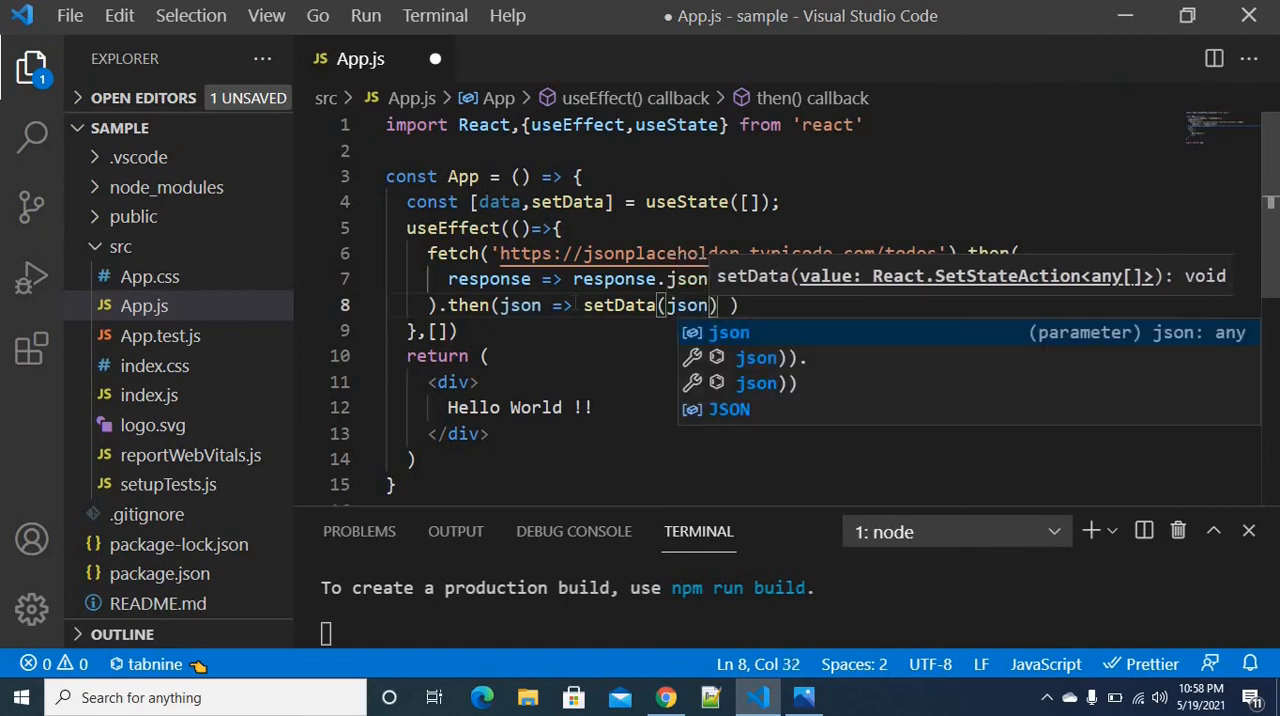
{"action": "key", "text": "Escape"}
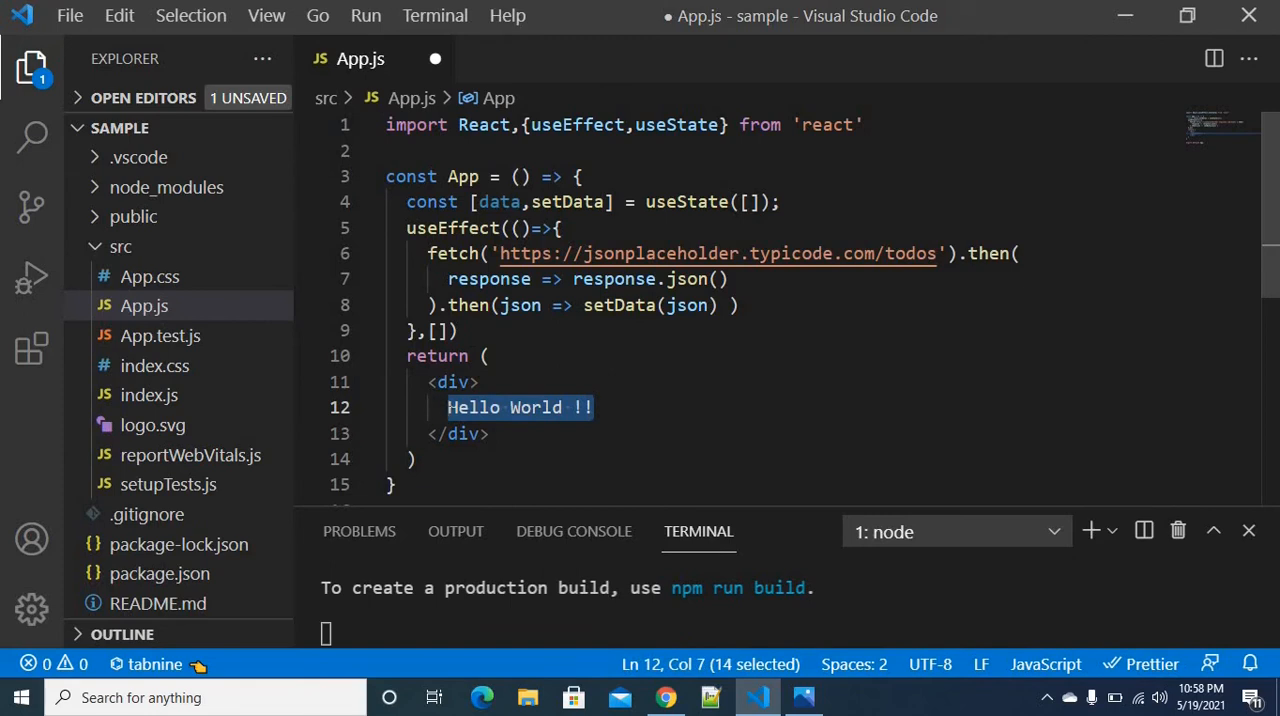
Replace Hello World with {data.map(item => ...)} in the returned div.
{"action": "type", "text": "{"}
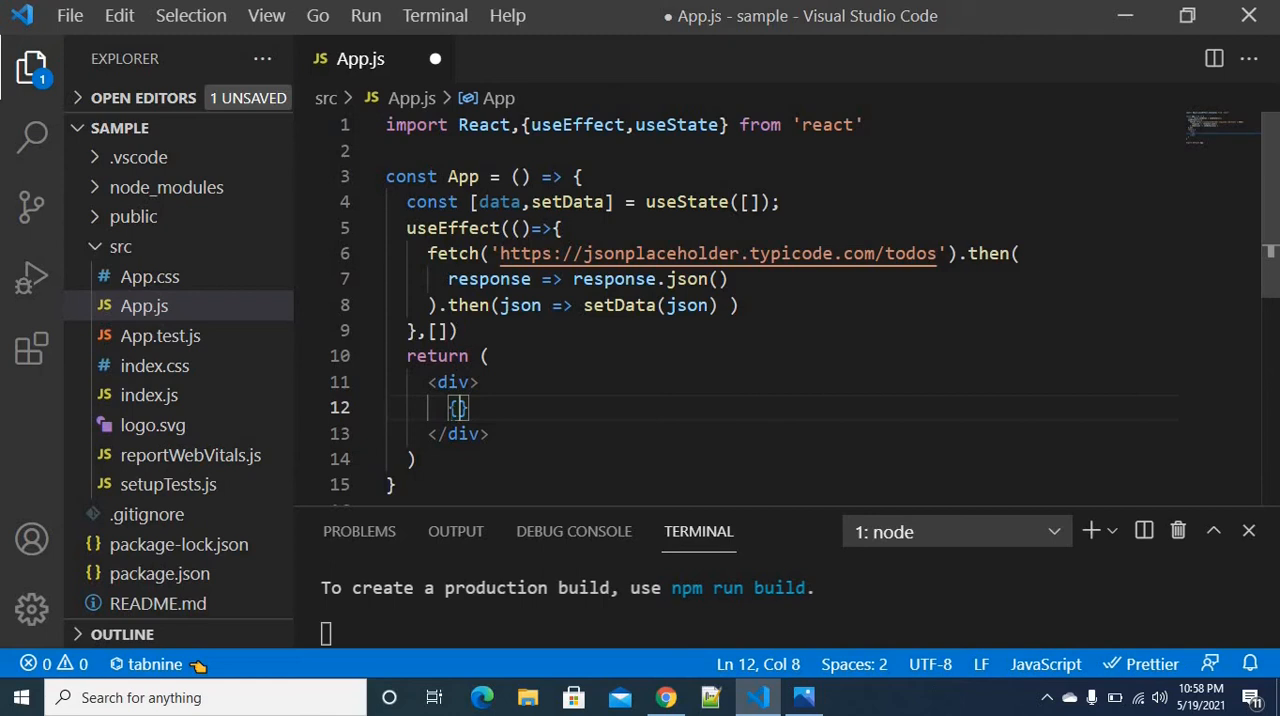
{"action": "scroll", "scroll_direction": "down", "scroll_amount": 3}
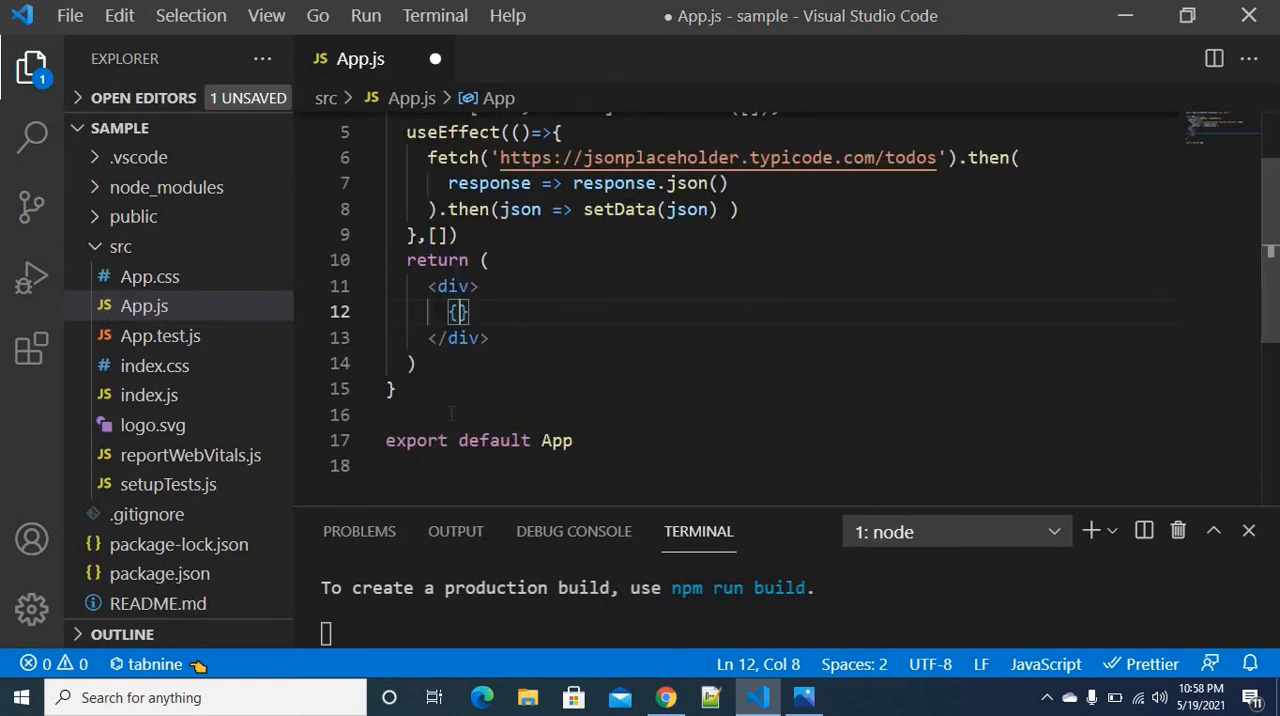
{"action": "type", "text": "data."}
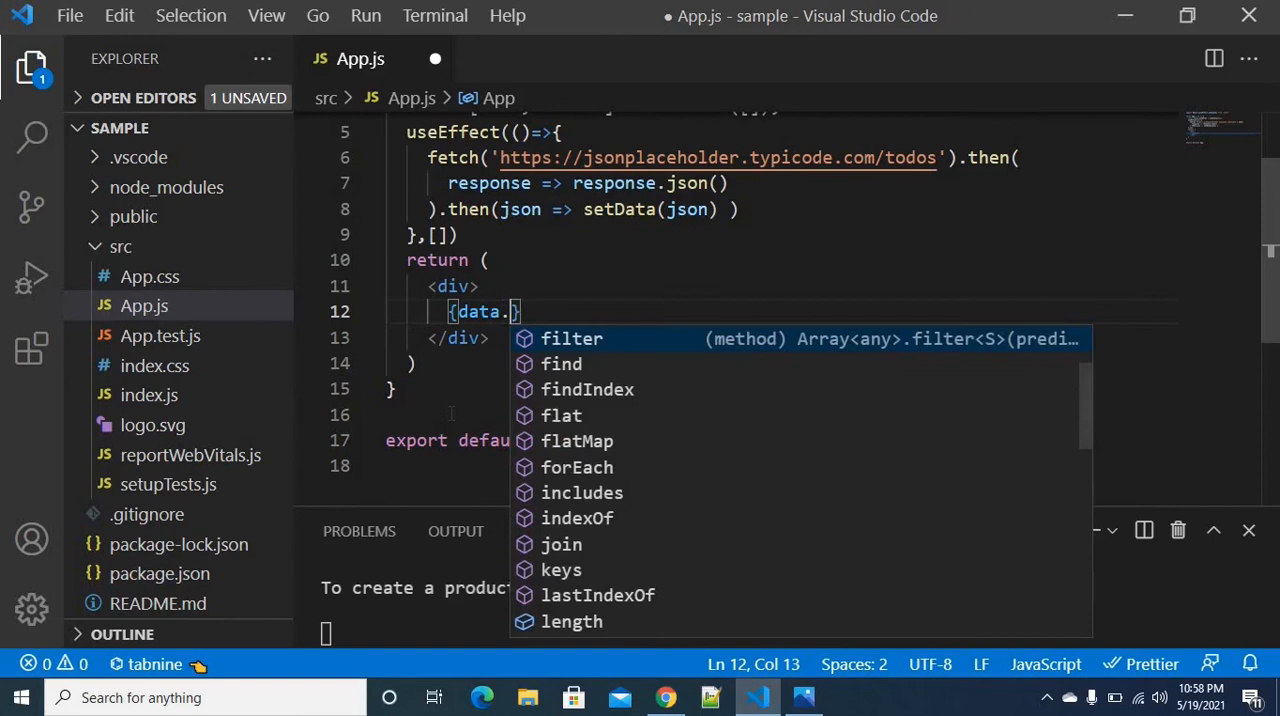
{"action": "type", "text": "map("}
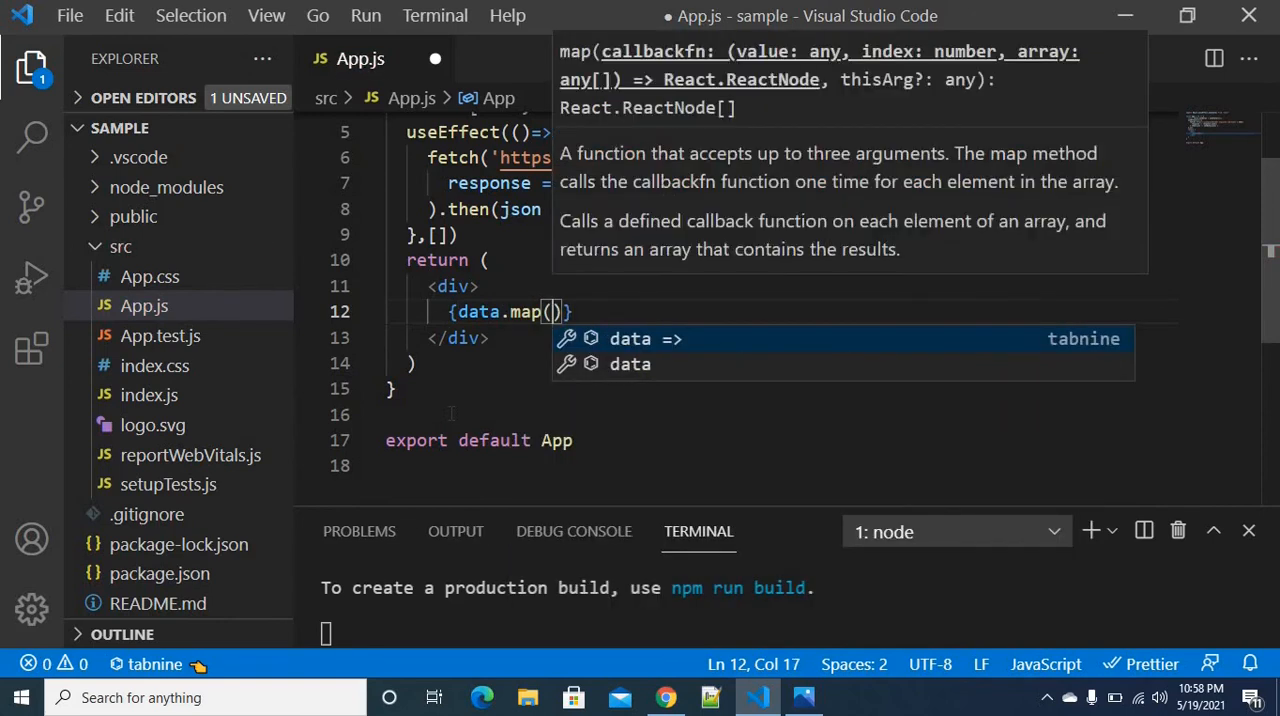
{"action": "type", "text": "item => <li>{}</li>"}
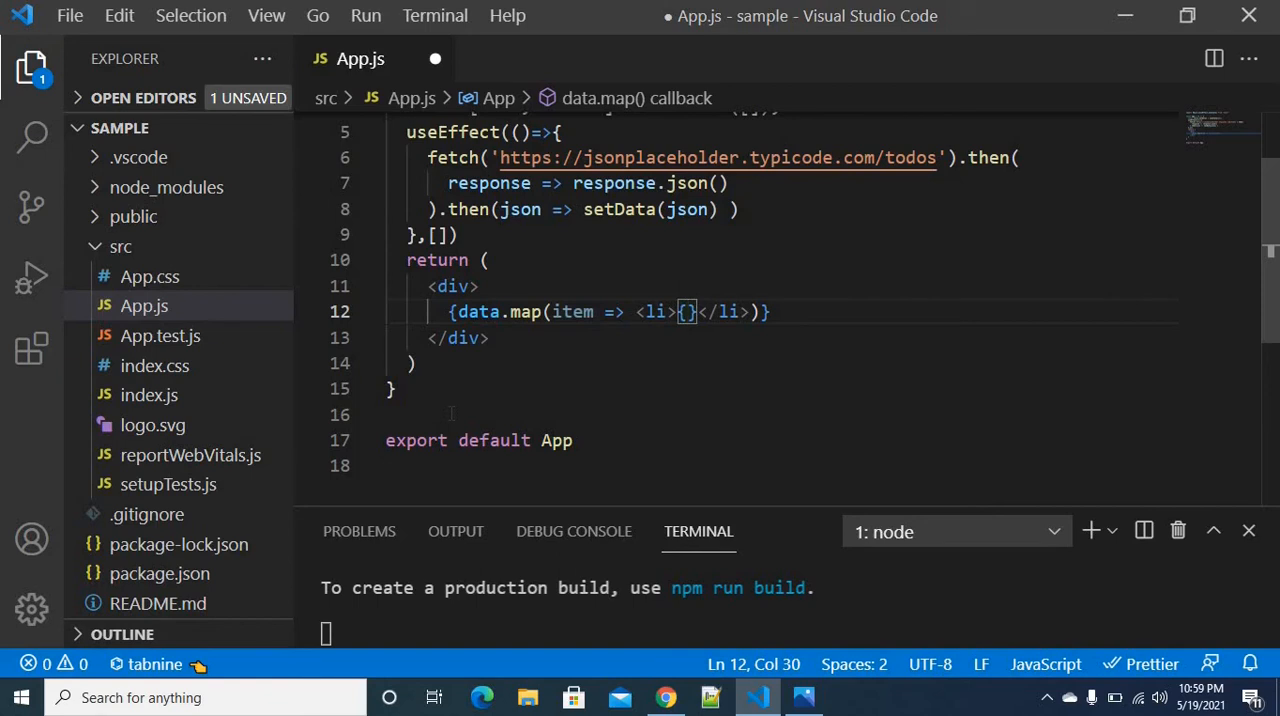
{"action": "type", "text": "item.title"}
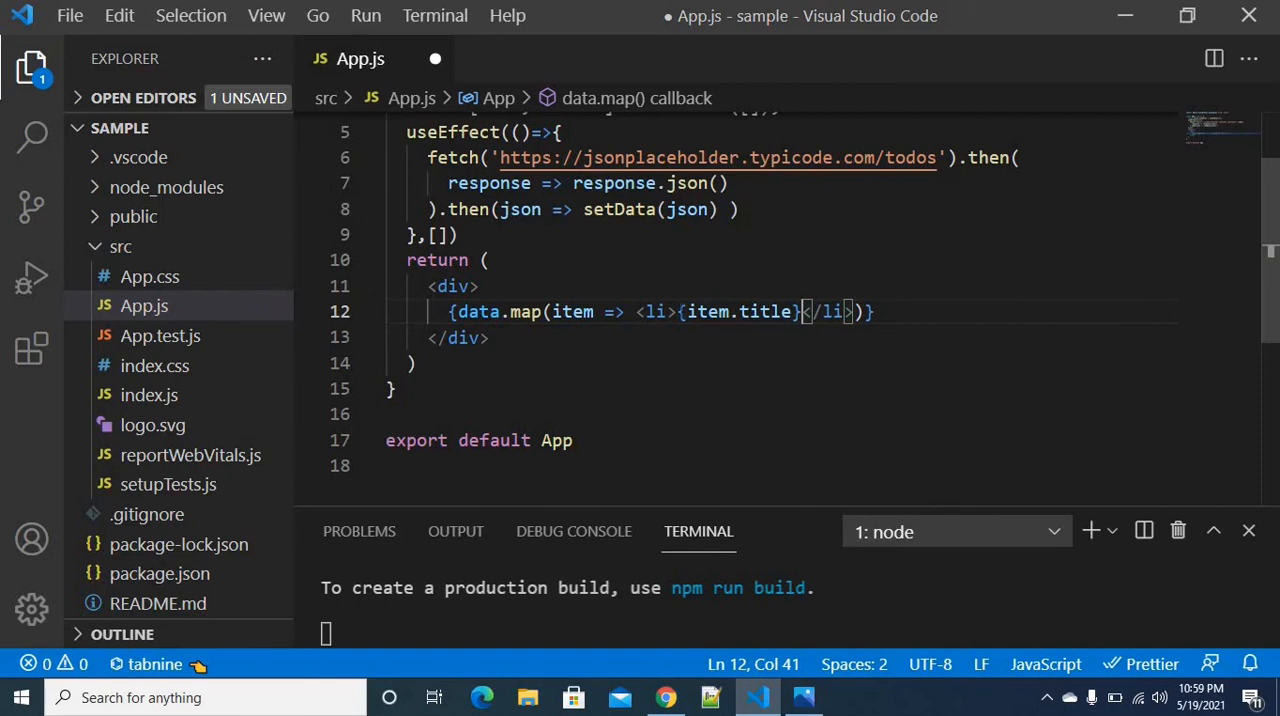
Render each item as <li key={item.id}>{item.title}</li> and save App.js.
{"action": "type", "text": "k"}
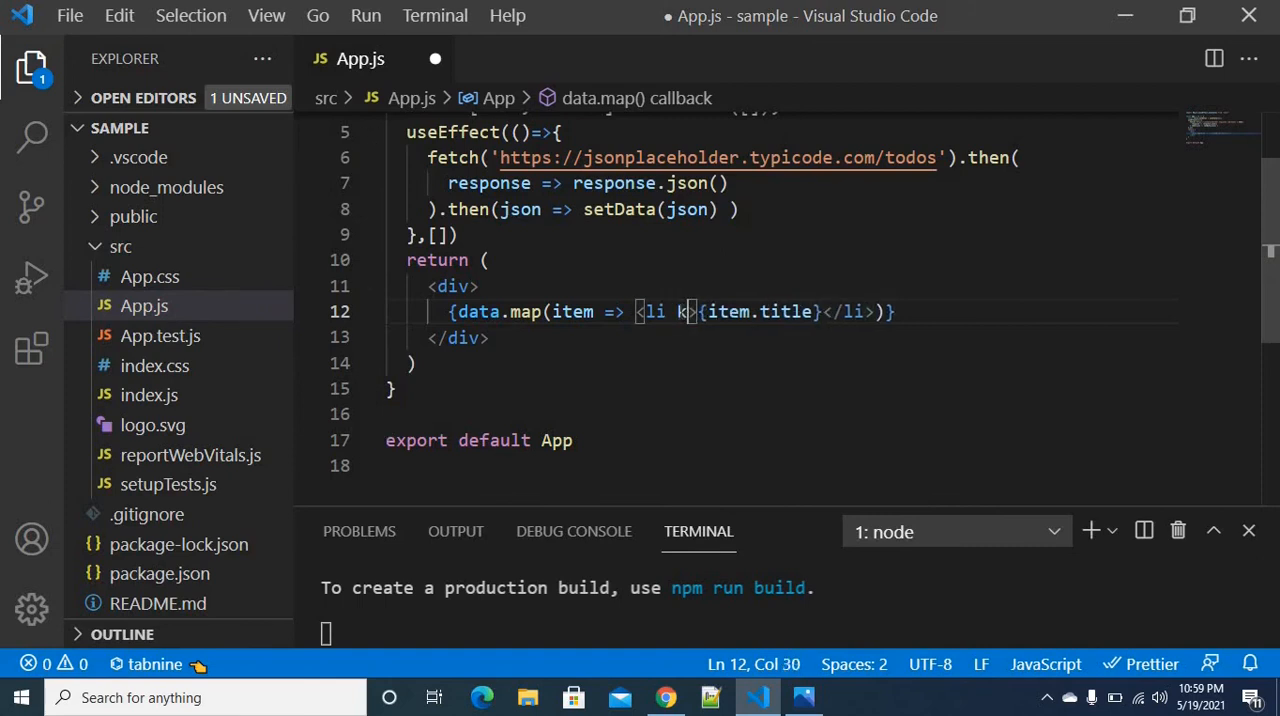
{"action": "type", "text": "ey={}}"}
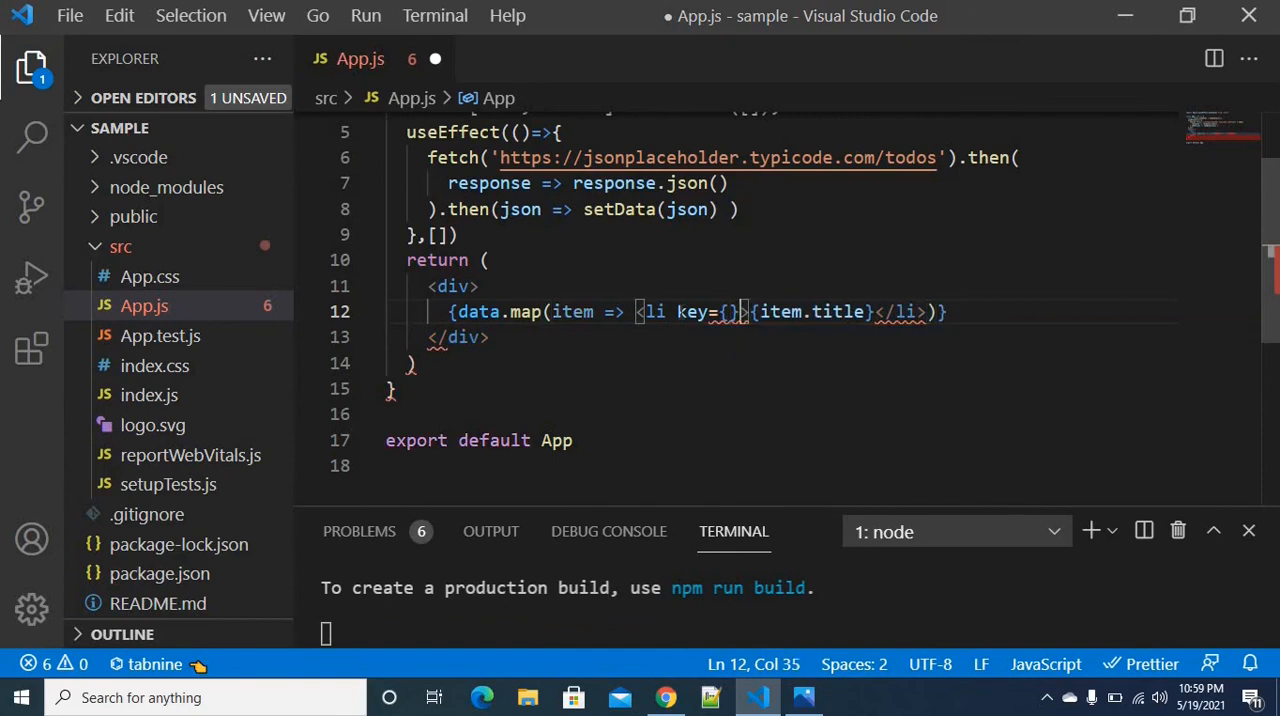
{"action": "type", "text": "item.id"}
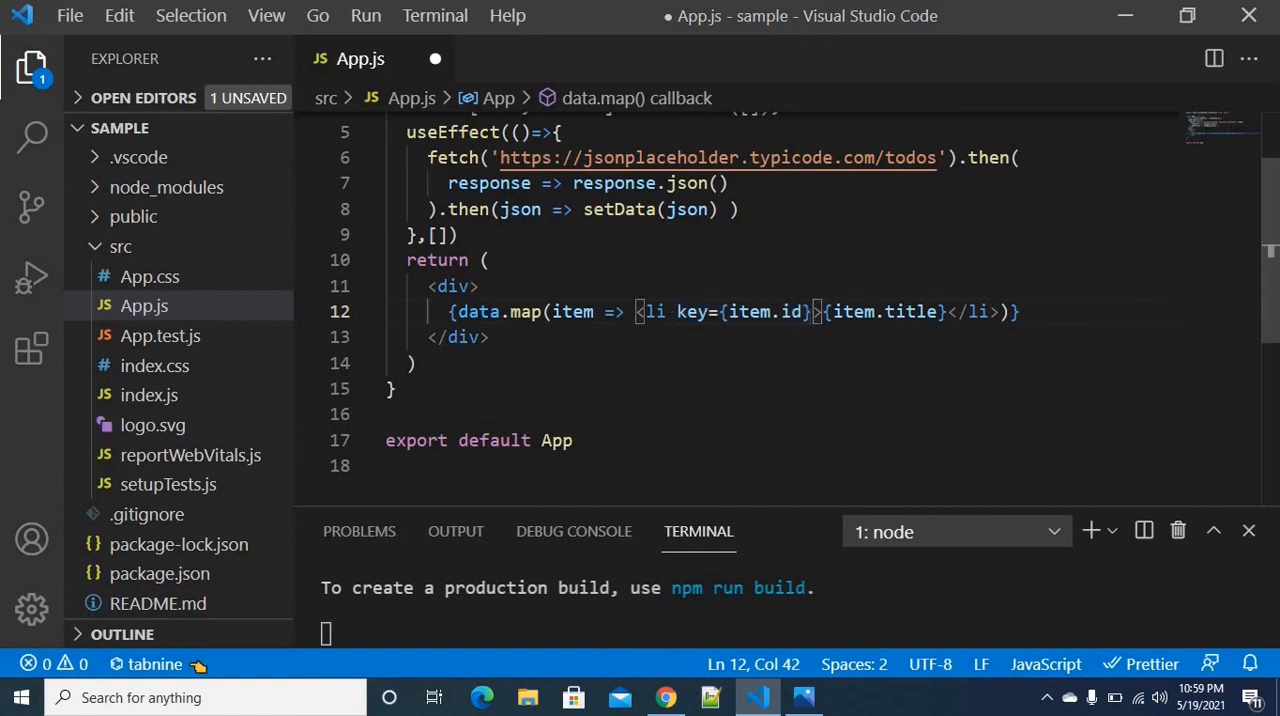
{"action": "double_click", "coordinate": [522, 312]}
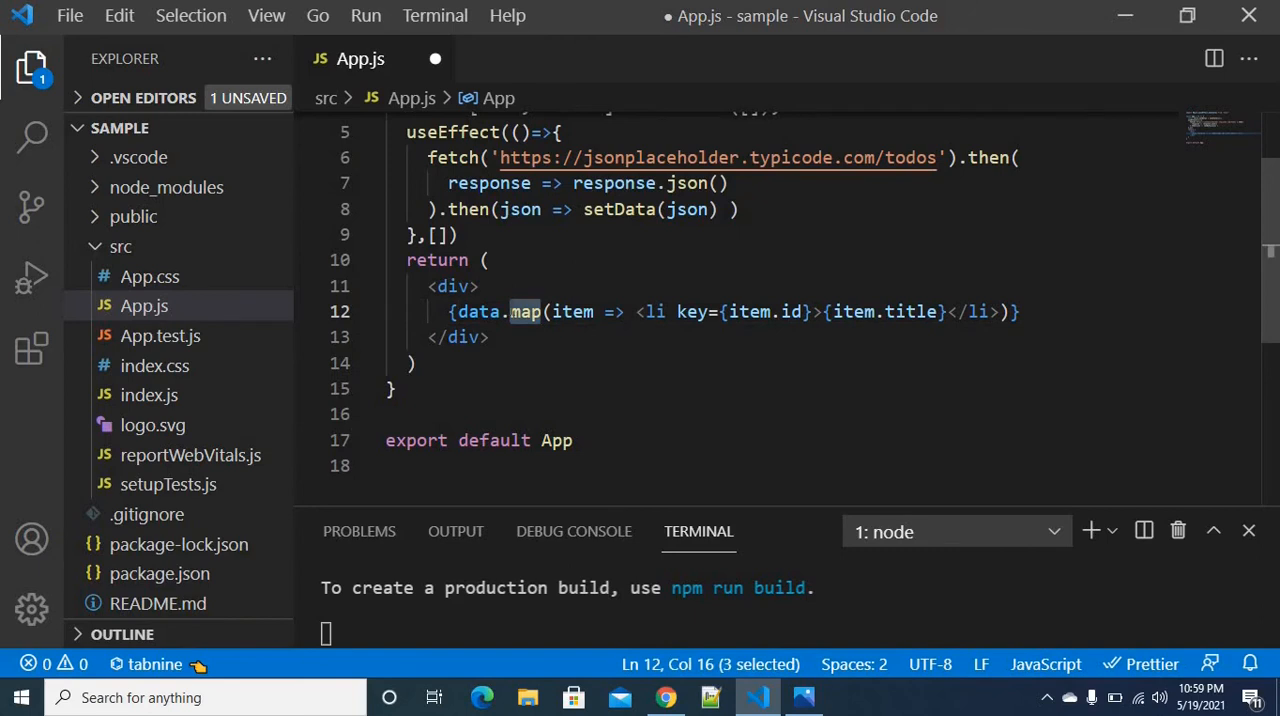
{"action": "key", "text": "ctrl+s"}
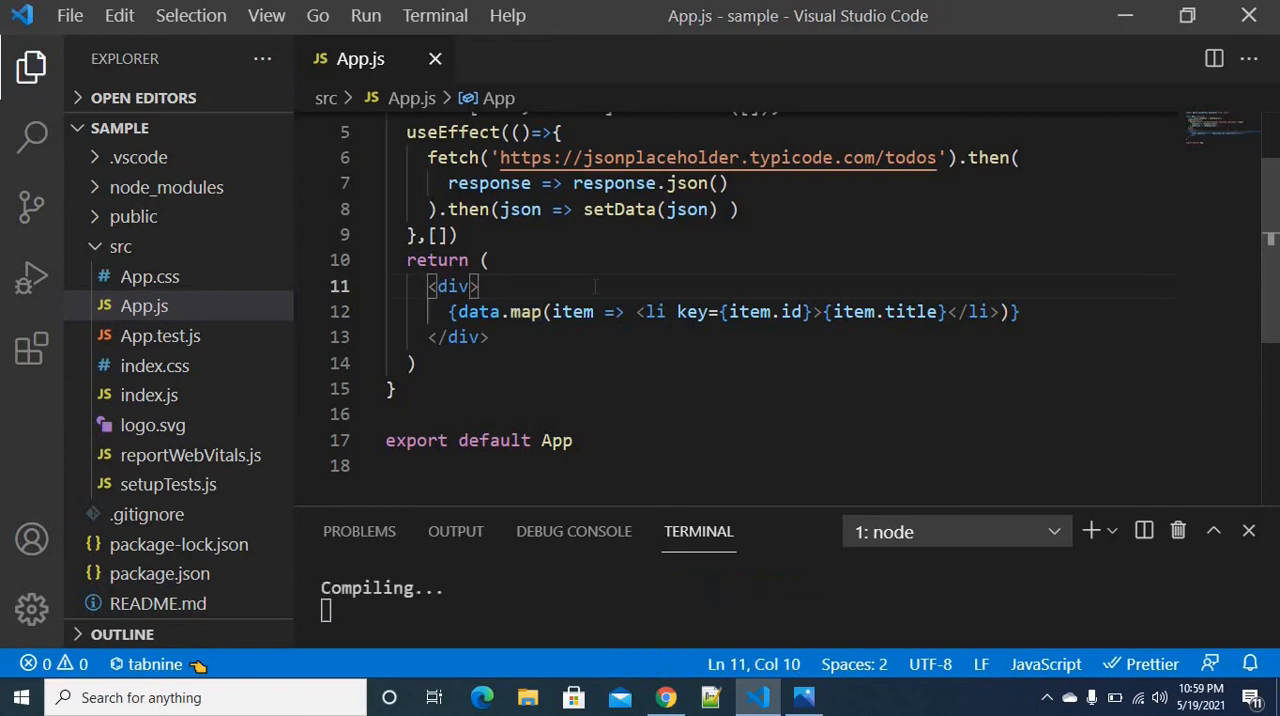
View the running app at localhost:3000 and scroll through the bulleted todo titles.
{"action": "left_click", "coordinate": [664, 696]}
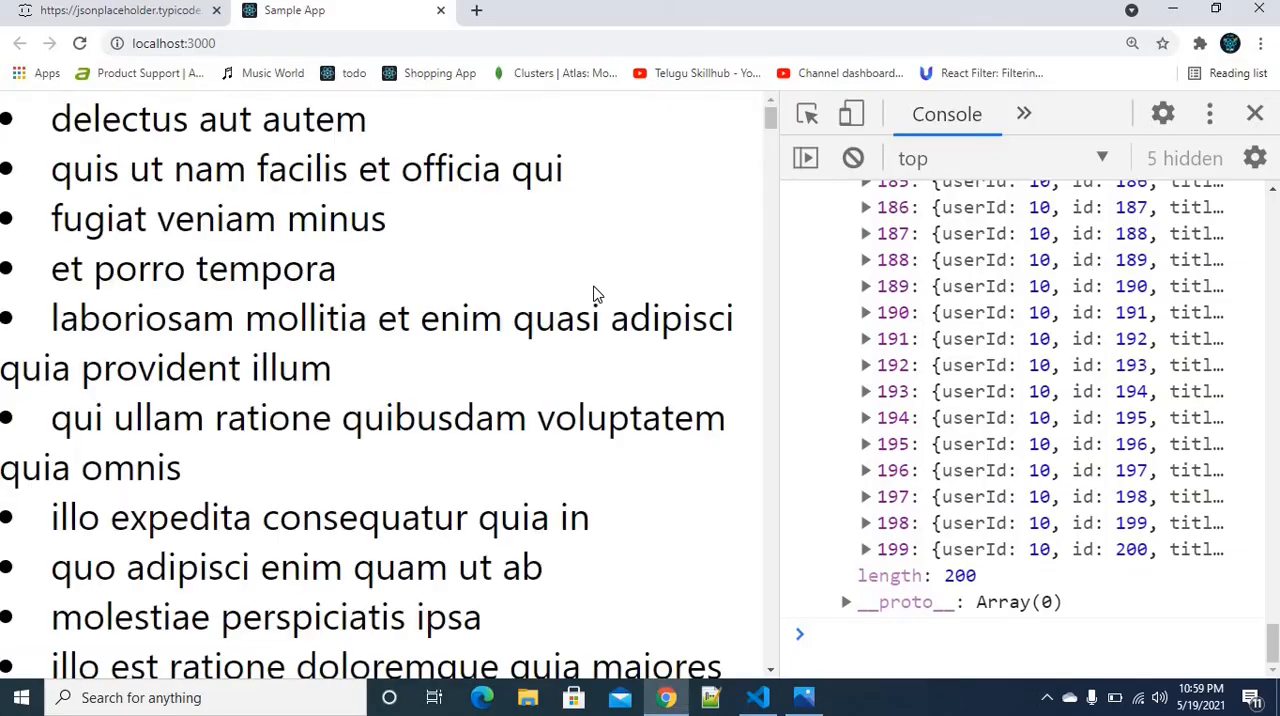
{"action": "scroll", "scroll_direction": "down", "scroll_amount": 3}
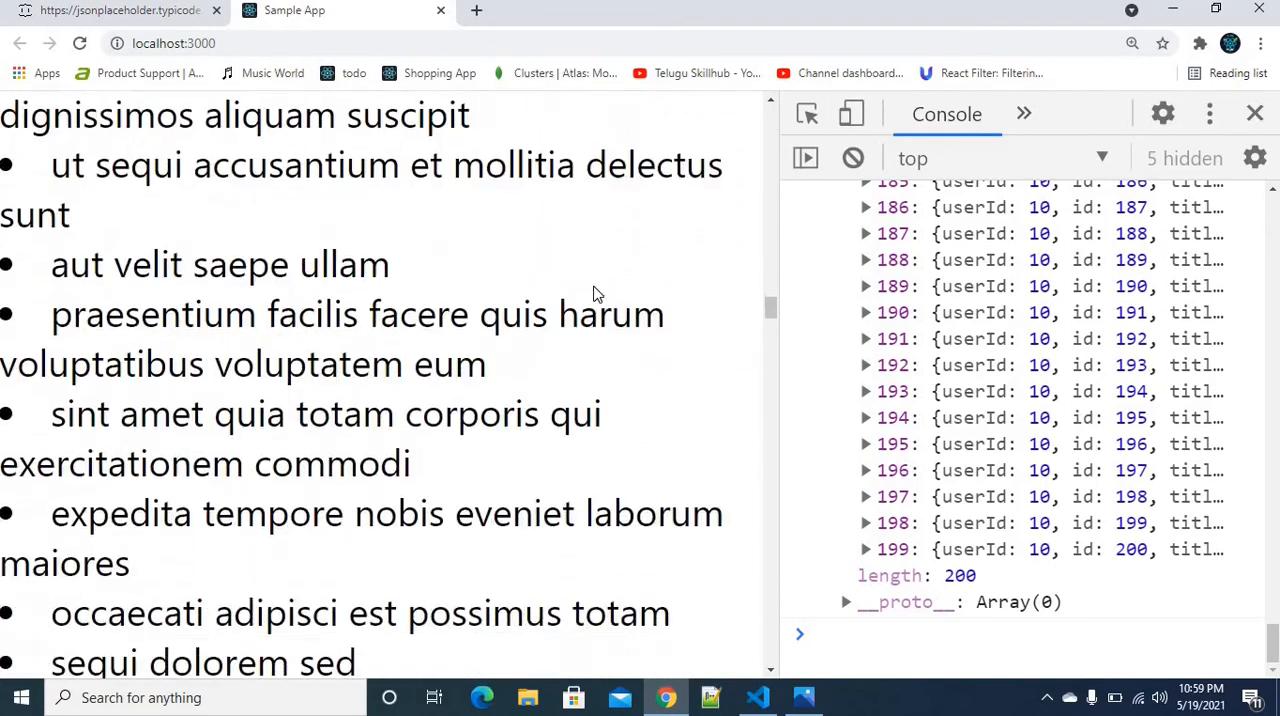
{"action": "scroll", "scroll_direction": "down", "scroll_amount": 3}
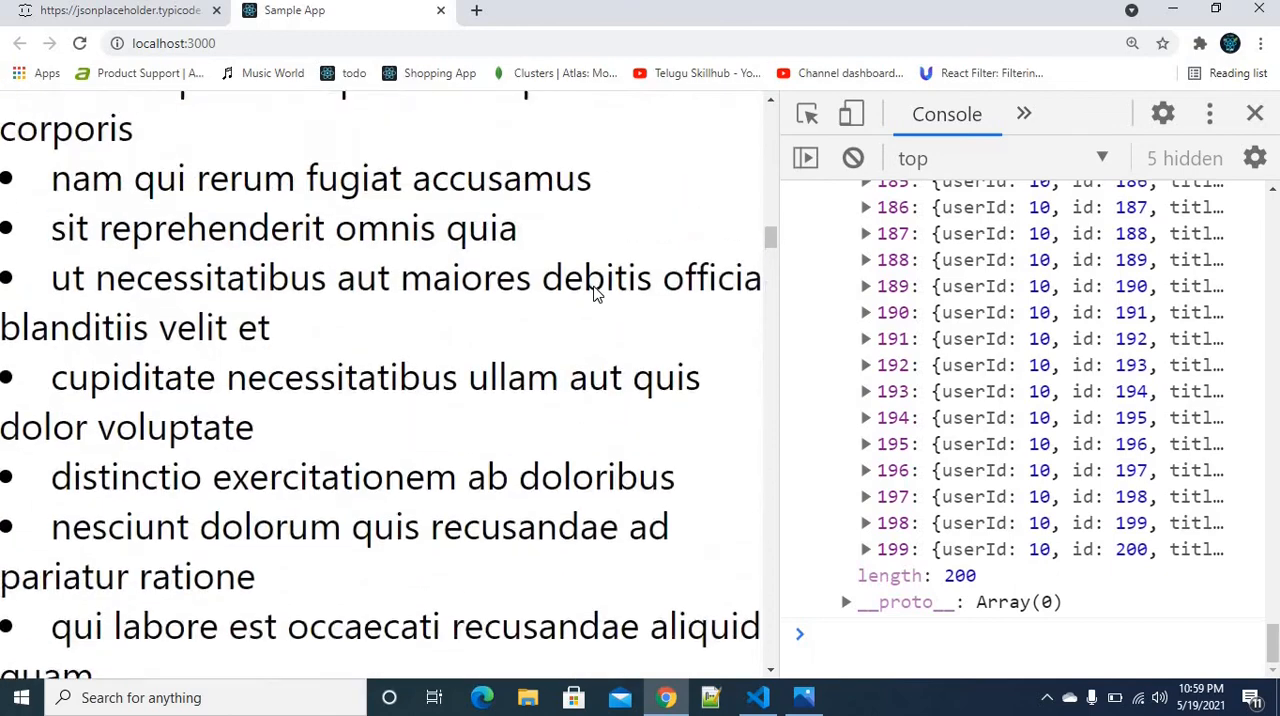
{"action": "scroll", "scroll_direction": "up", "scroll_amount": 3}
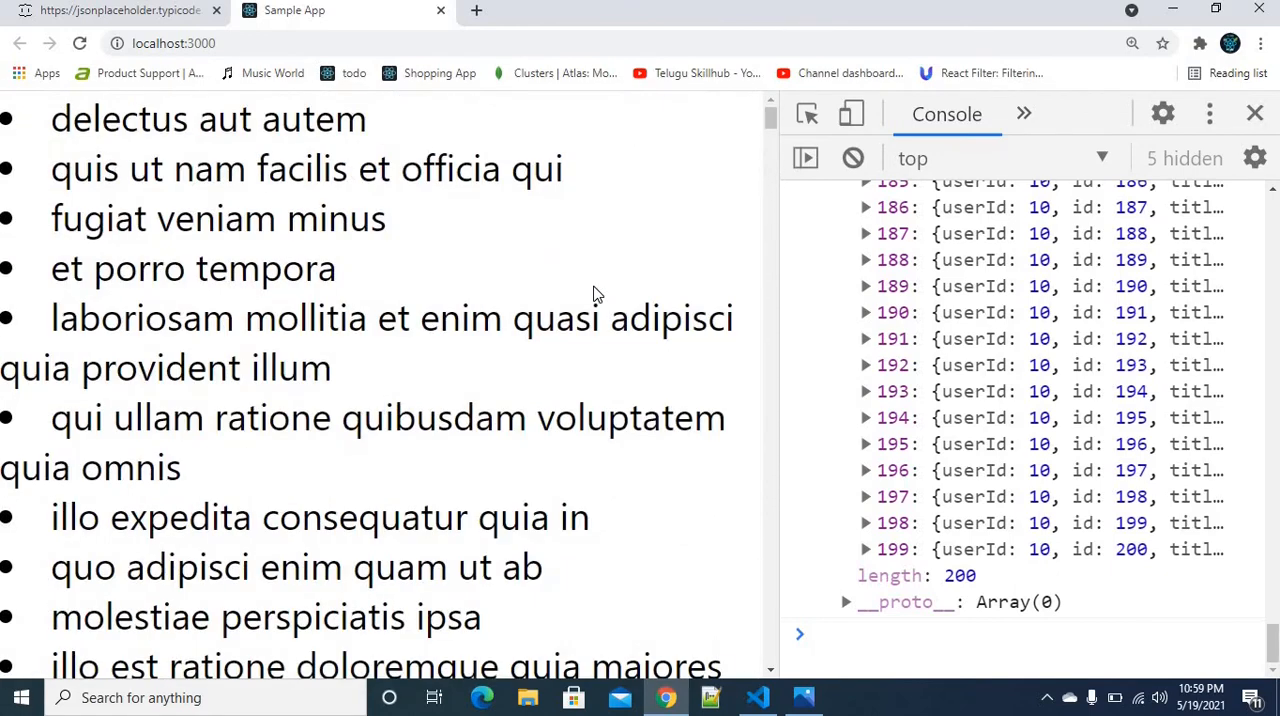